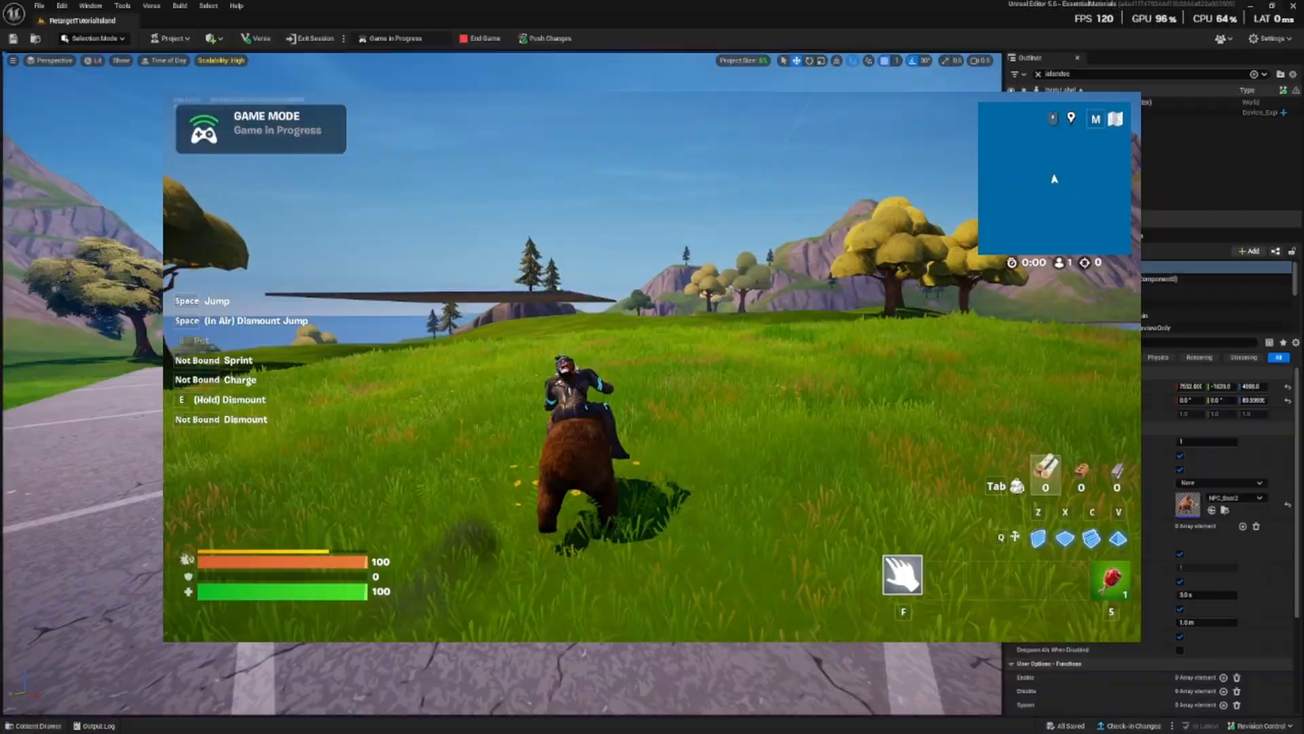
- End the bear-riding playtest with End Game and return to the island editor viewport
left_click(478, 38)
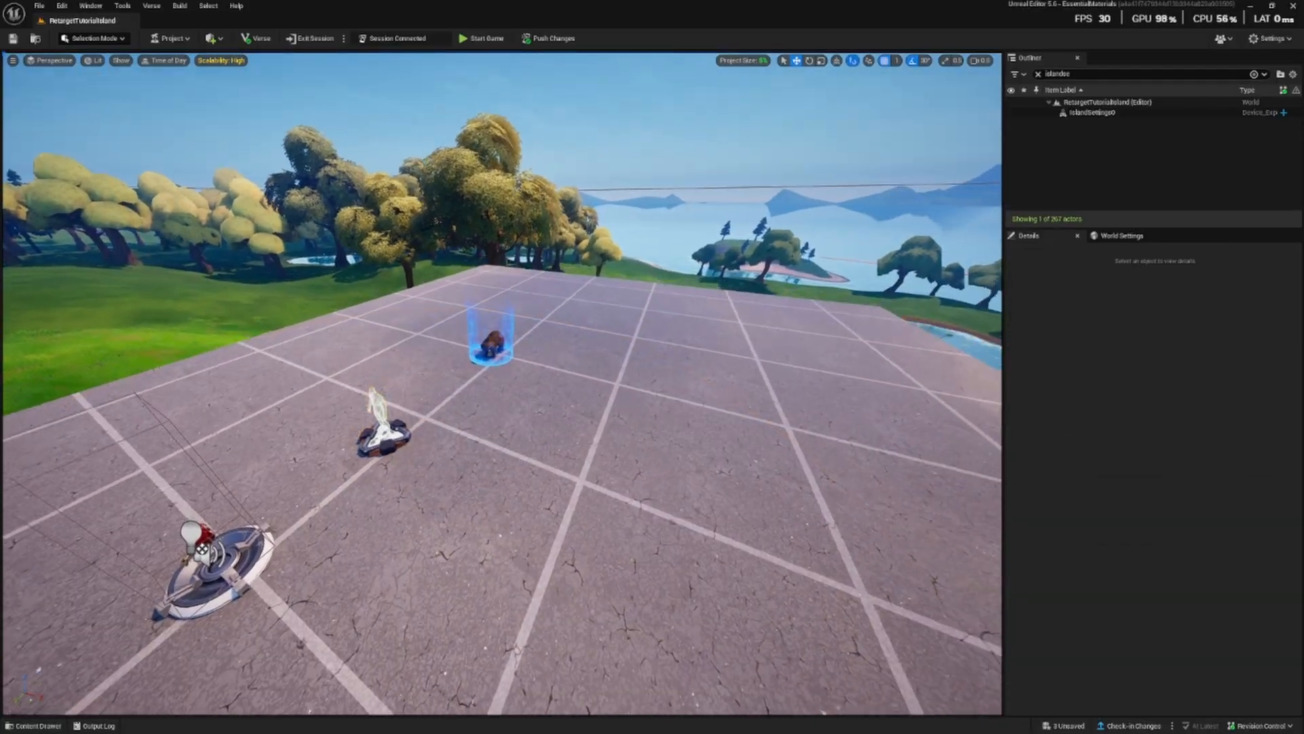
- Create the IK_Bear IK Rig asset in the Tutorial folder and open it
left_click(491, 333)
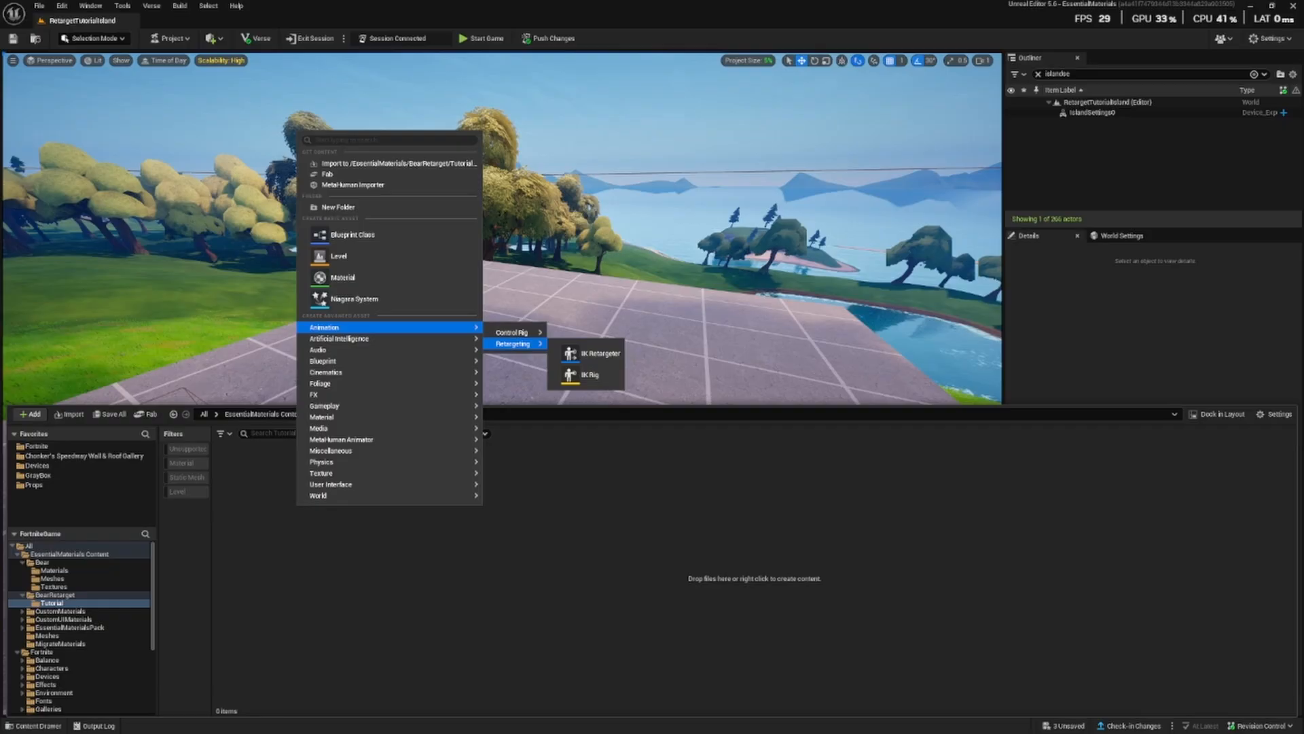
left_click(585, 376)
type("IK_Bear")
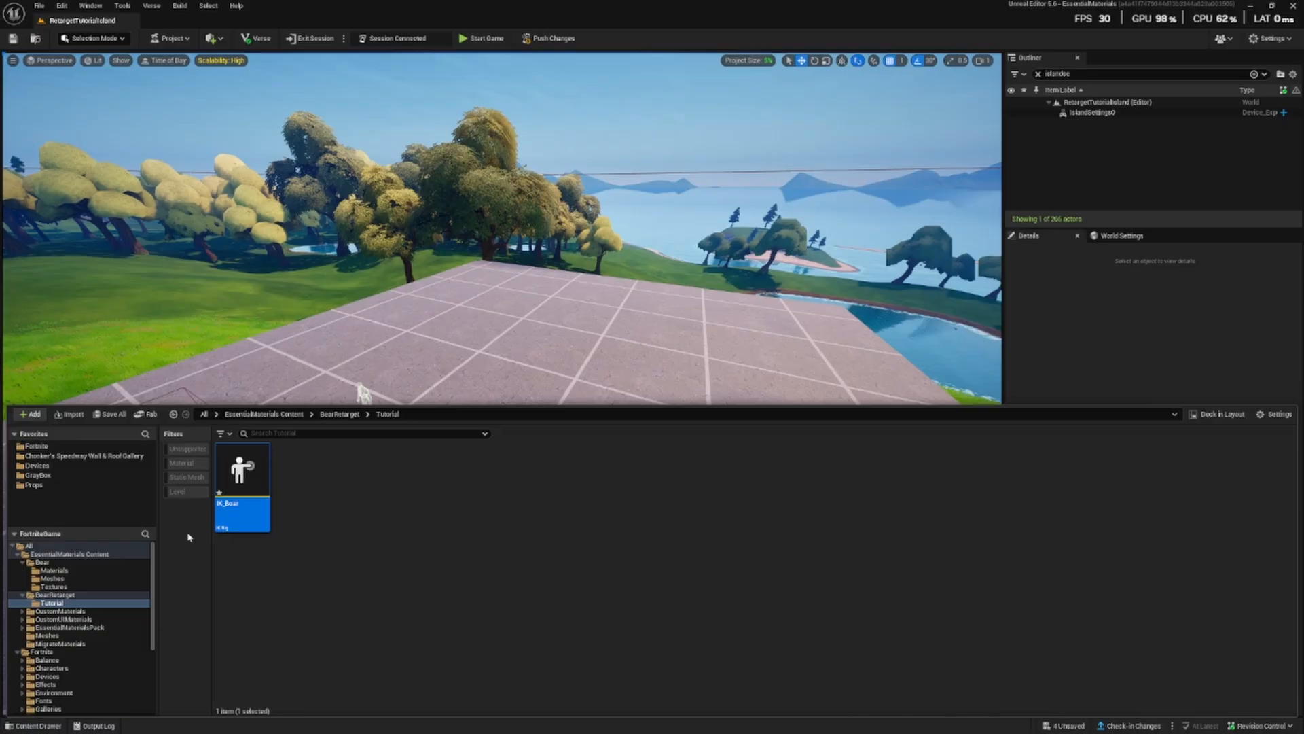
double_click(242, 468)
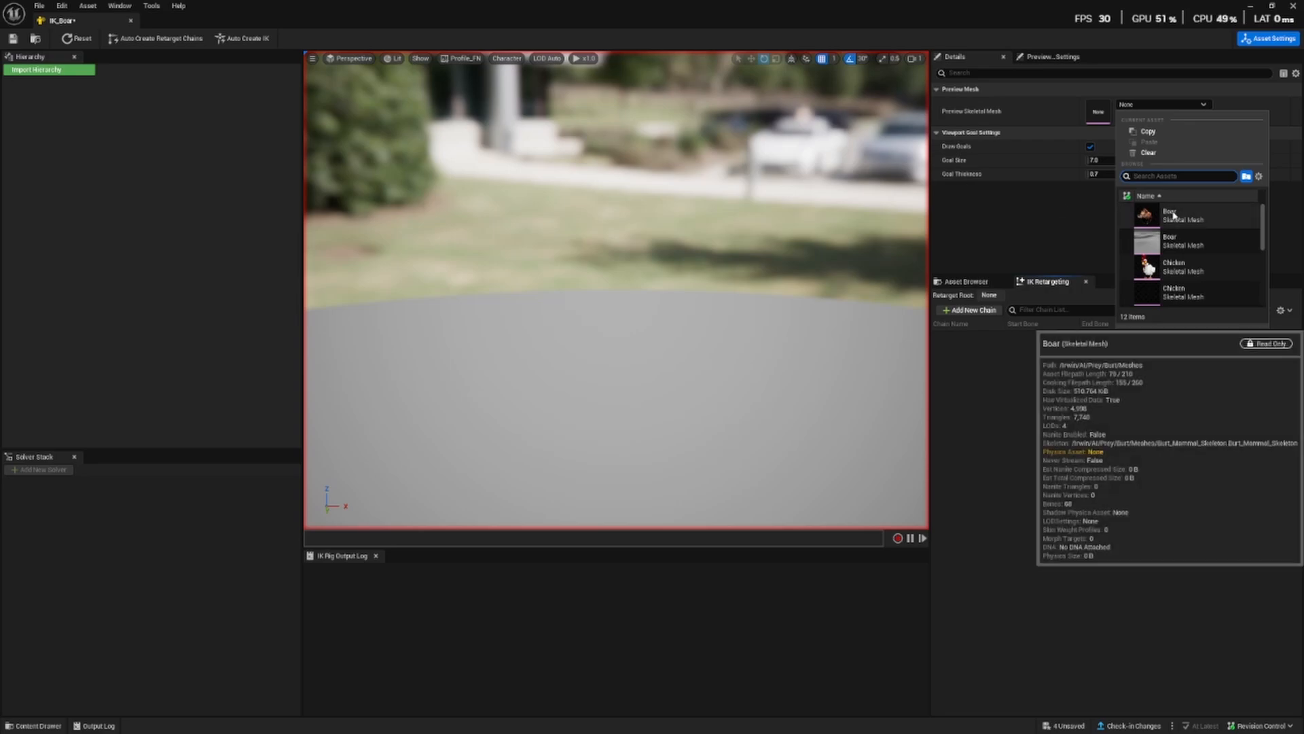
- Set IK_Bear's Preview Skeletal Mesh to the Burt_Mammal boar mesh
left_click(1168, 241)
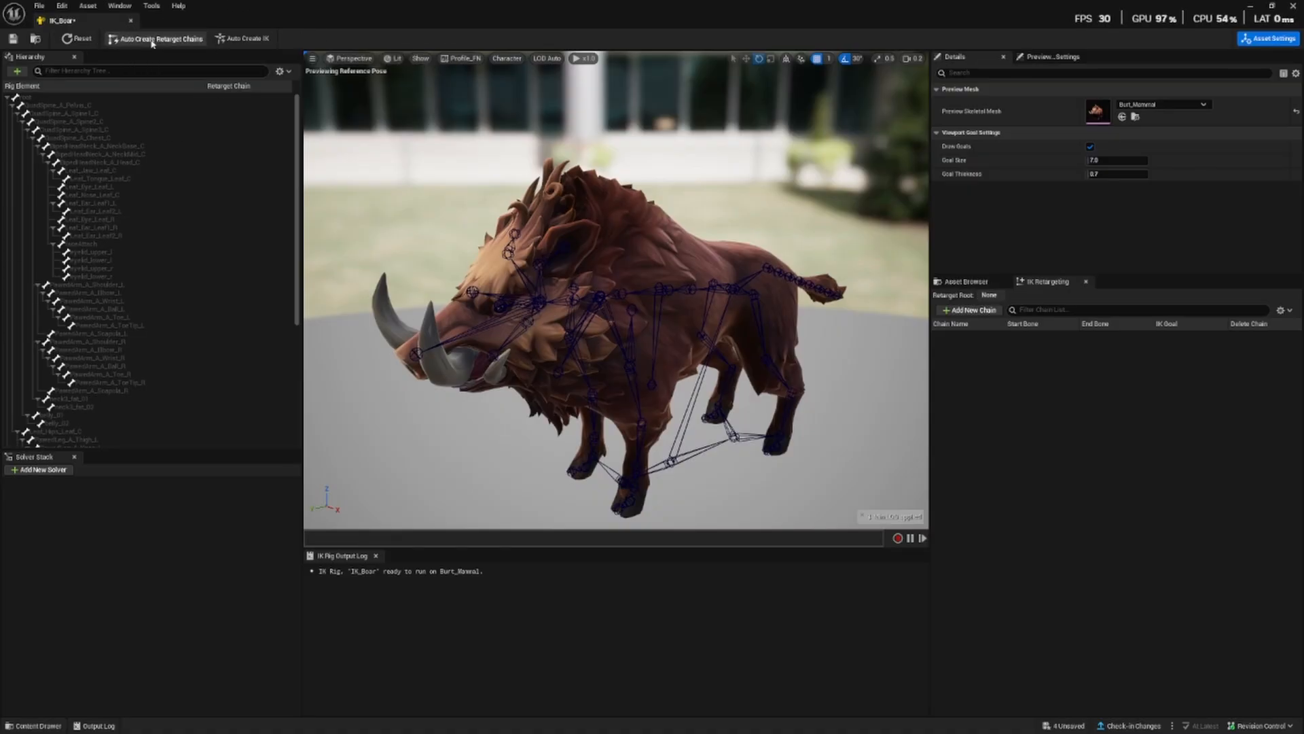
- Auto-create retarget chains and a Full Body IK solver for the boar rig
left_click(244, 38)
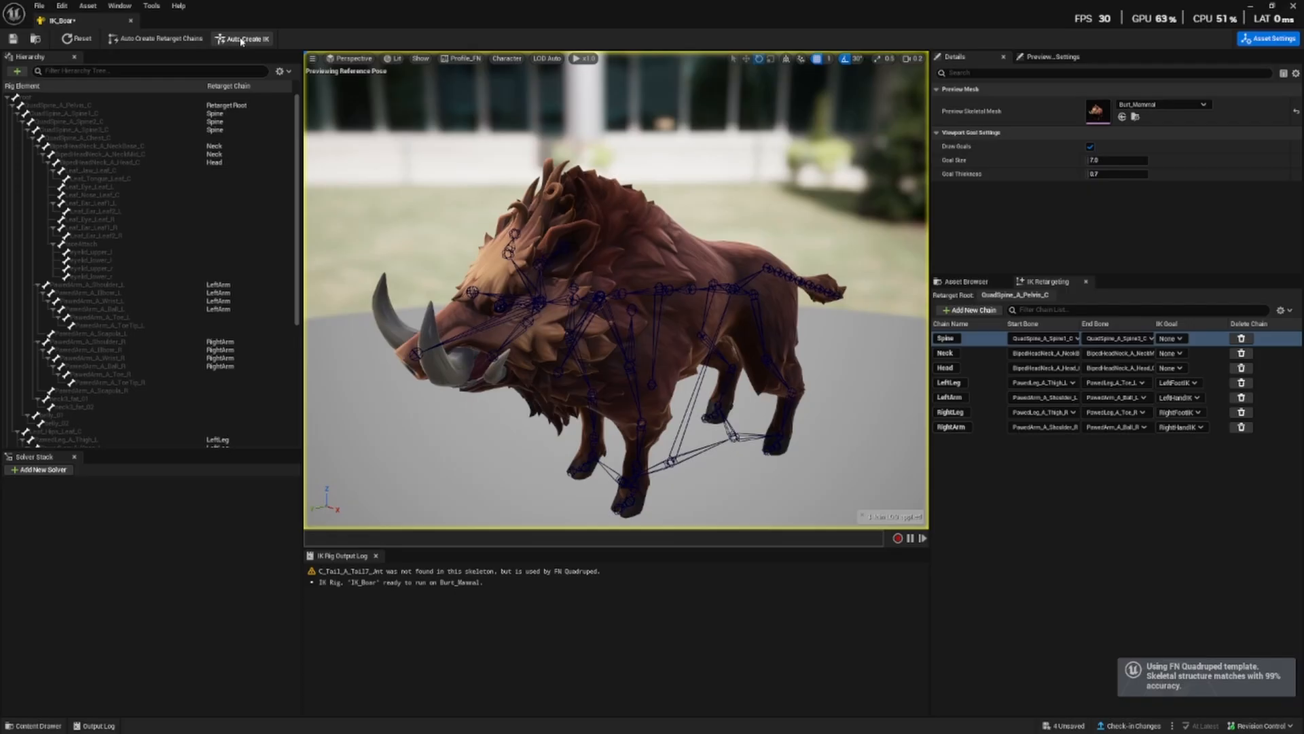
left_click(244, 38)
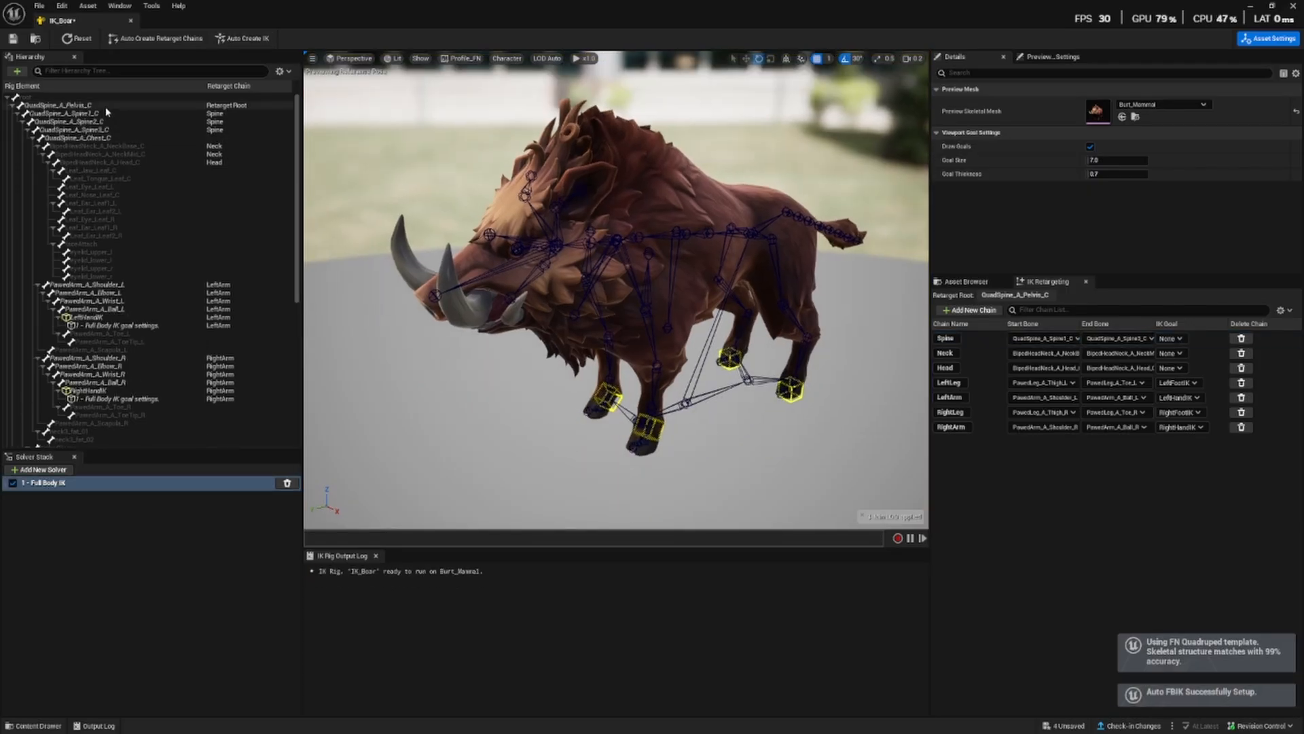
left_click(58, 104)
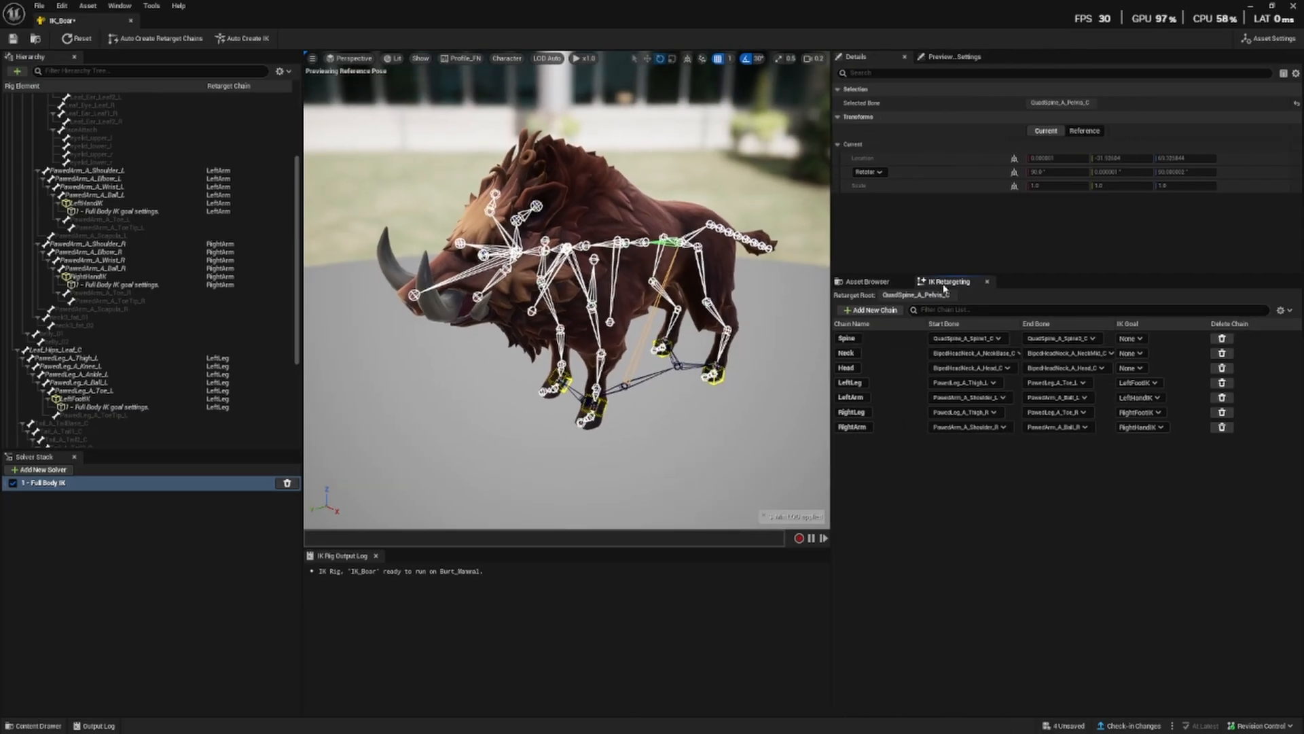
- Inspect the Spine, Neck, LeftLeg, RightLeg and arm chains, then return to the level editor
left_click(847, 337)
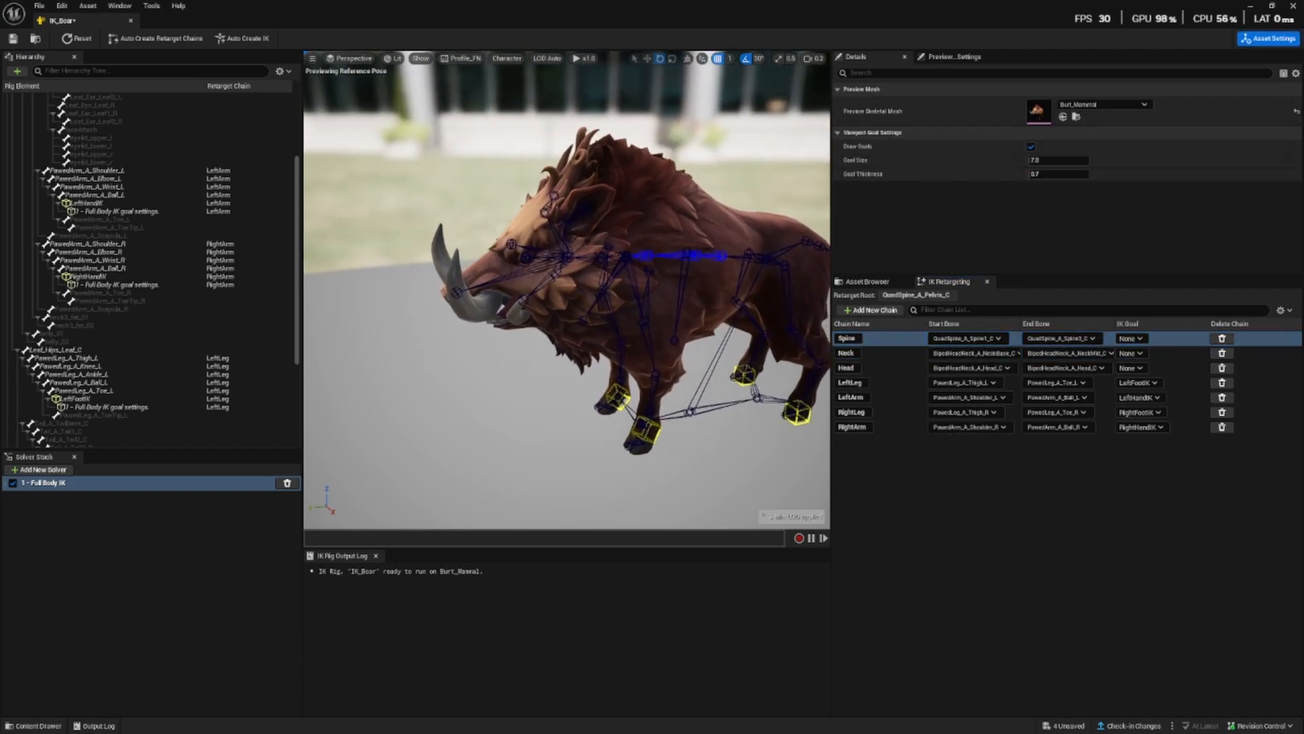
left_click(847, 352)
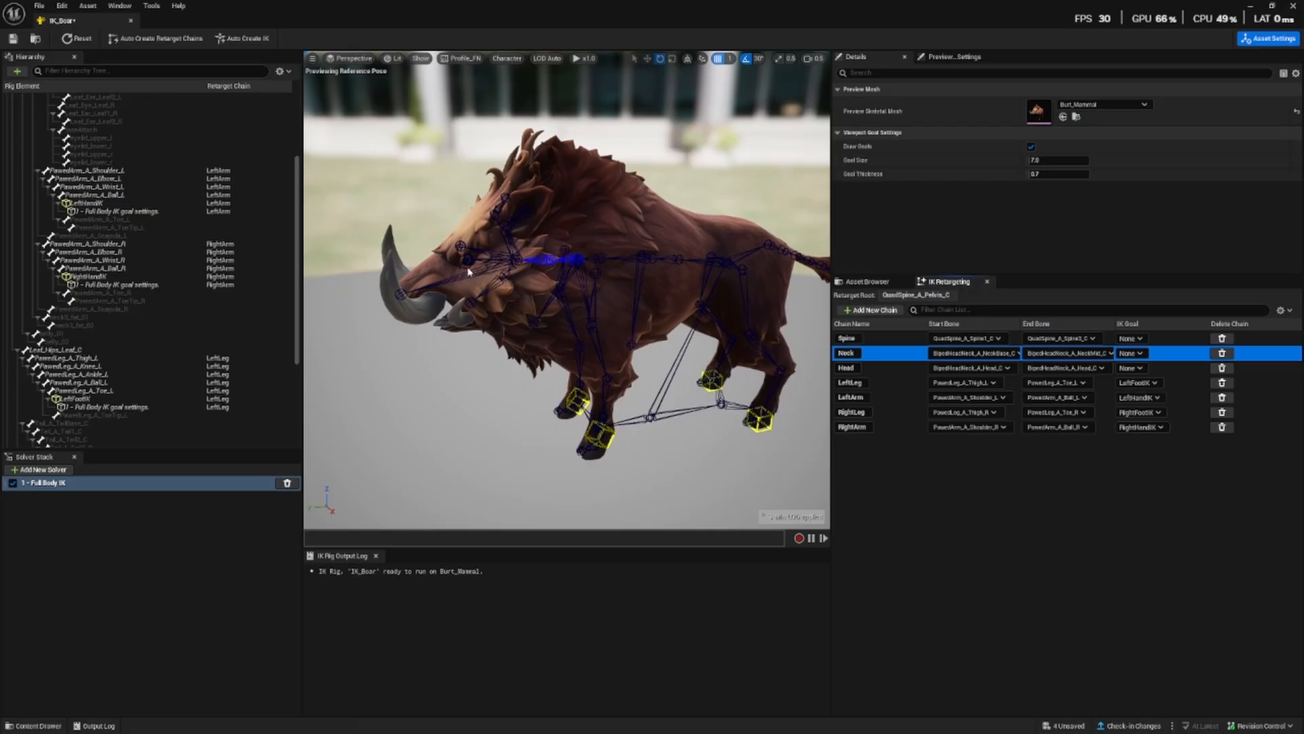
left_click(851, 381)
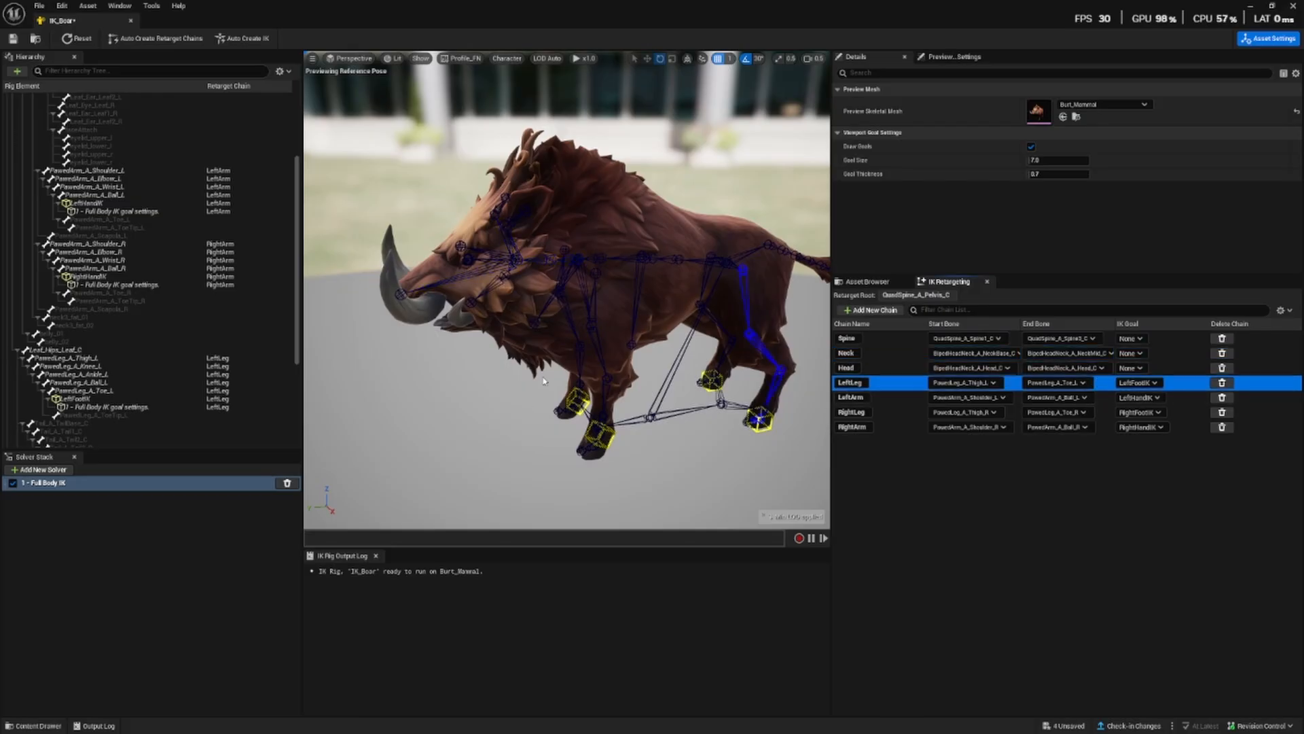
left_click(853, 412)
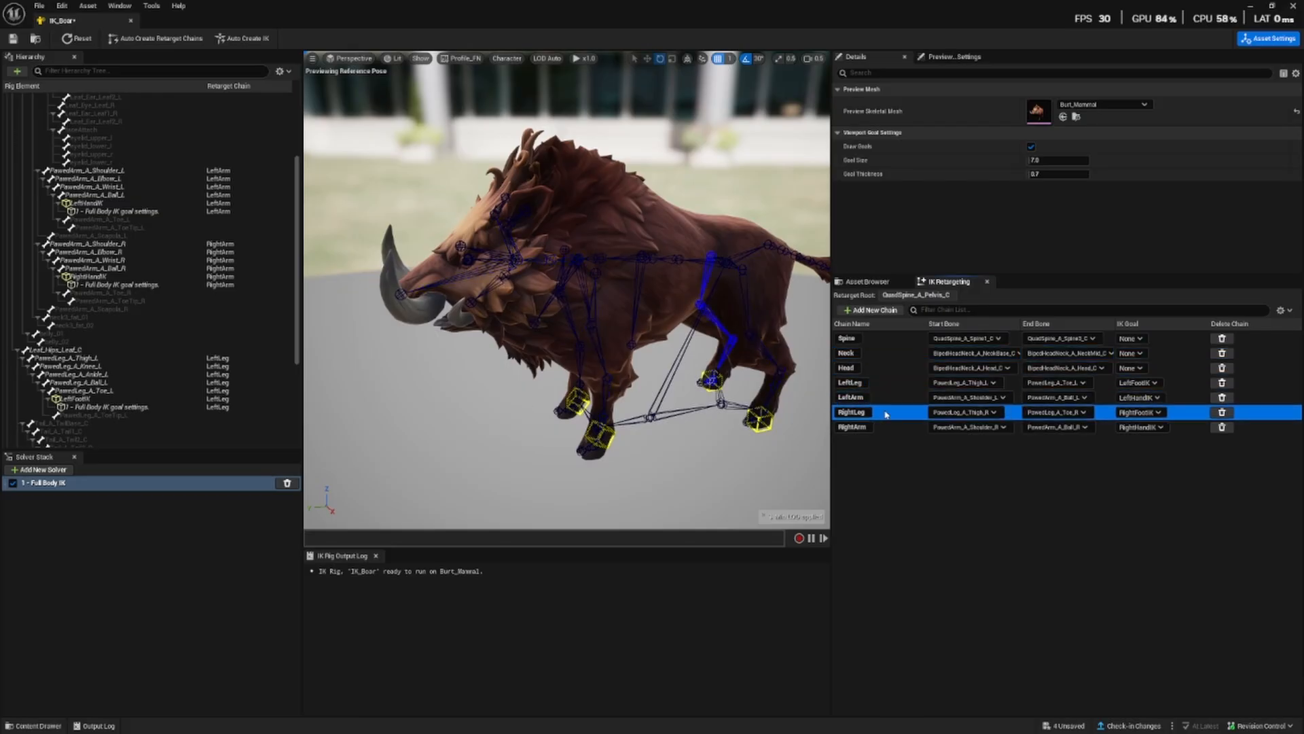
left_click(852, 427)
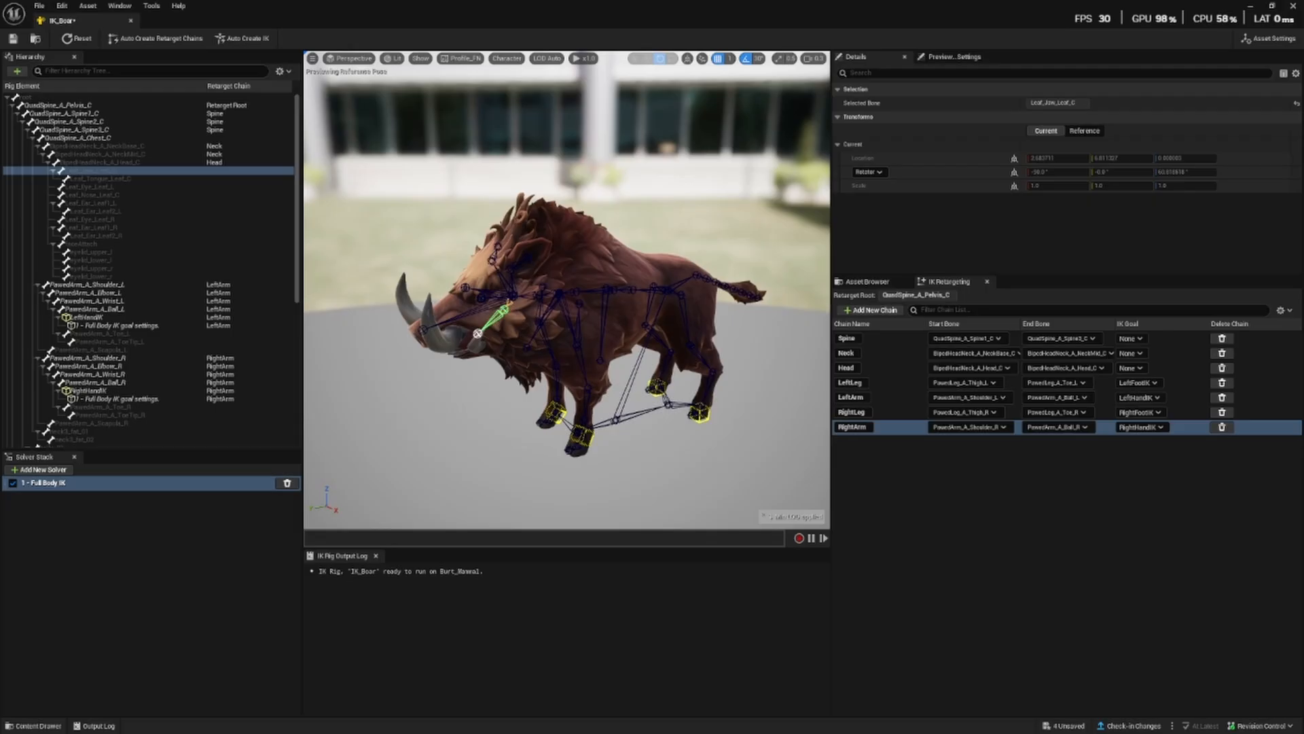
left_click(848, 338)
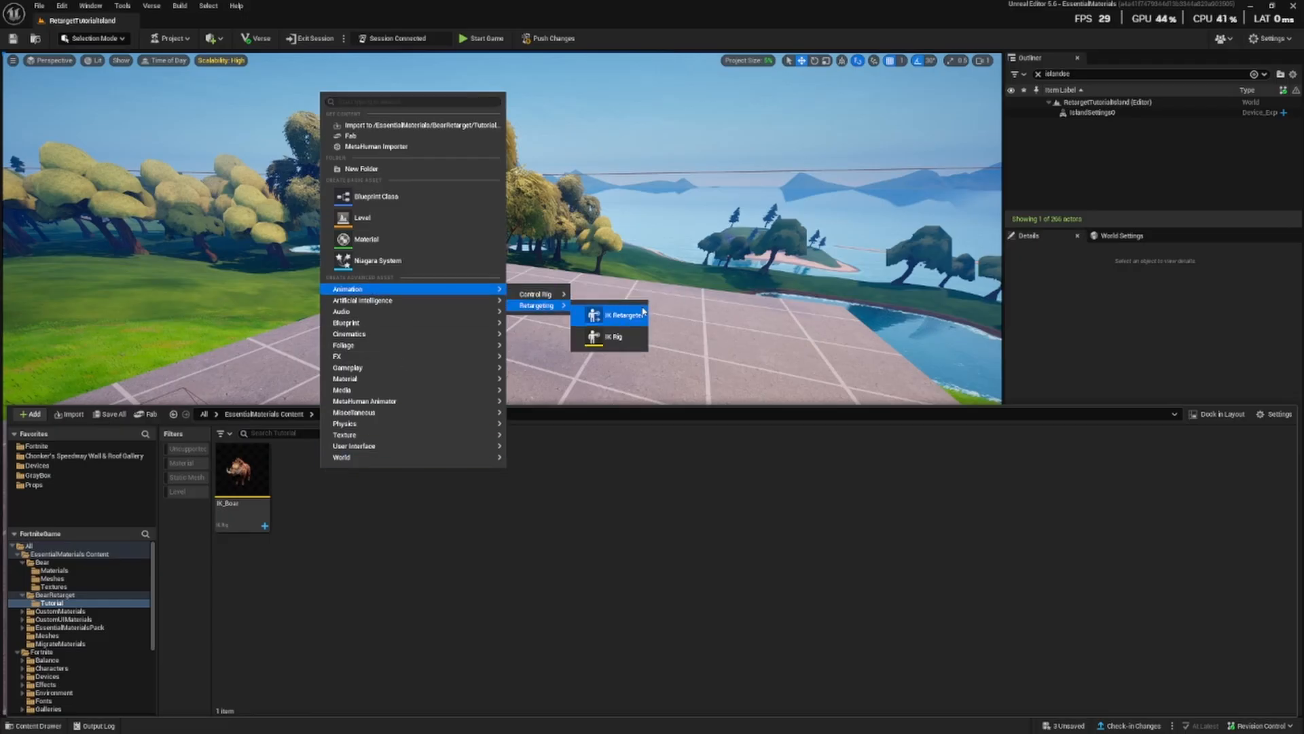
- Create a second IK Rig and preview it with SK_Bear from Bear > Meshes
left_click(612, 314)
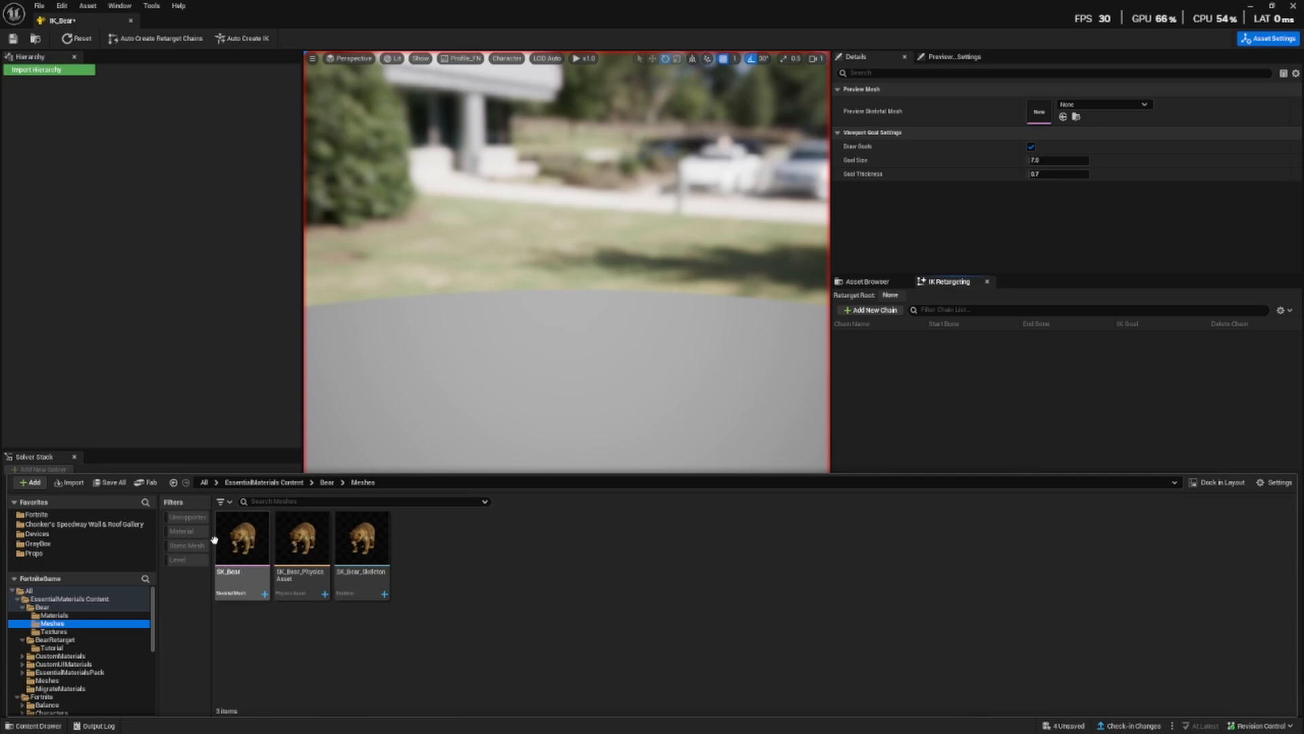
left_click(241, 537)
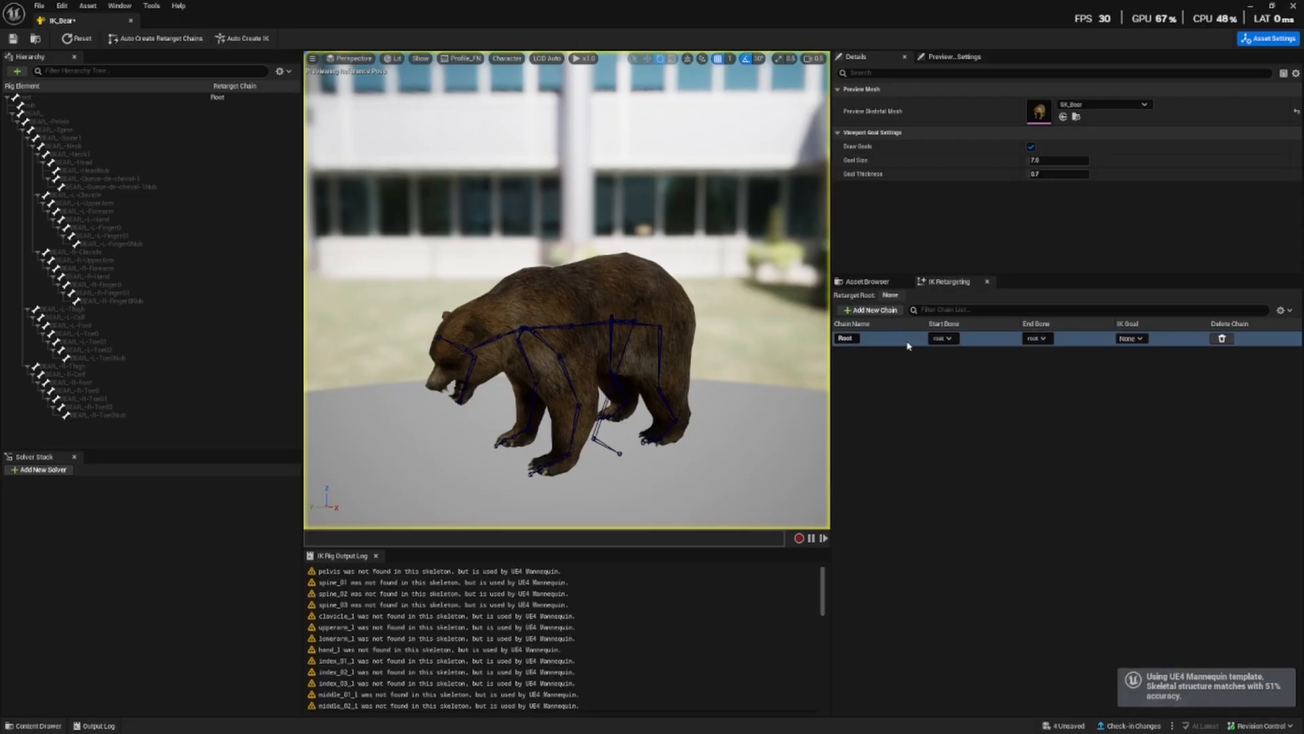
- Delete the Root chain, add a Full Body IK solver, and set BEAR_-Pelvis as retarget root
left_click(1222, 337)
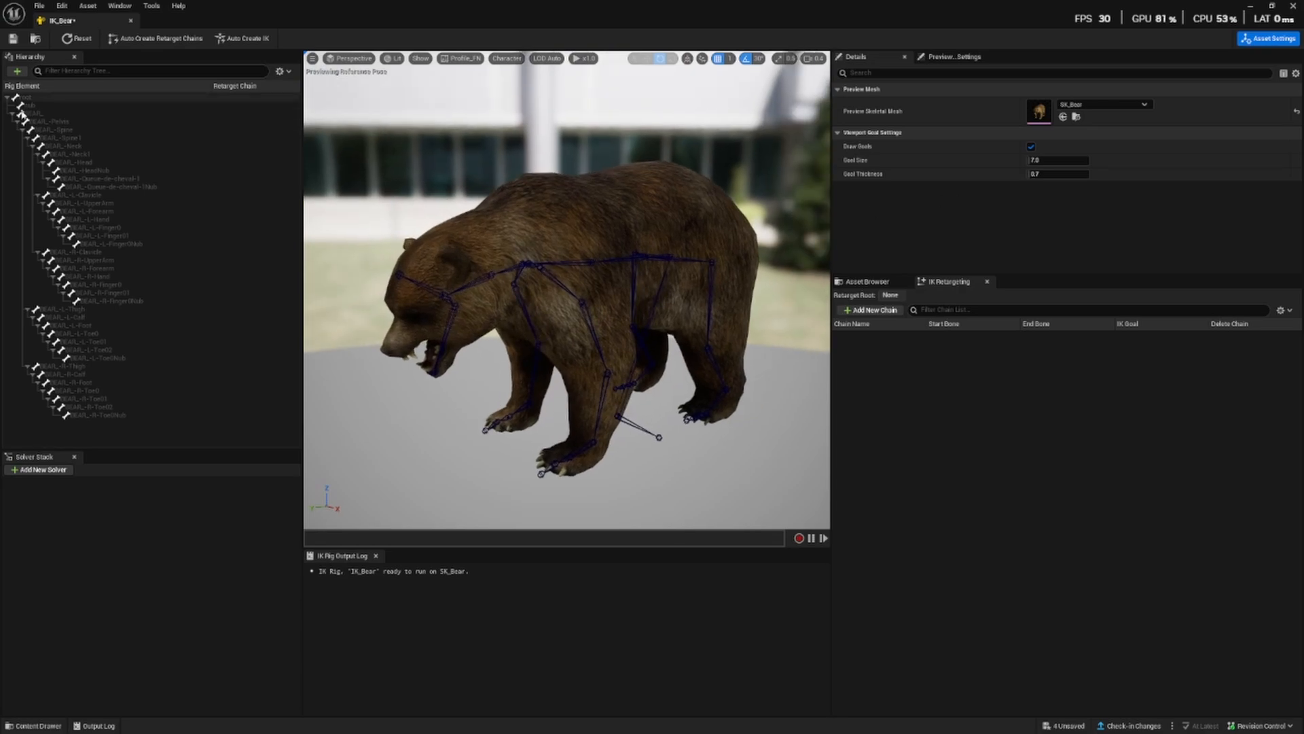
right_click(62, 121)
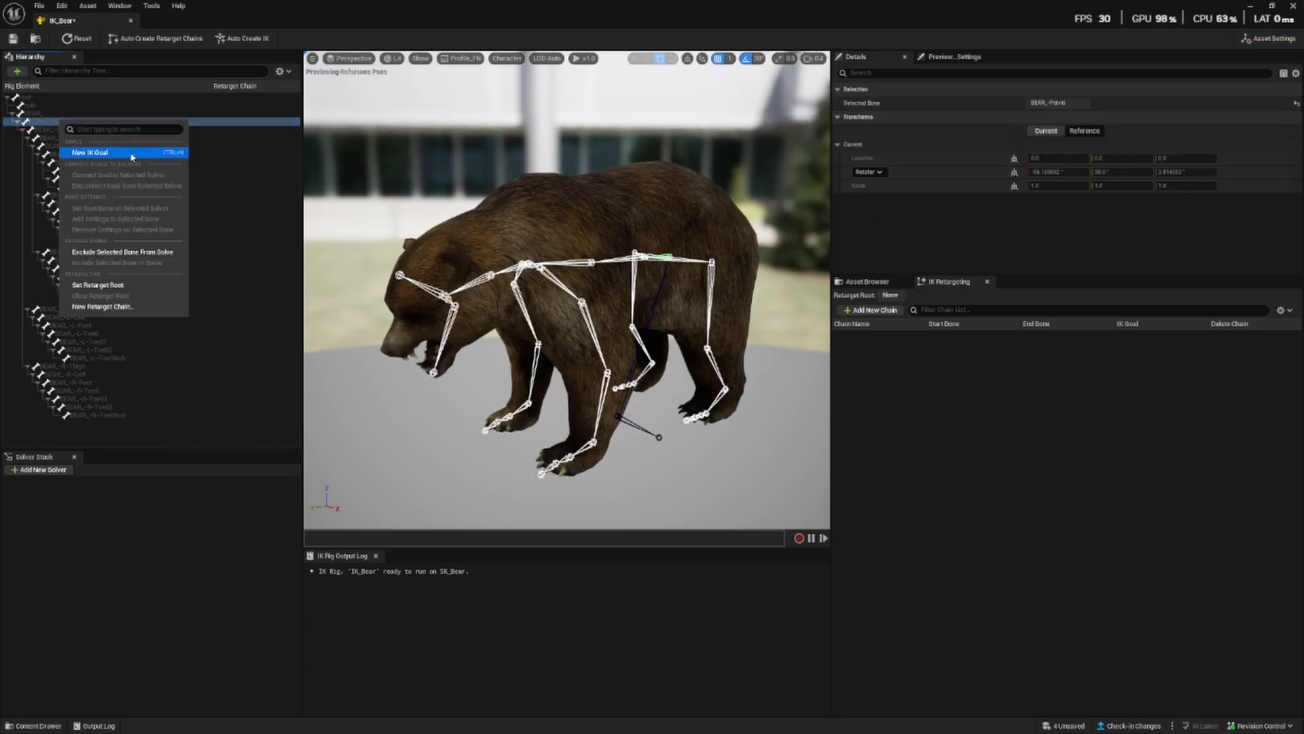
left_click(90, 153)
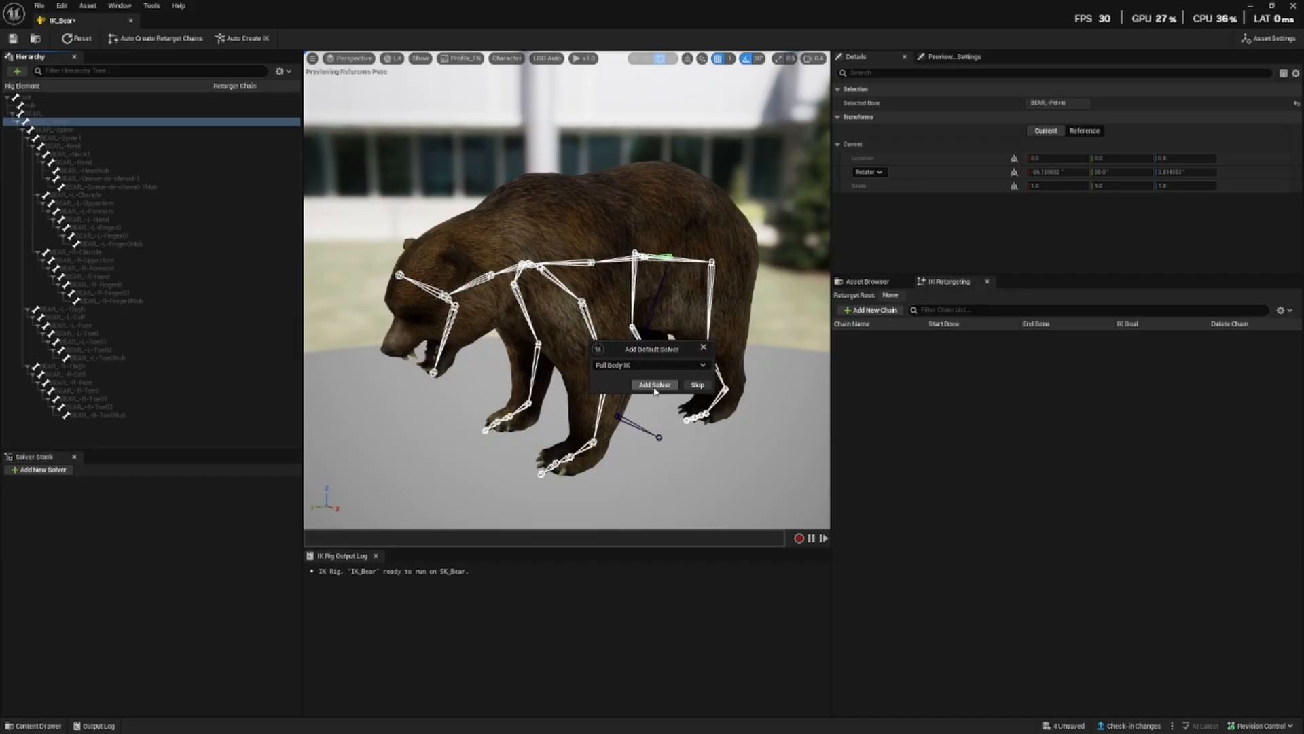
left_click(653, 384)
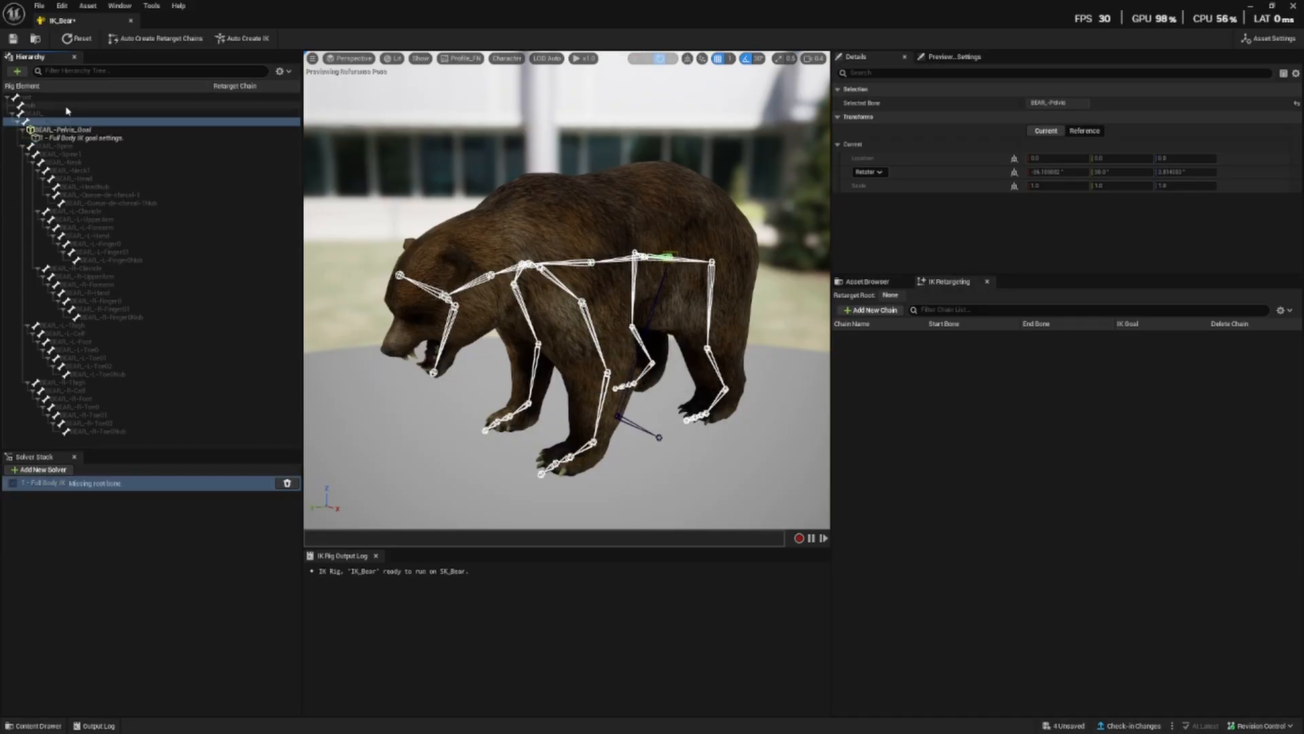
right_click(75, 129)
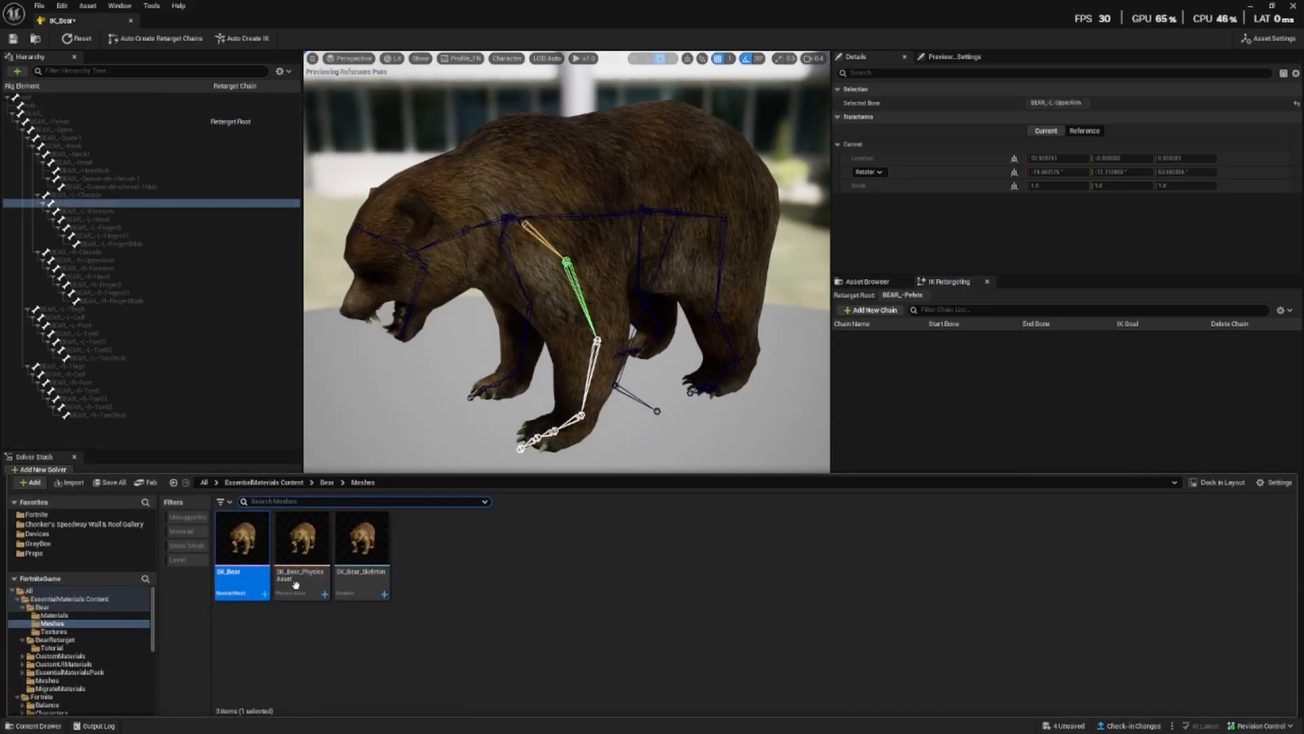
mouse_move(55, 639)
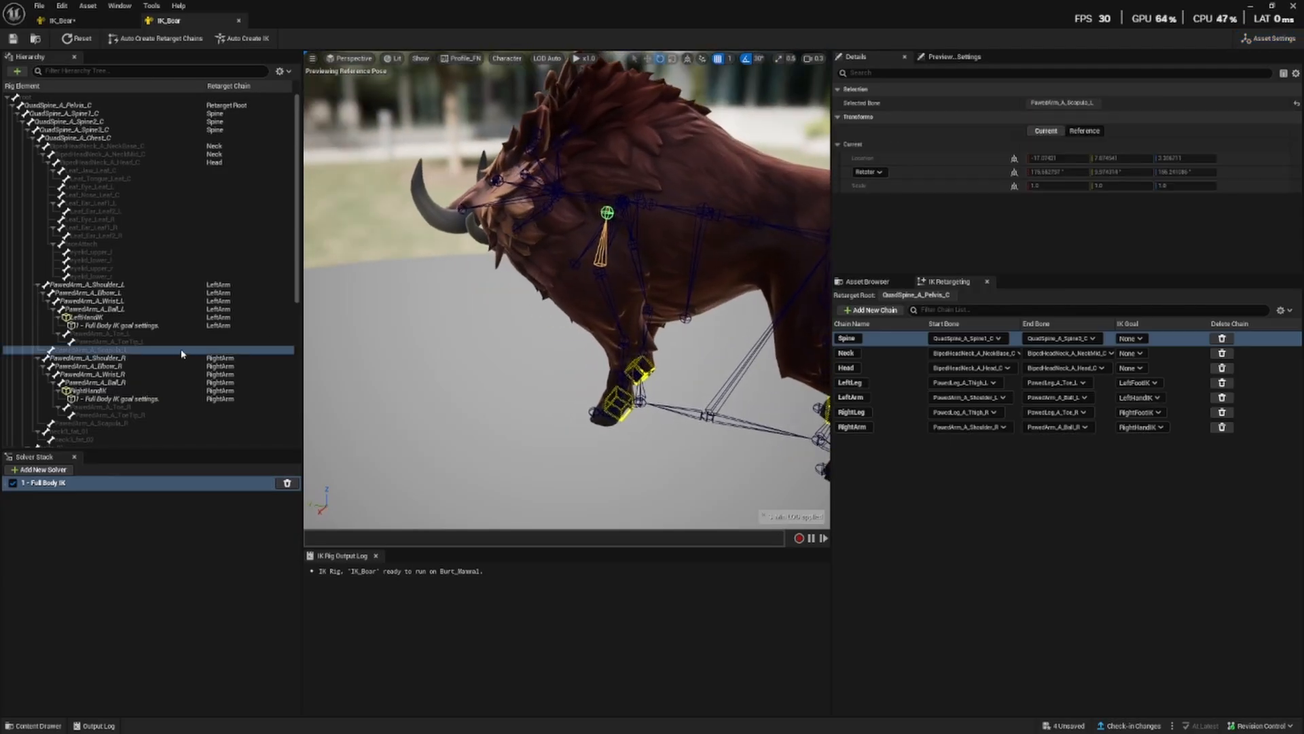
- Select IK_Boar's LeftArm chain for reference, then switch back to IK_Bear
left_click(851, 397)
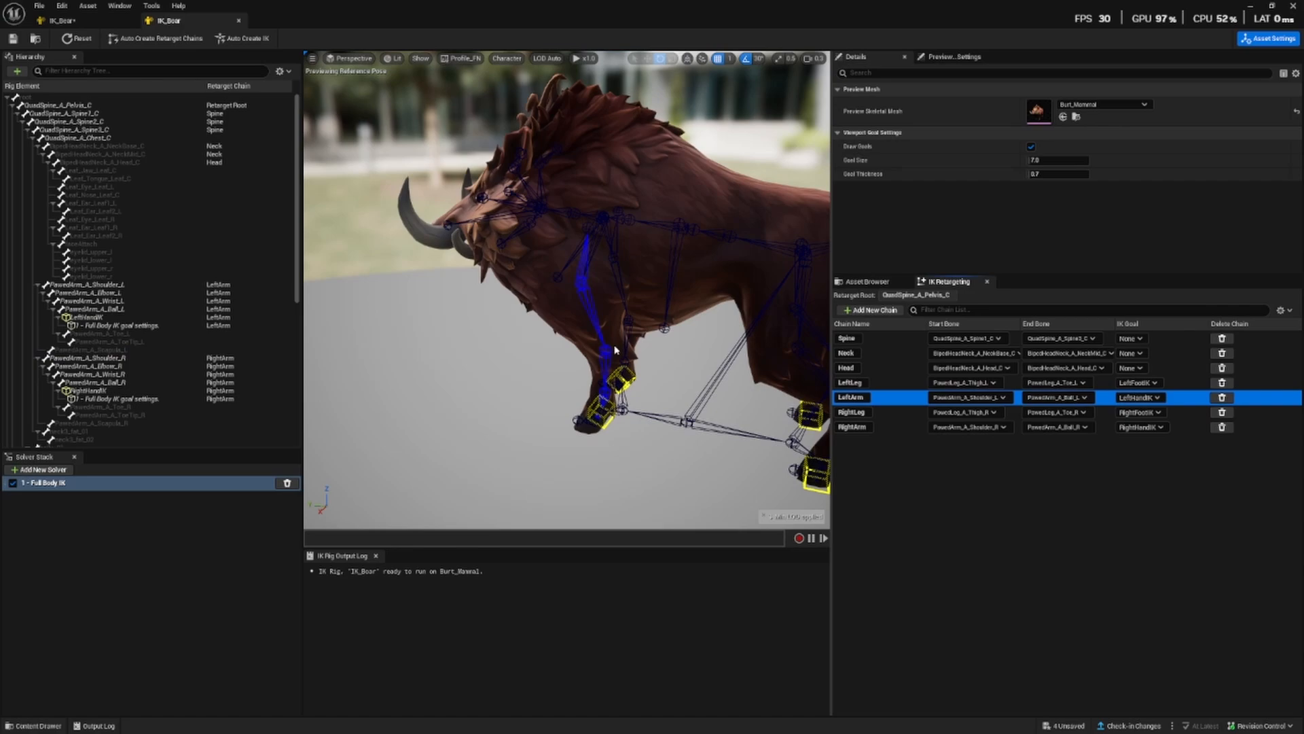
left_click(169, 20)
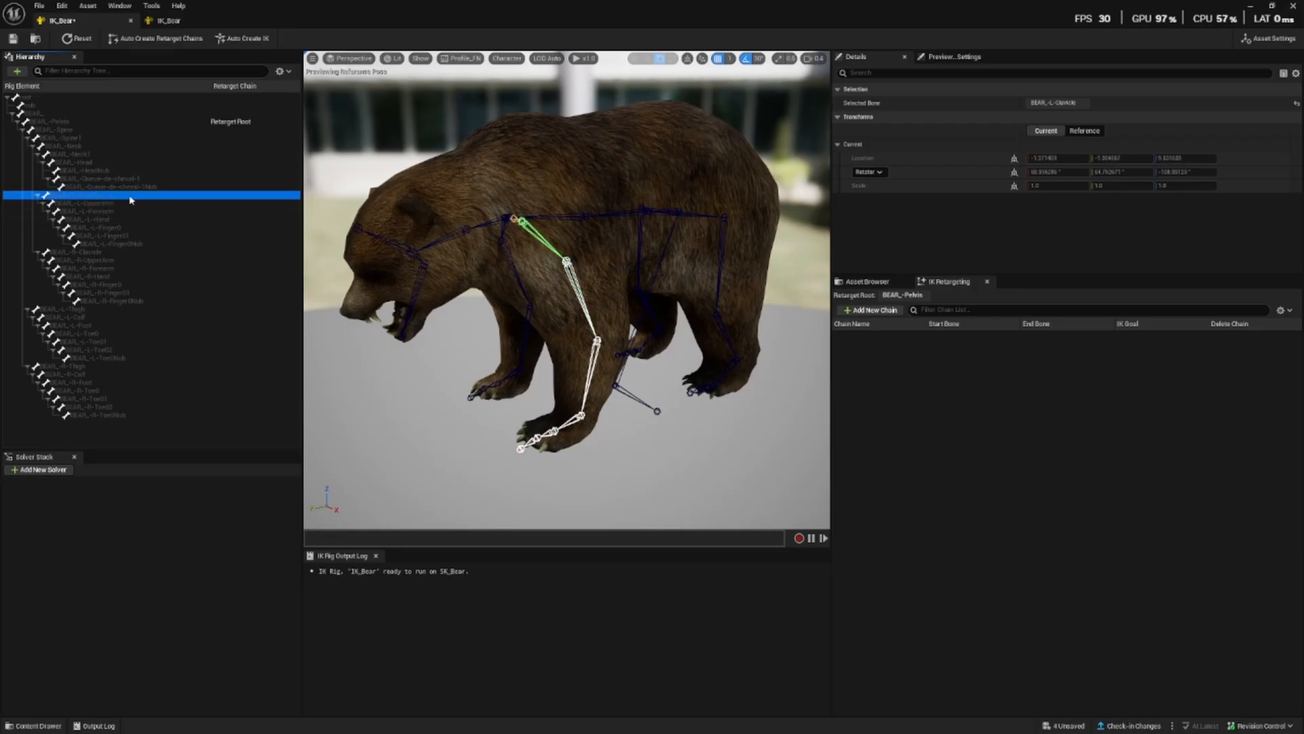
- Add LeftArm and RightArm chains running from the bear's upper arm to hand bones
left_click(100, 211)
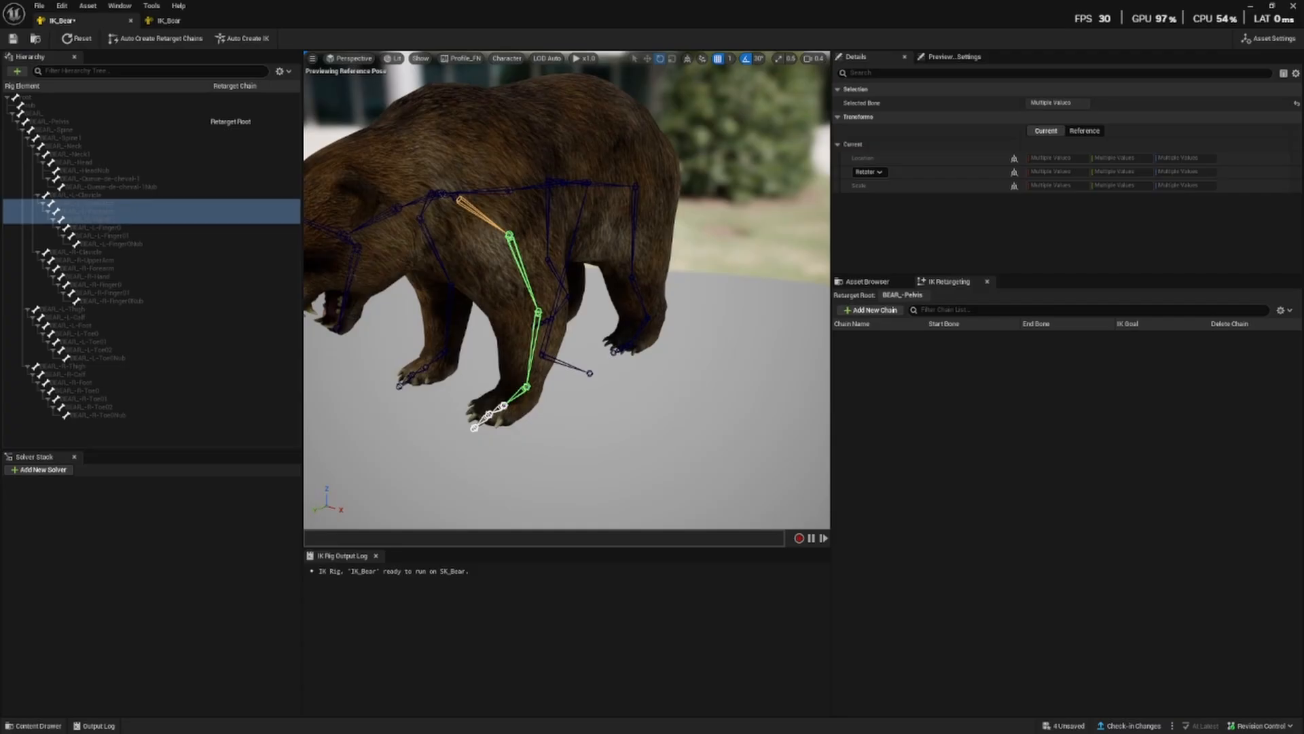
left_click(167, 19)
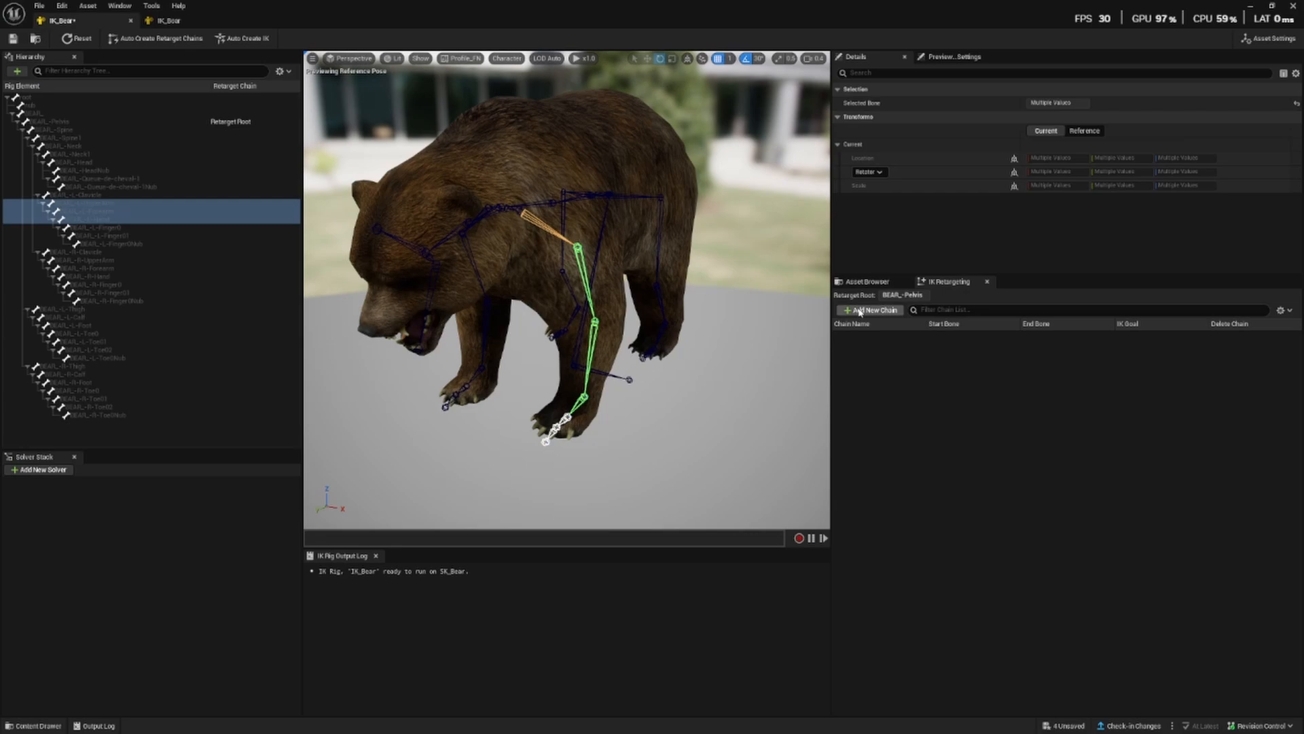
left_click(871, 310)
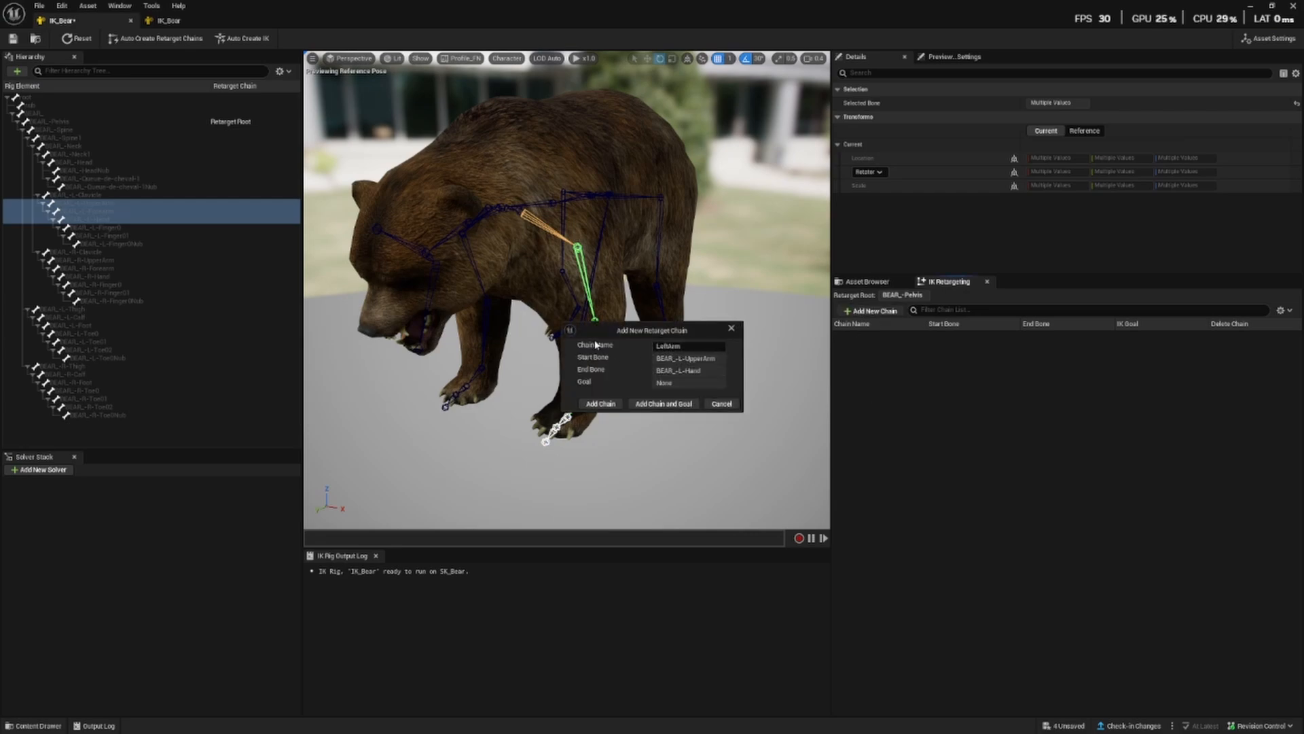
left_click(600, 404)
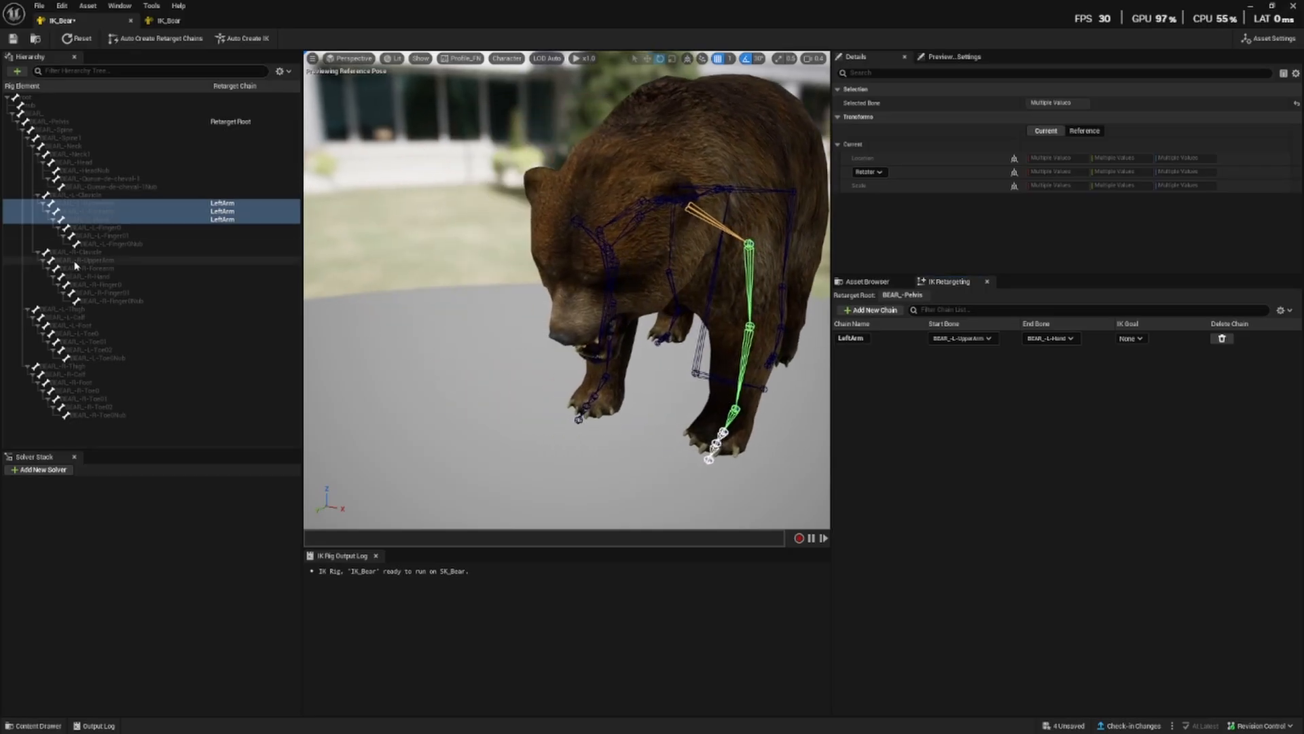
left_click(75, 252)
type("RightArm")
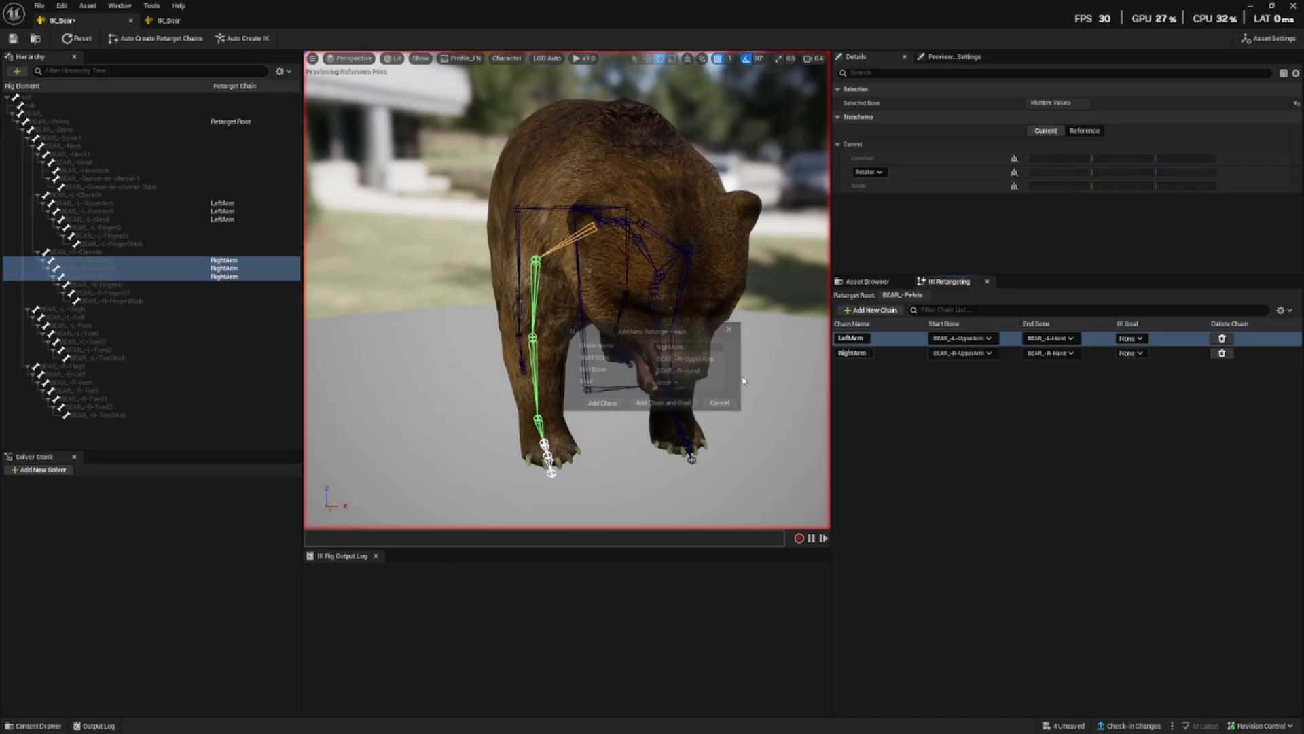
- Select the bear's left thigh and calf bones, comparing leg chains against IK_Boar
left_click(719, 403)
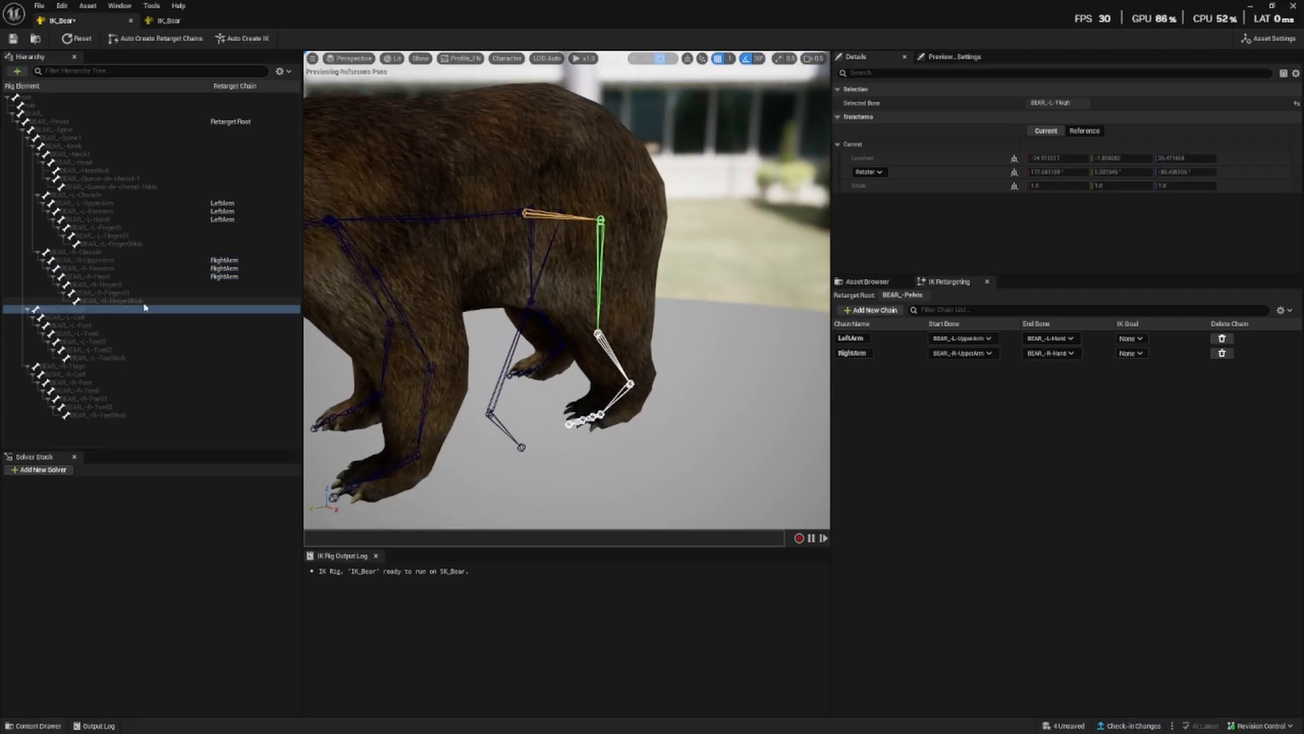
left_click(75, 316)
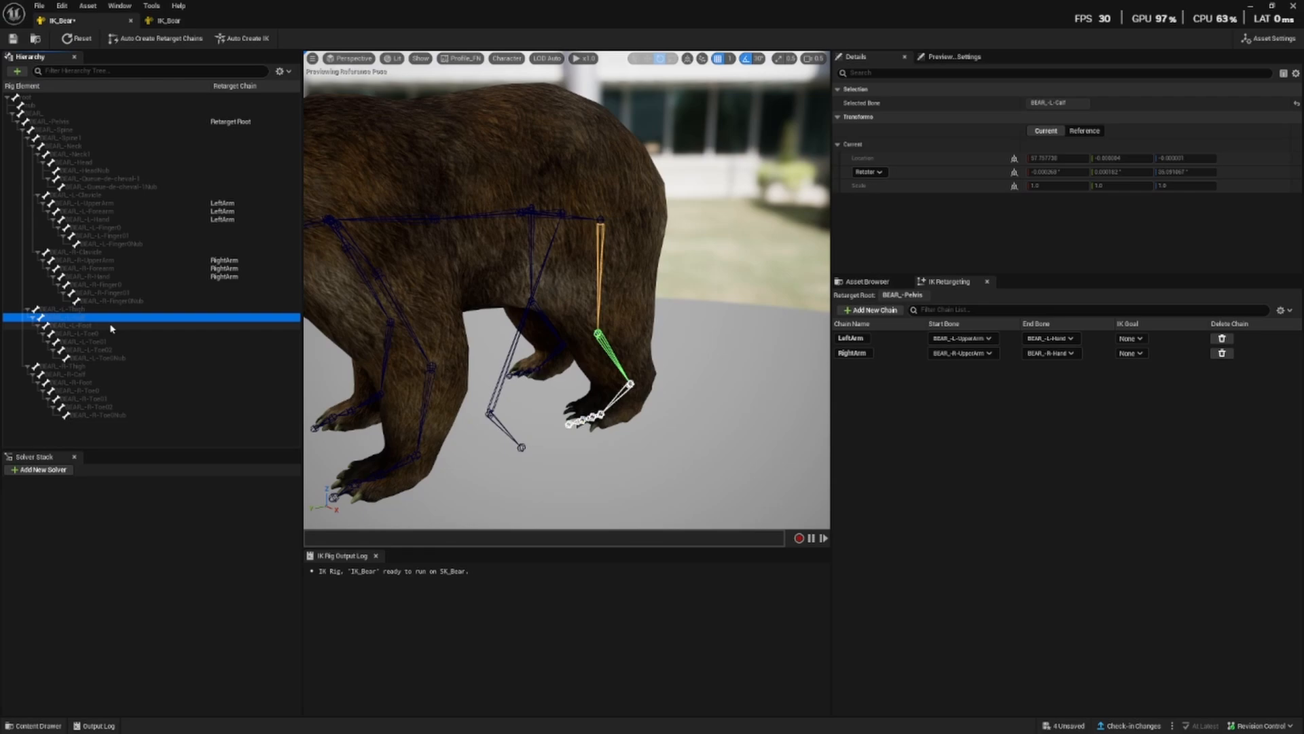
left_click(66, 309)
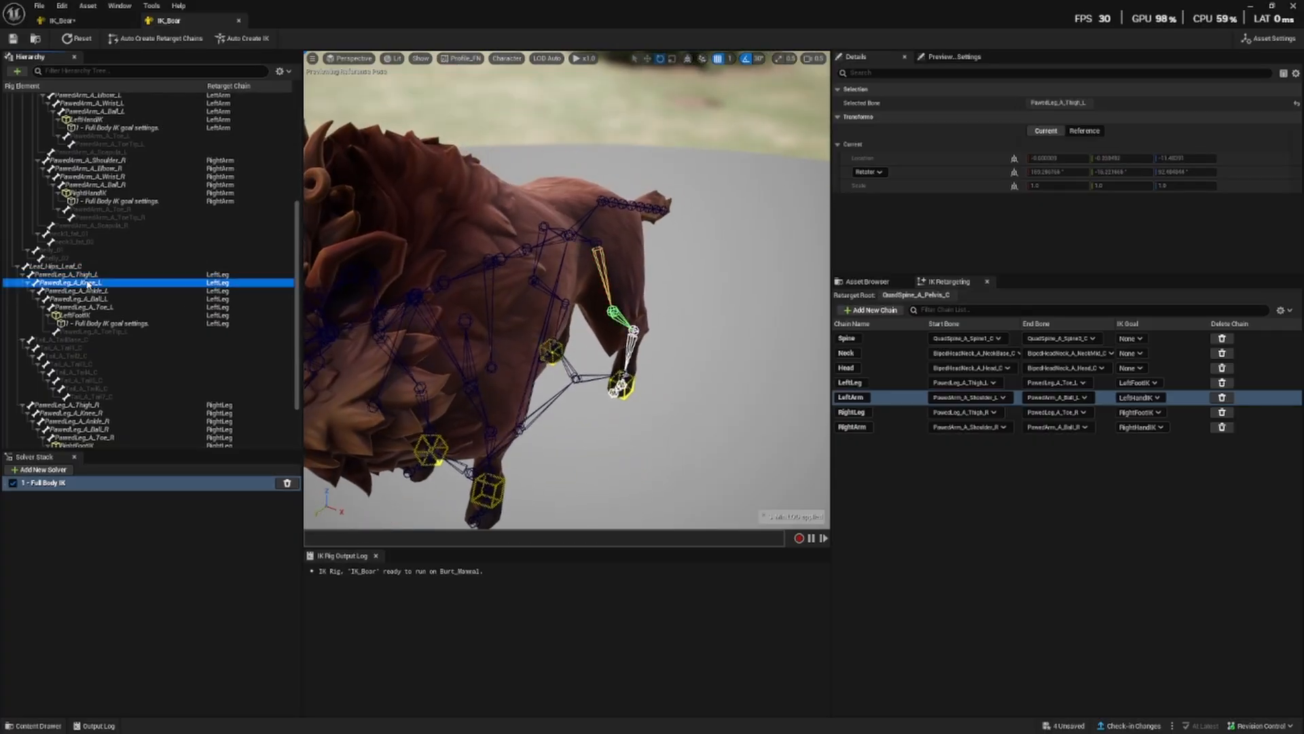
left_click(62, 266)
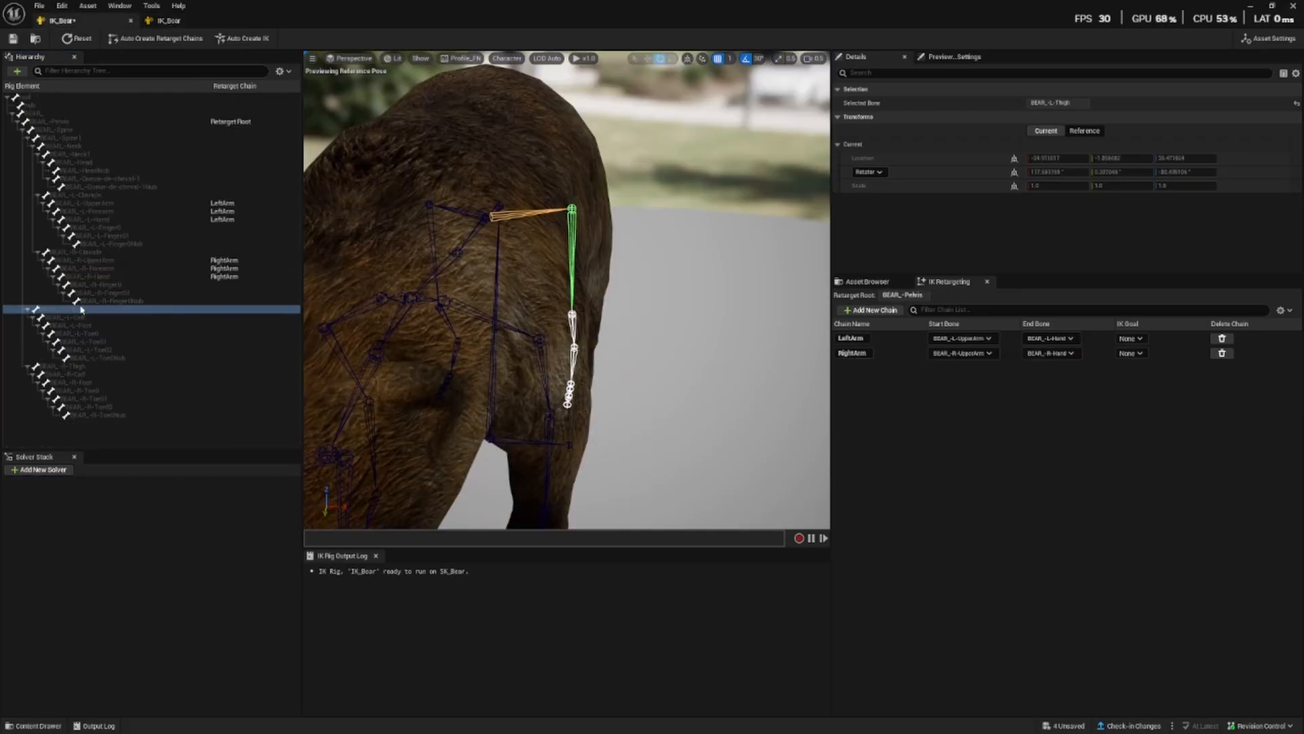
- Create the LeftLeg chain from BEAR_L-Thigh to BEAR_L-Foot and select the right thigh
left_click(74, 310)
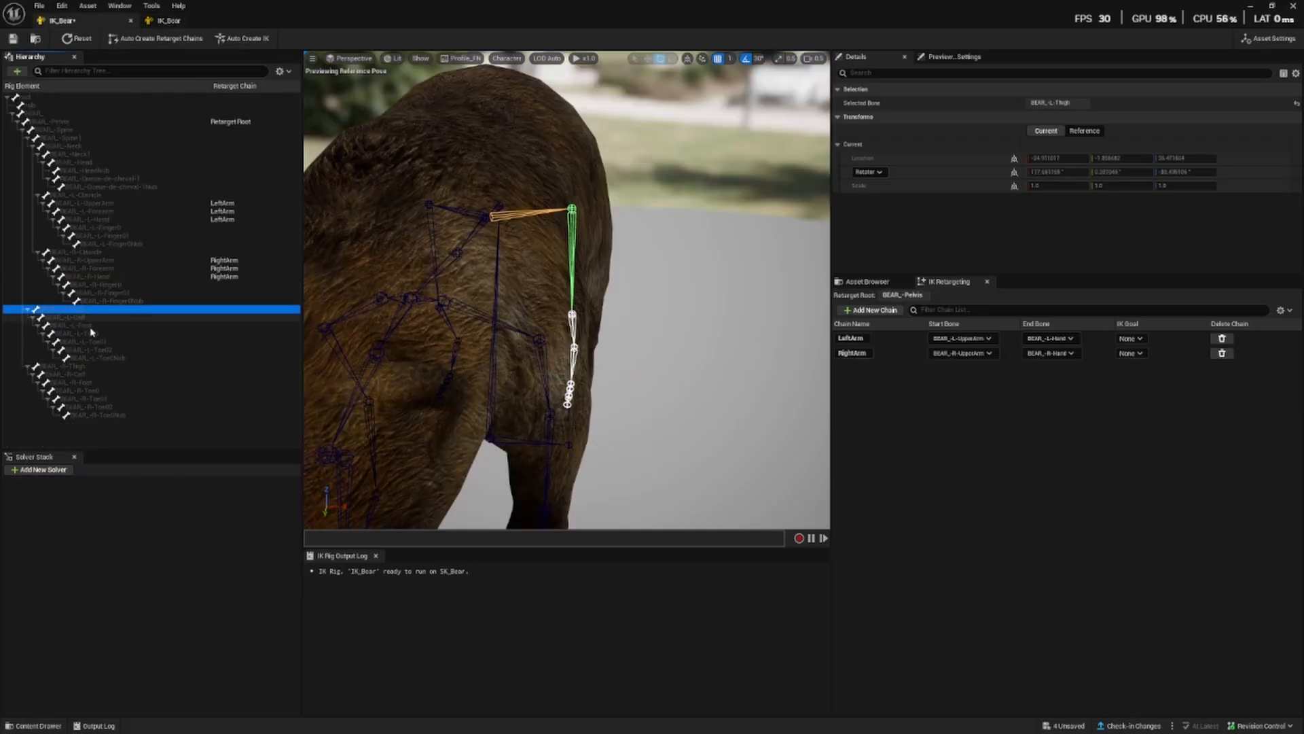
left_click(871, 310)
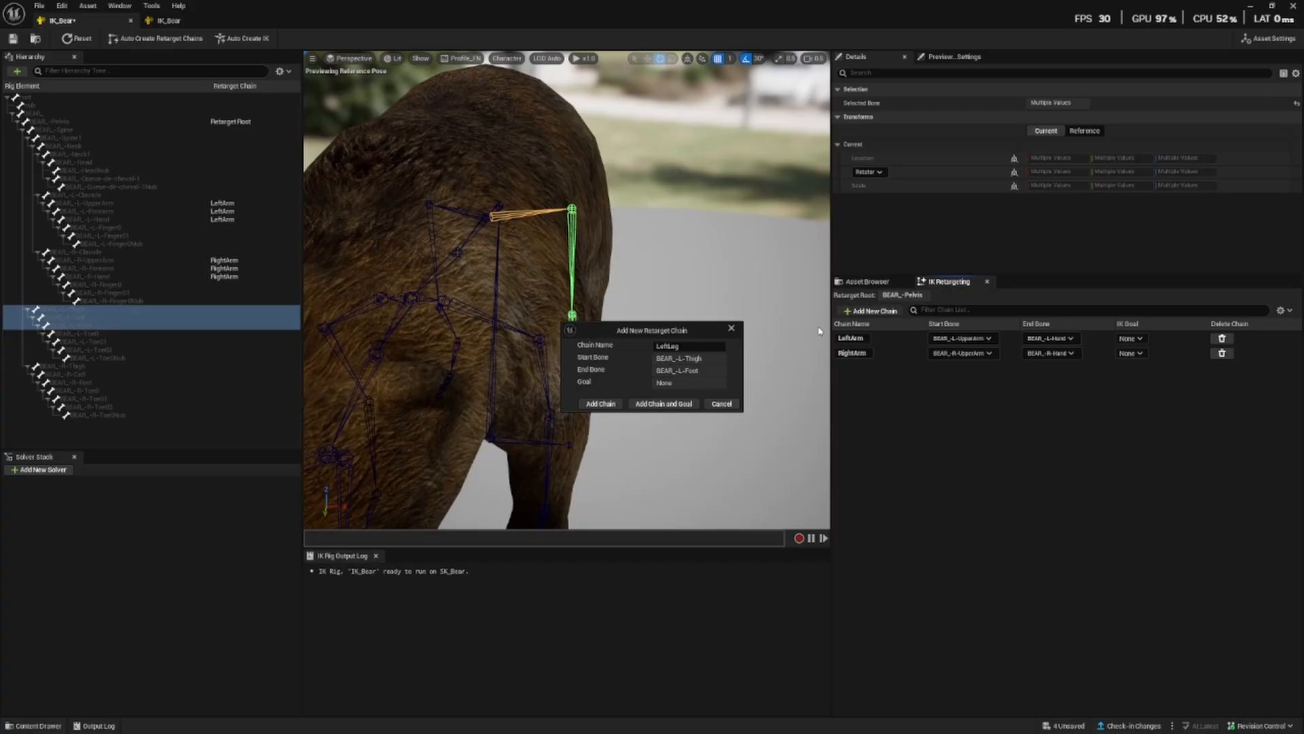
left_click(600, 403)
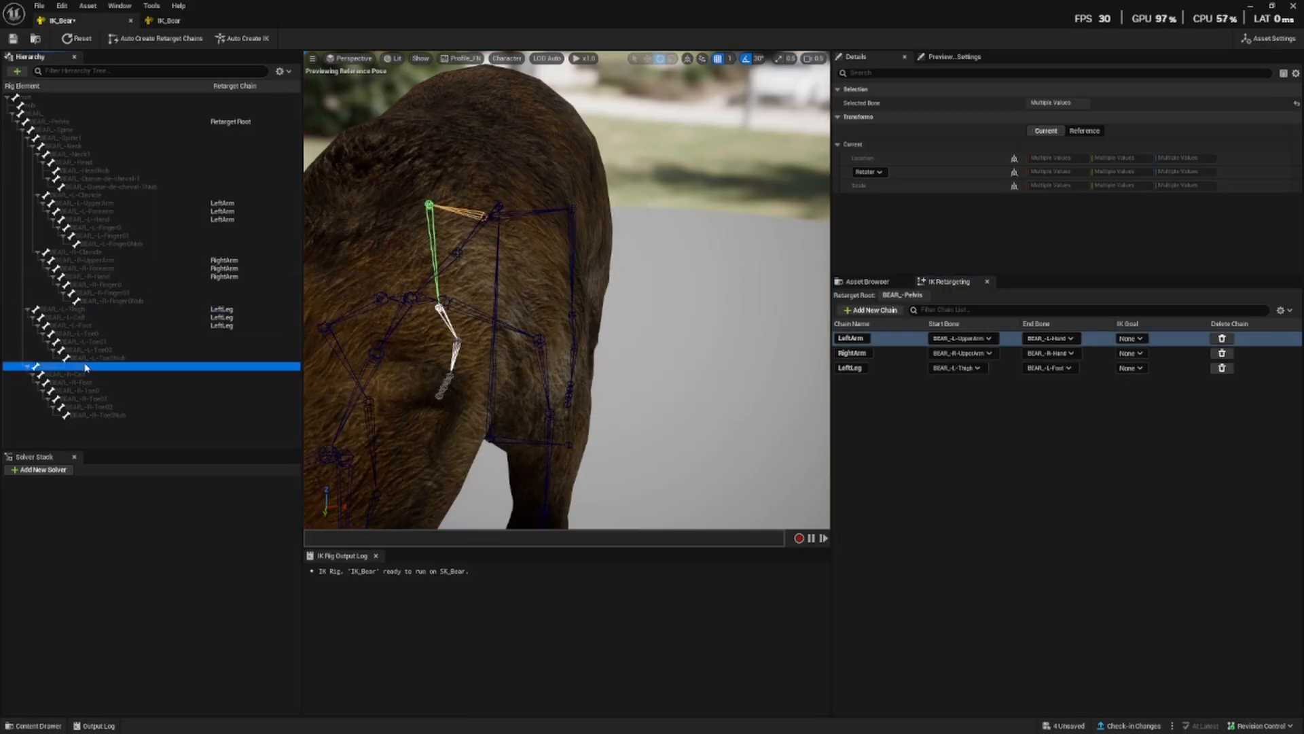
left_click(75, 374)
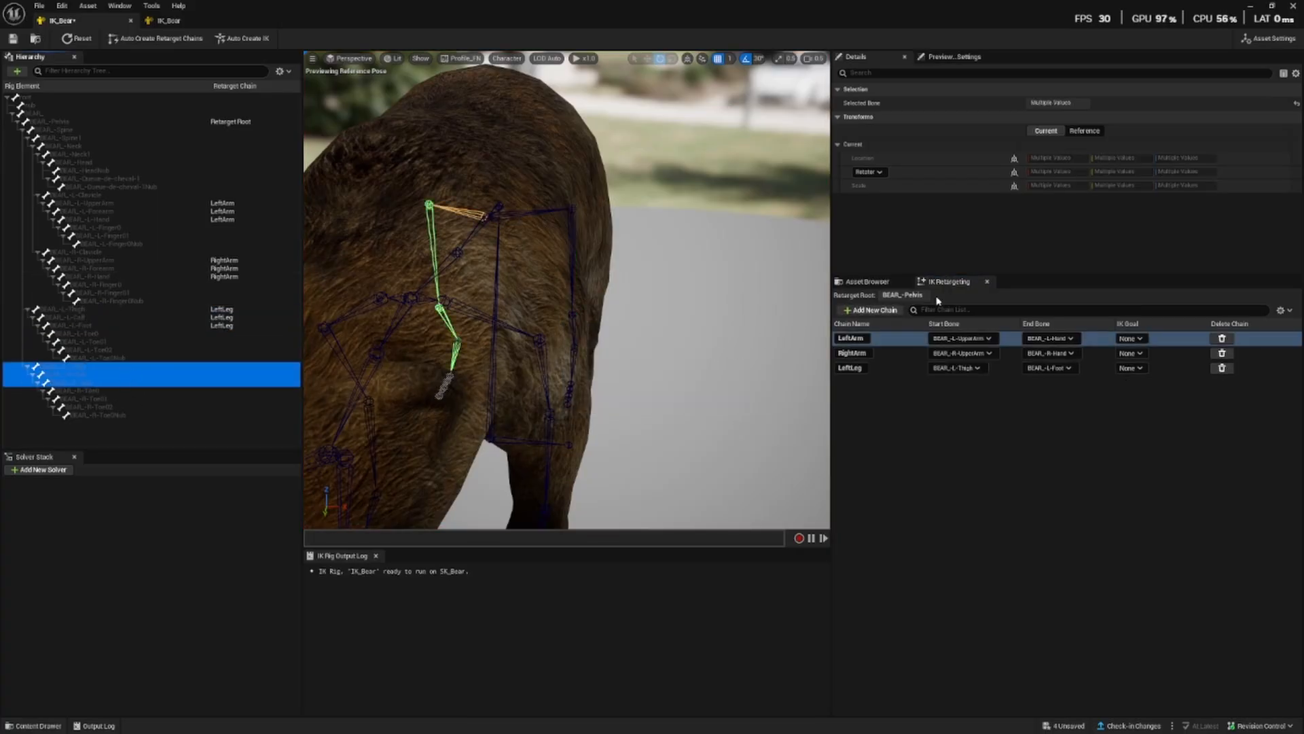
left_click(872, 310)
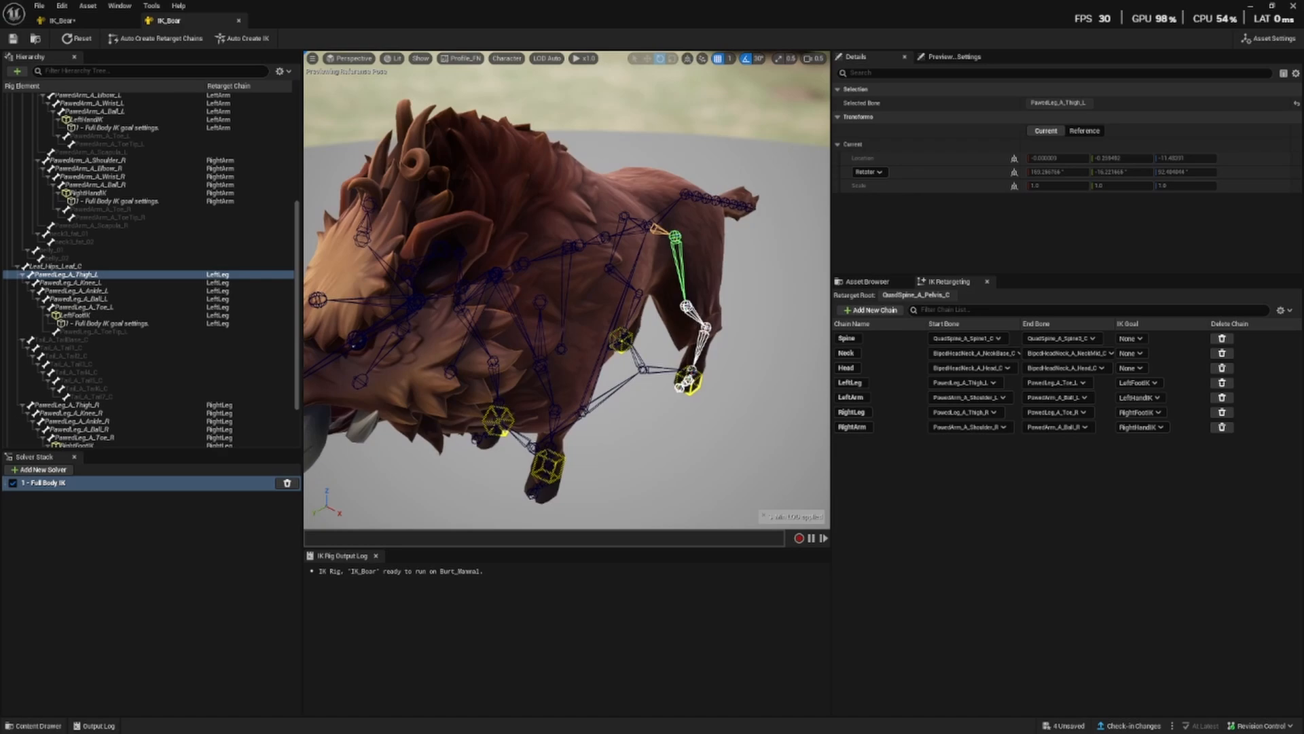
- Return to the bear rig to build the RightLeg chain from BEAR_R-Thigh to BEAR_R-Foot
left_click(847, 352)
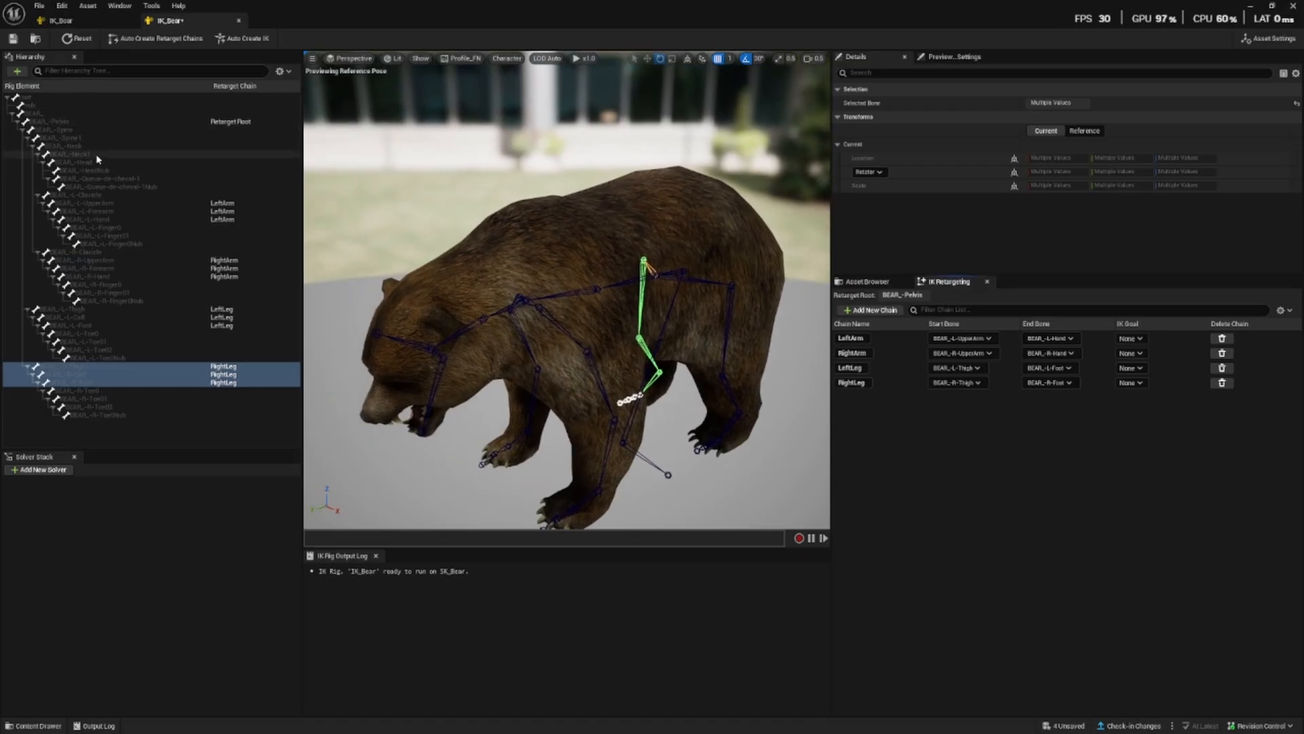
- Add a Head retarget chain from the bear's head bone in IK_Bear
left_click(79, 162)
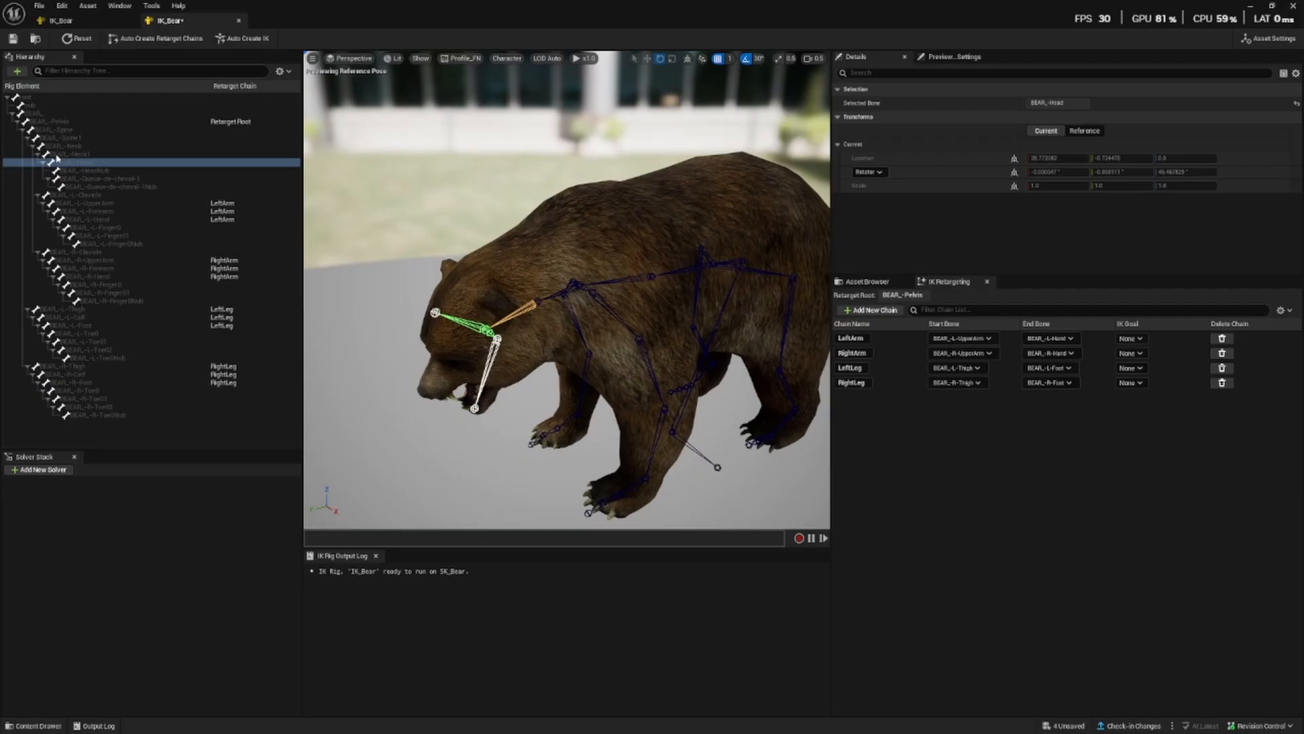
left_click(871, 310)
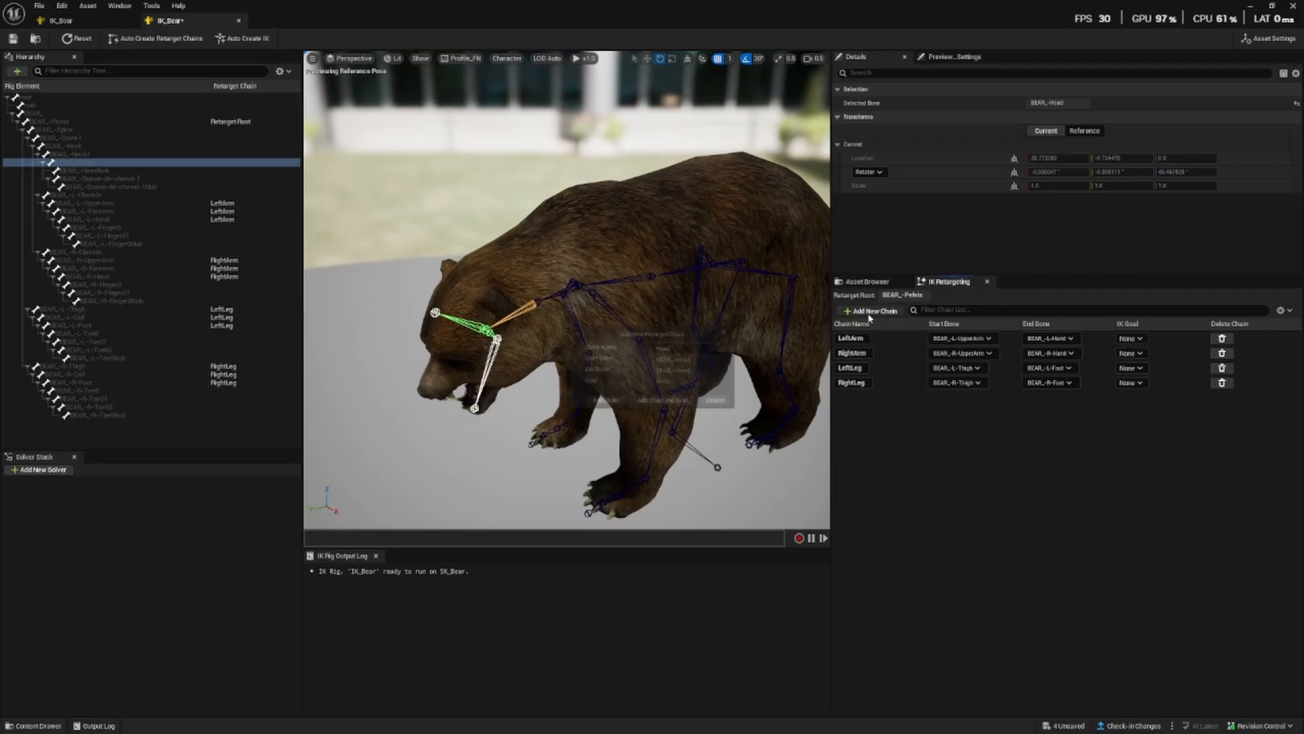
left_click(612, 400)
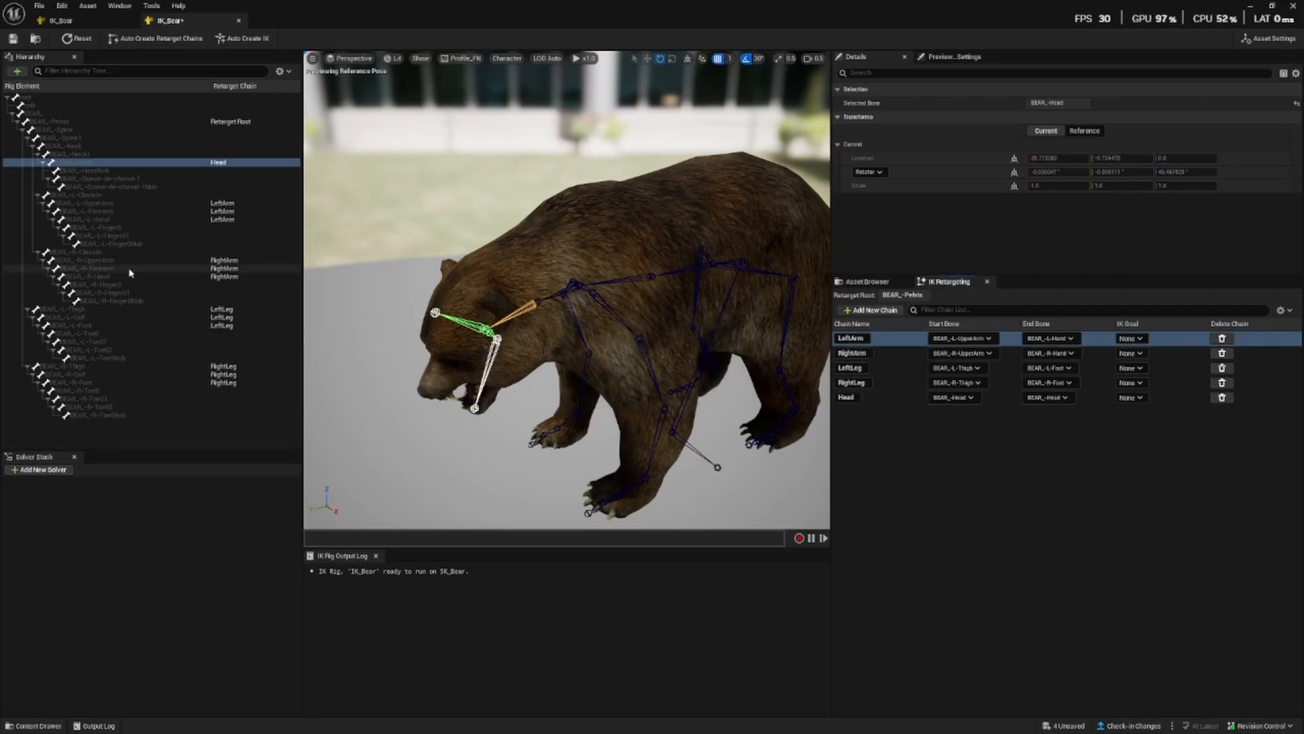
- Select the spine and neck bones to add Spine and Neck chains to IK_Bear
left_click(62, 137)
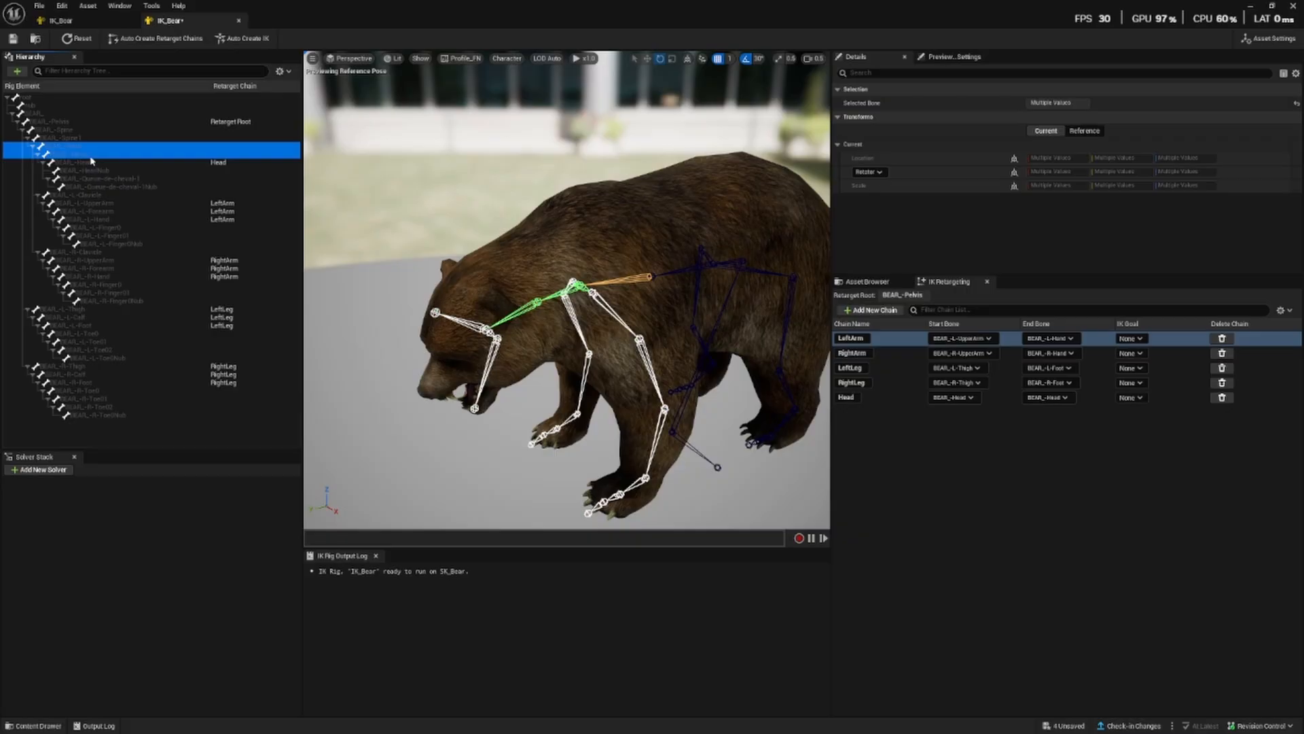
mouse_move(159, 144)
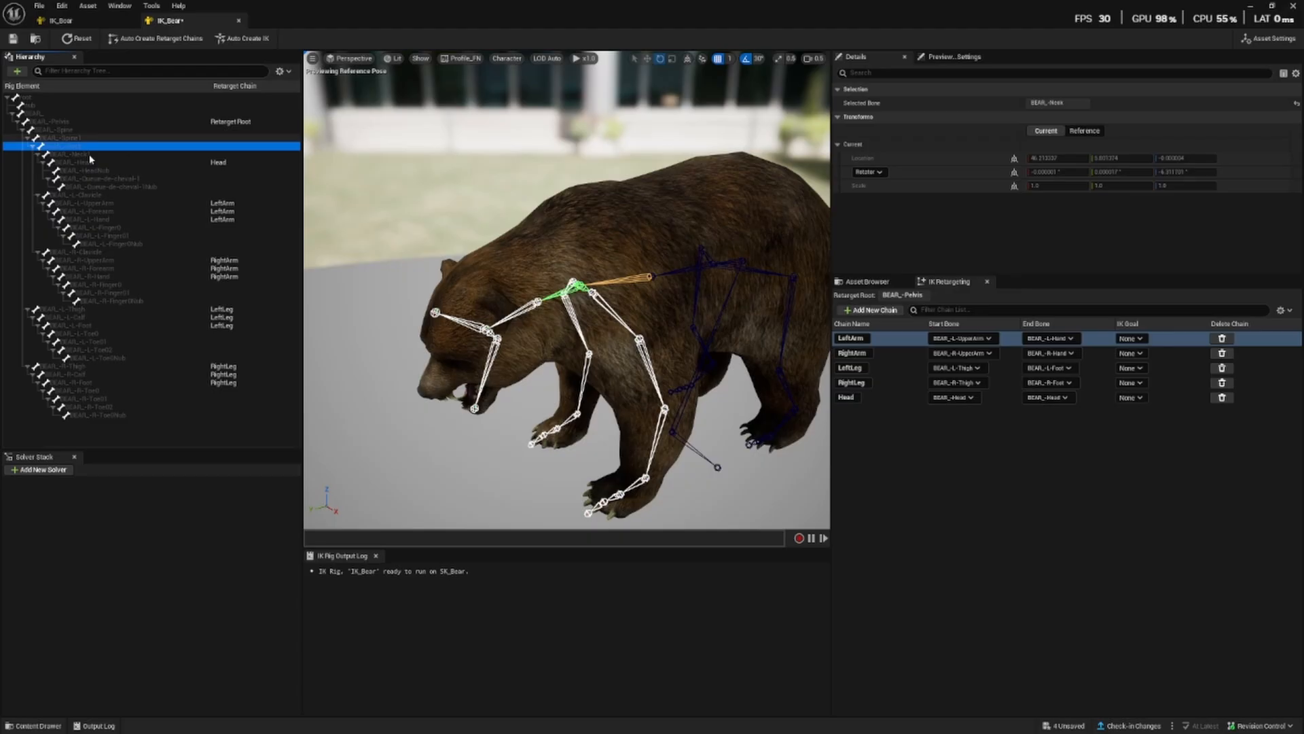
left_click(66, 137)
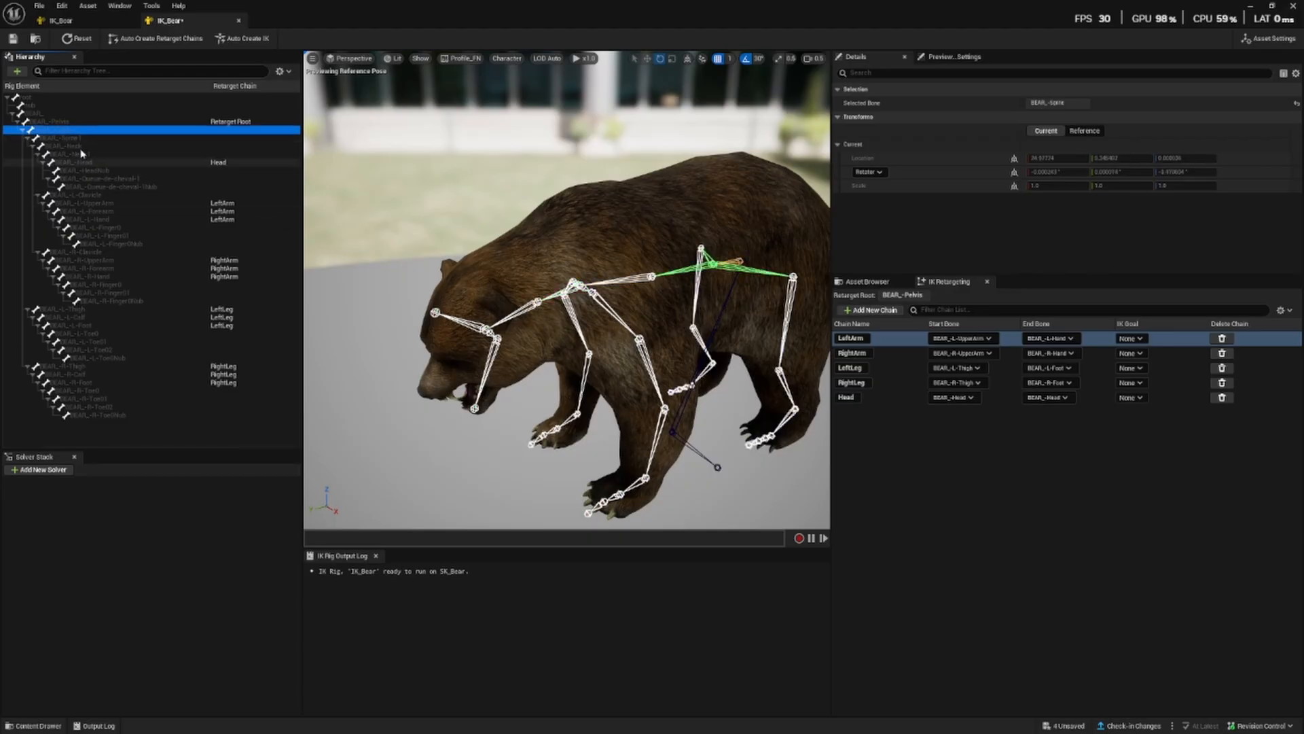
left_click(71, 137)
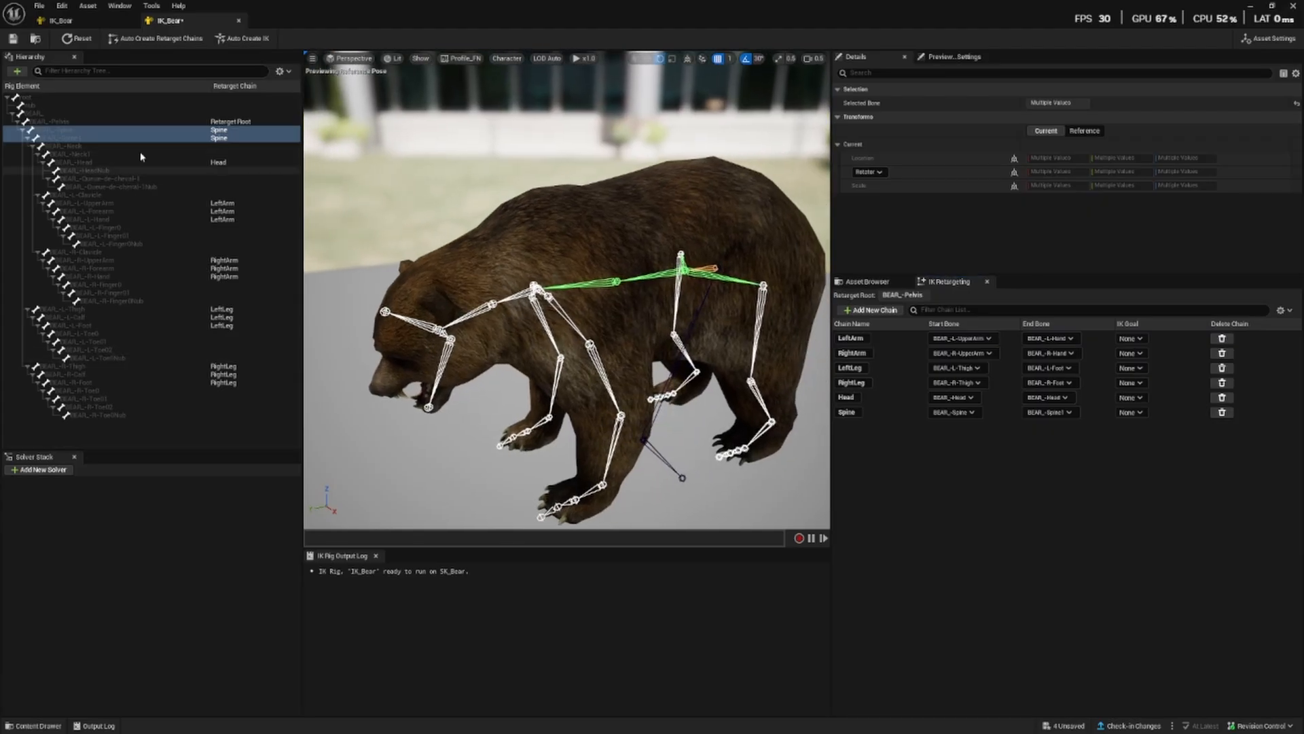
left_click(74, 147)
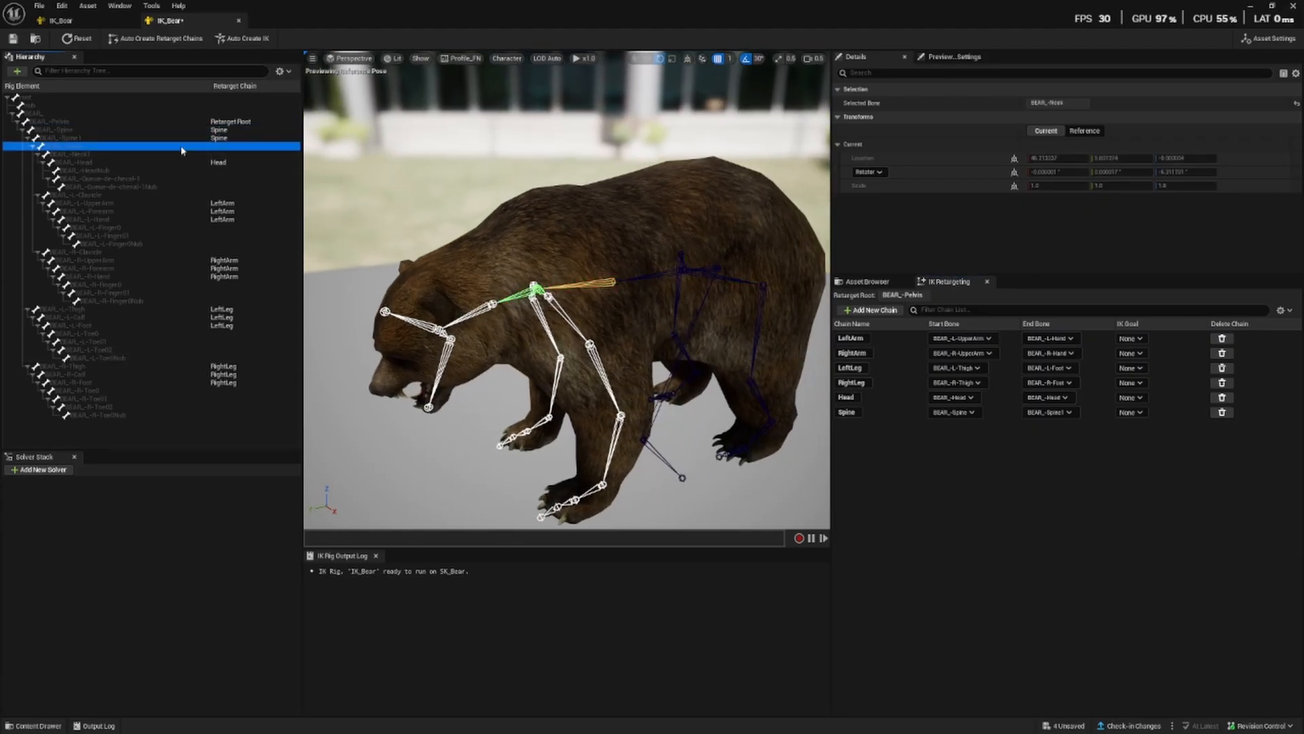
left_click(67, 145)
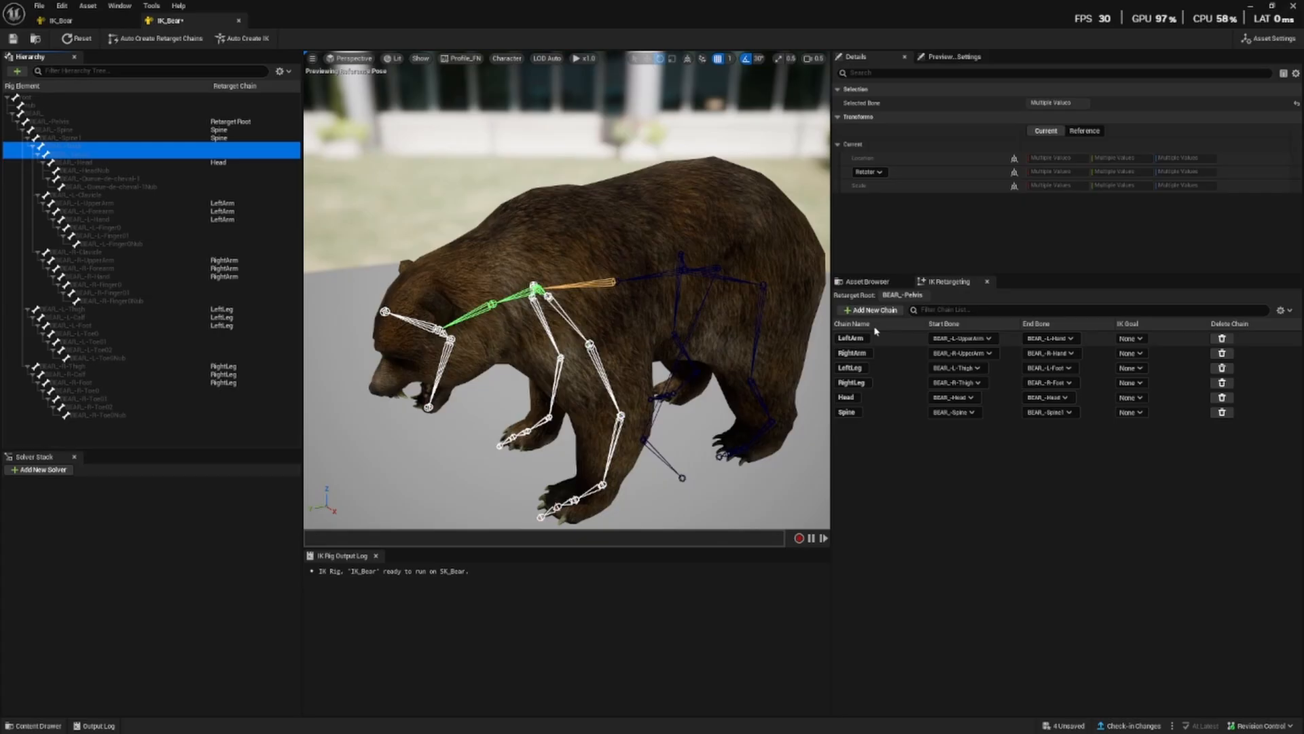
left_click(871, 310)
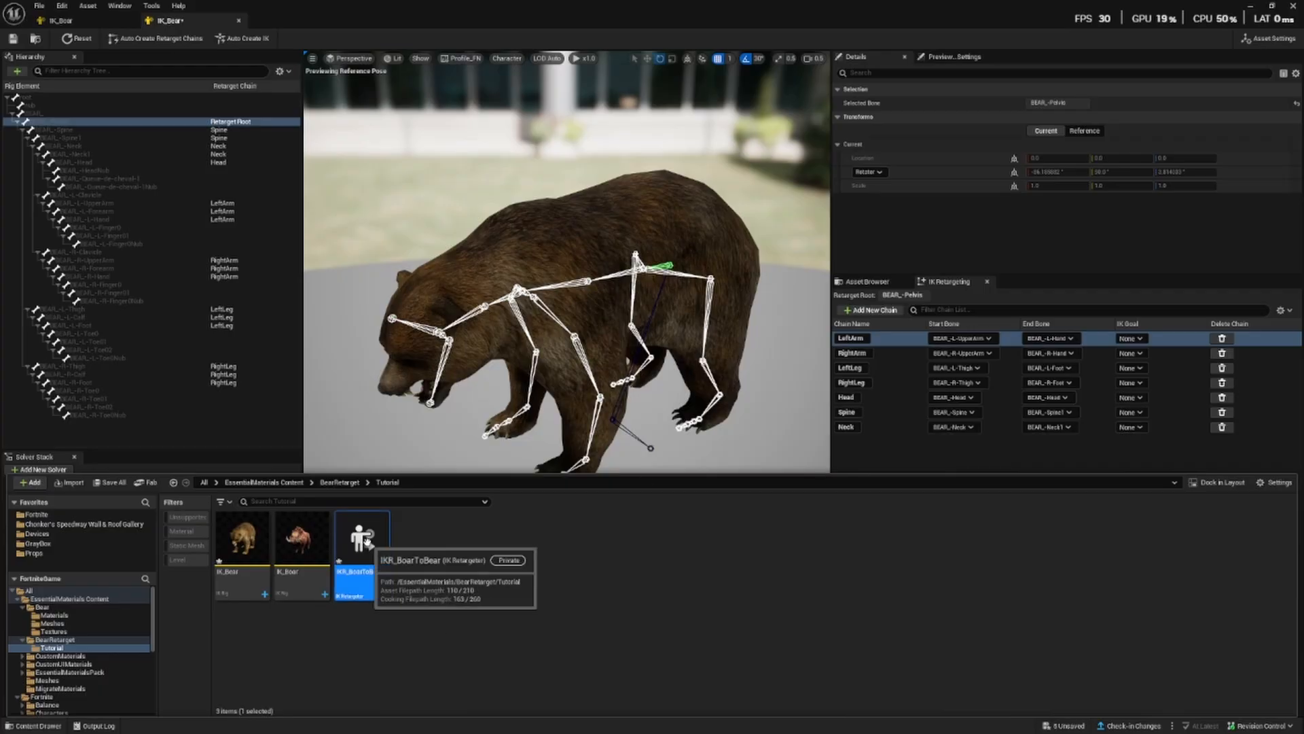
- Open IKR_BoarToBear and assign IK_Boar as source and IK_Bear as target rig
double_click(361, 537)
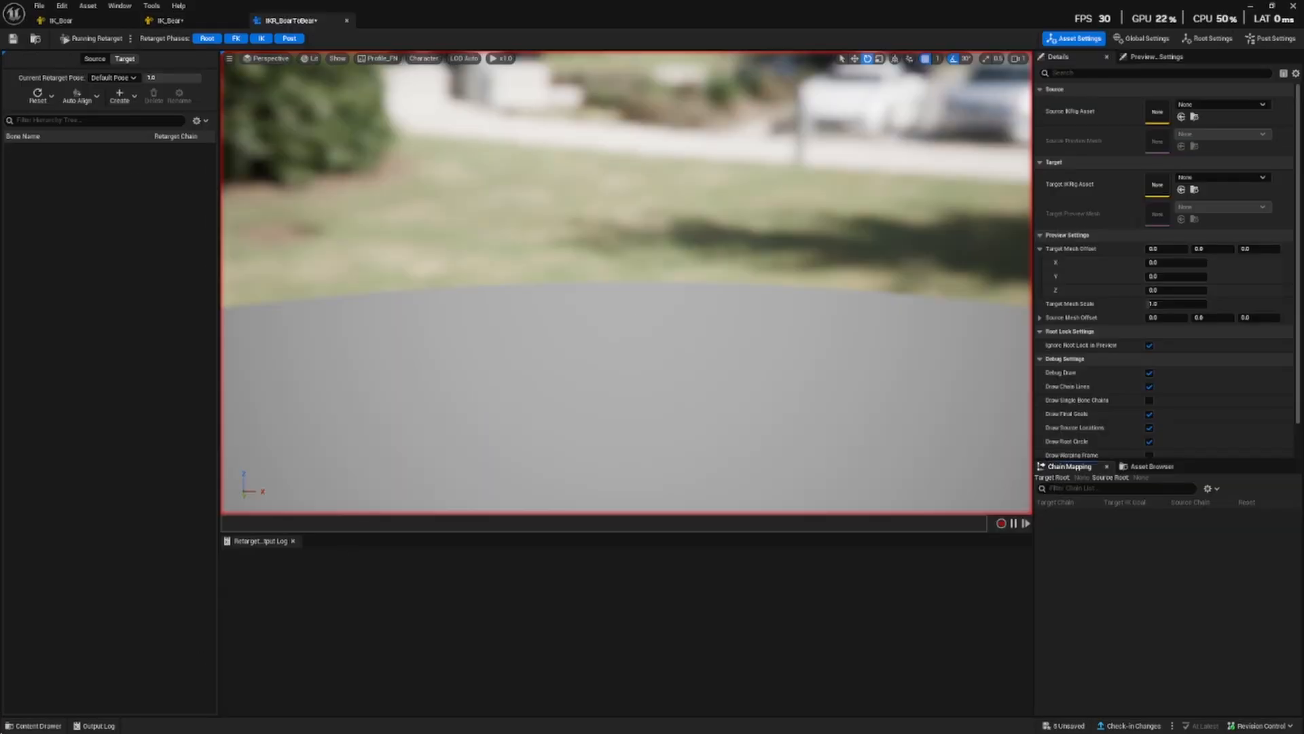
left_click(33, 726)
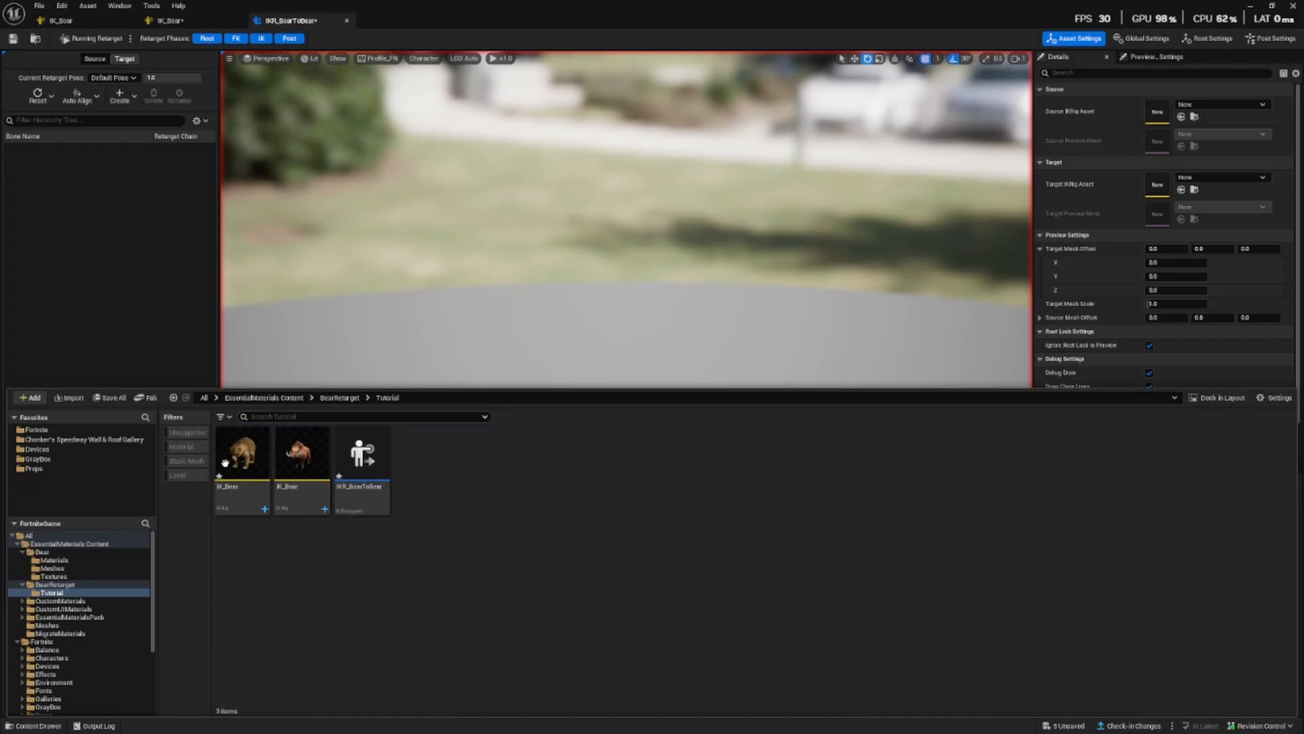
left_click(241, 453)
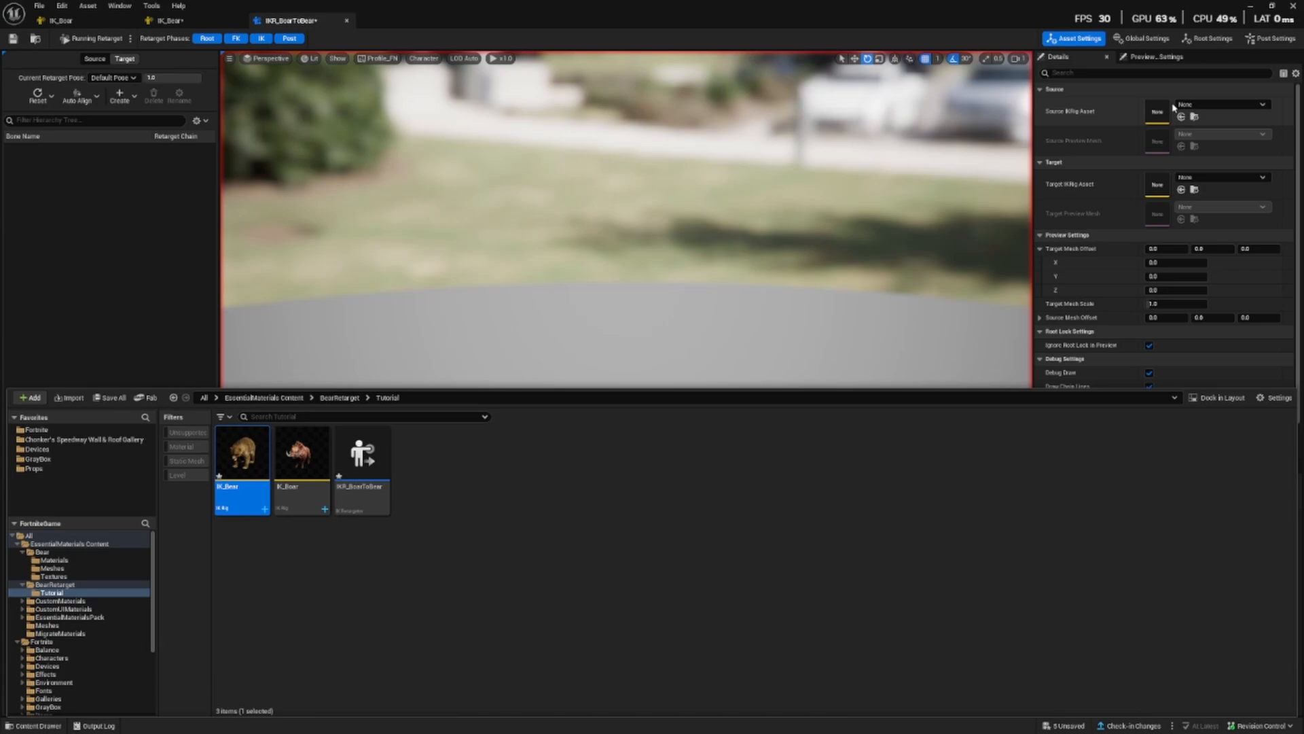
left_click(301, 453)
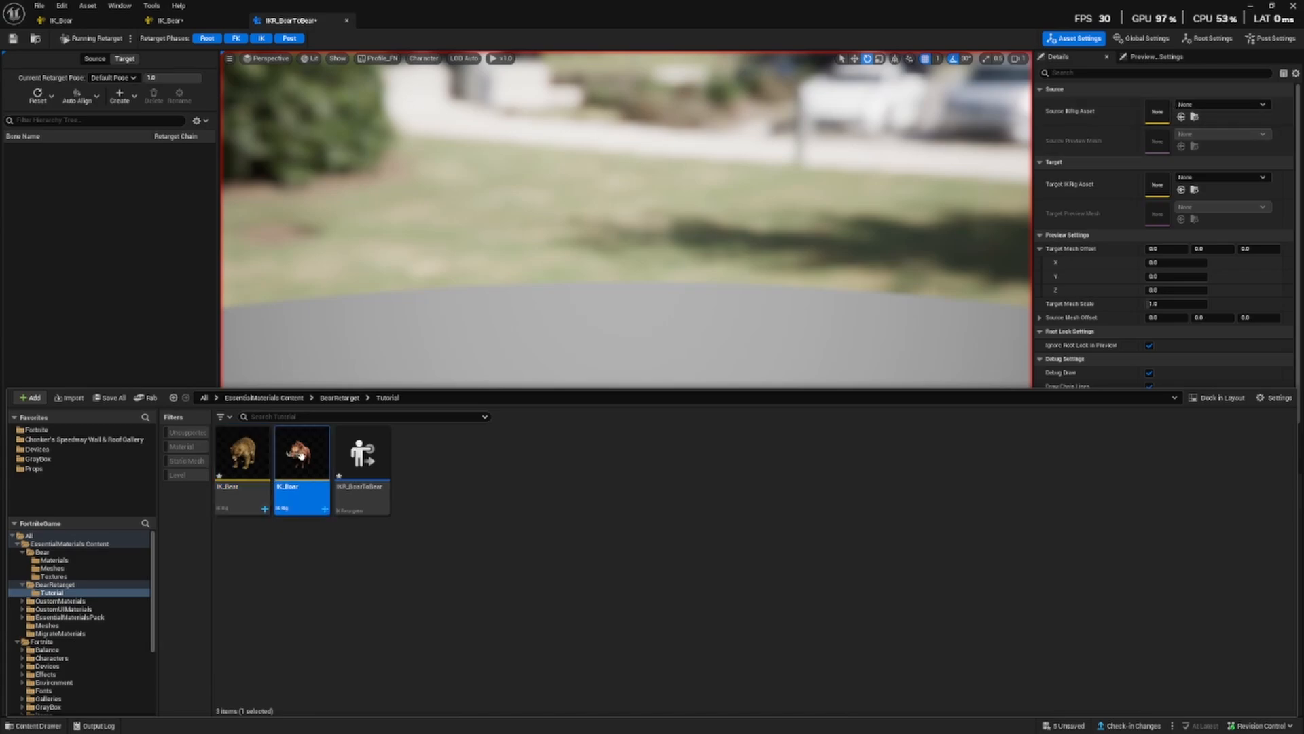
mouse_move(301, 453)
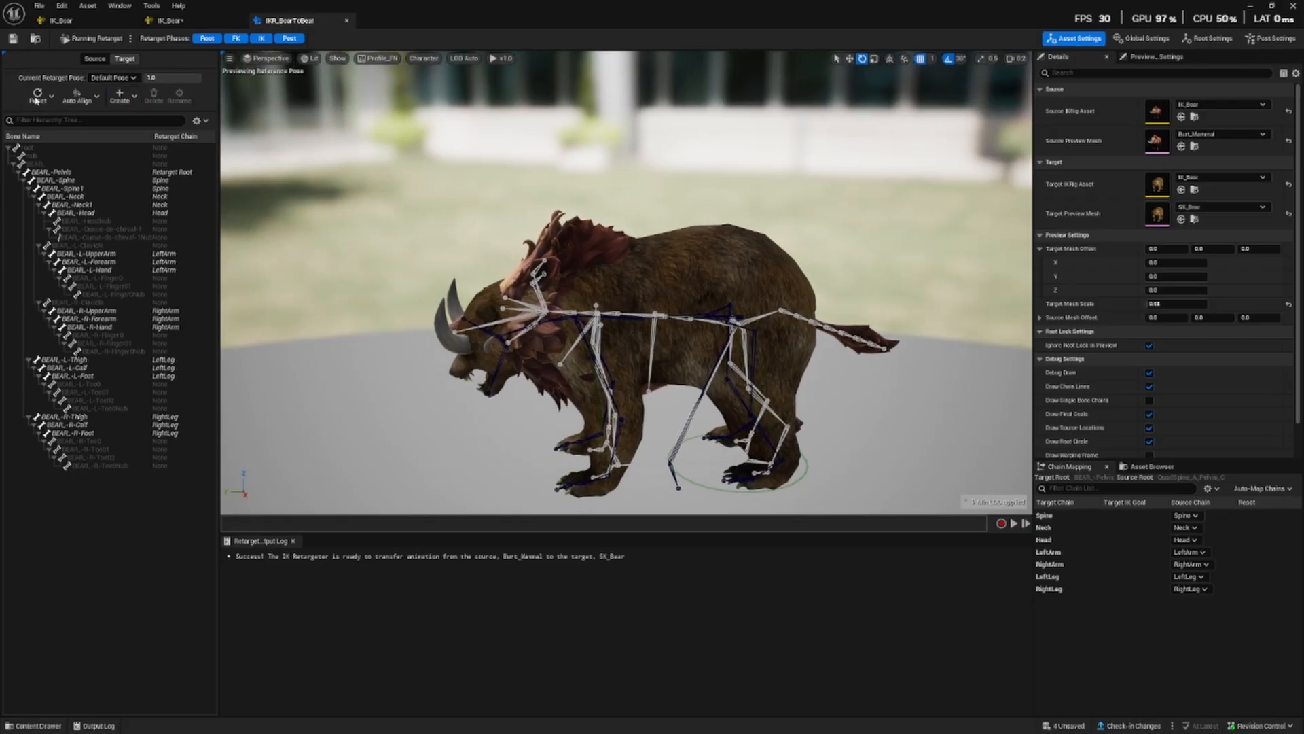
- Create a new retarget pose named NPC_Bear and bring up the Auto-Align options
left_click(118, 93)
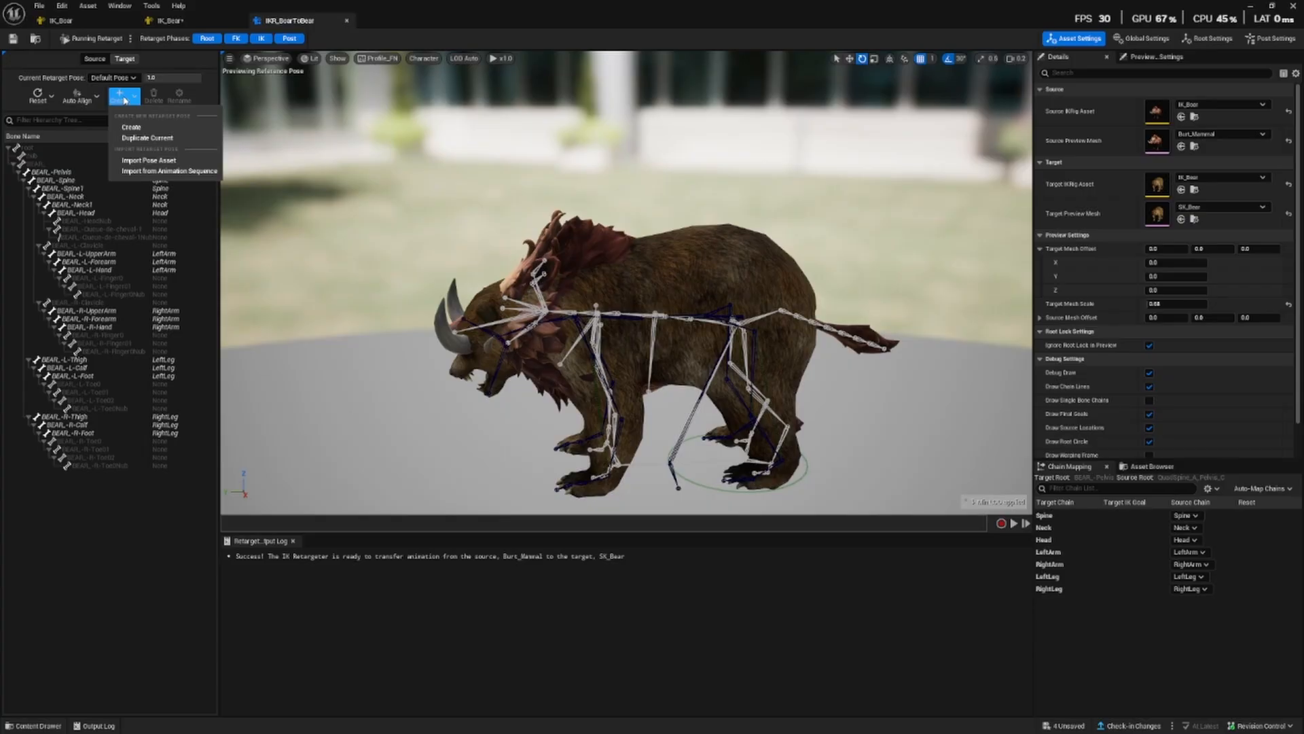
left_click(130, 127)
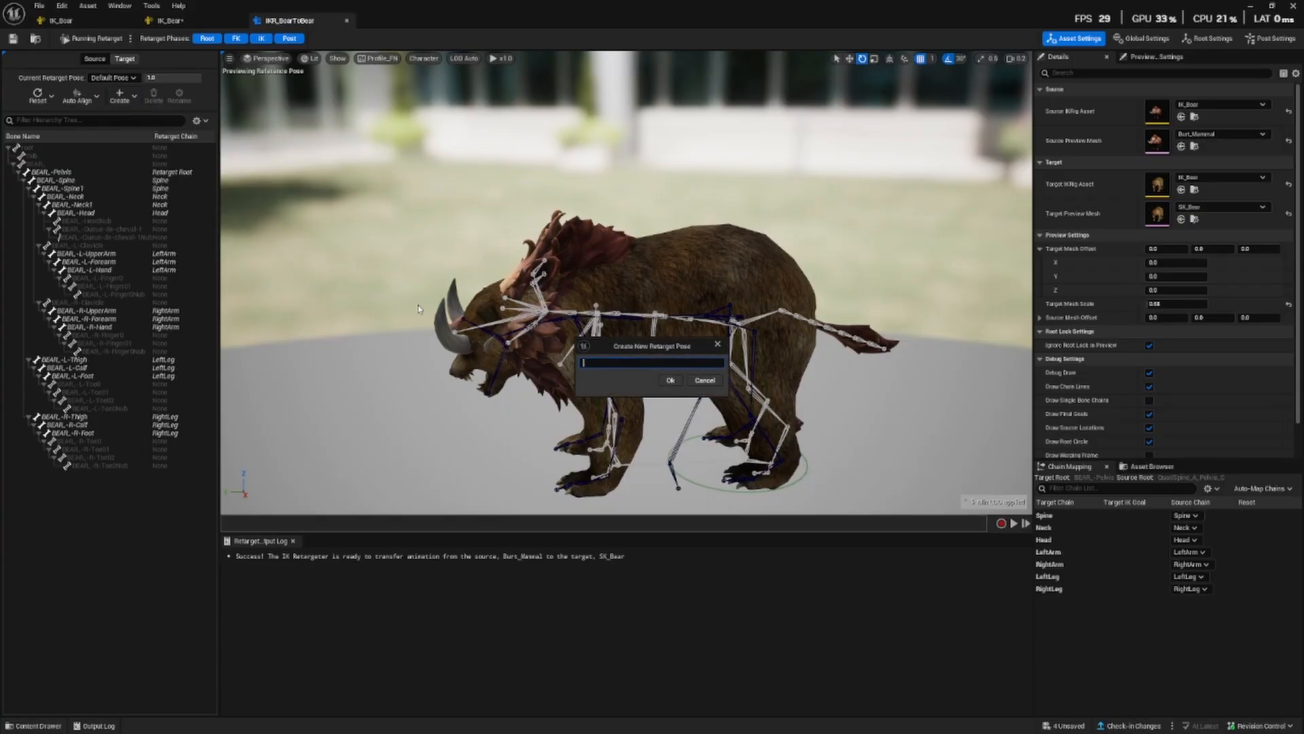
type("NPC_Bear")
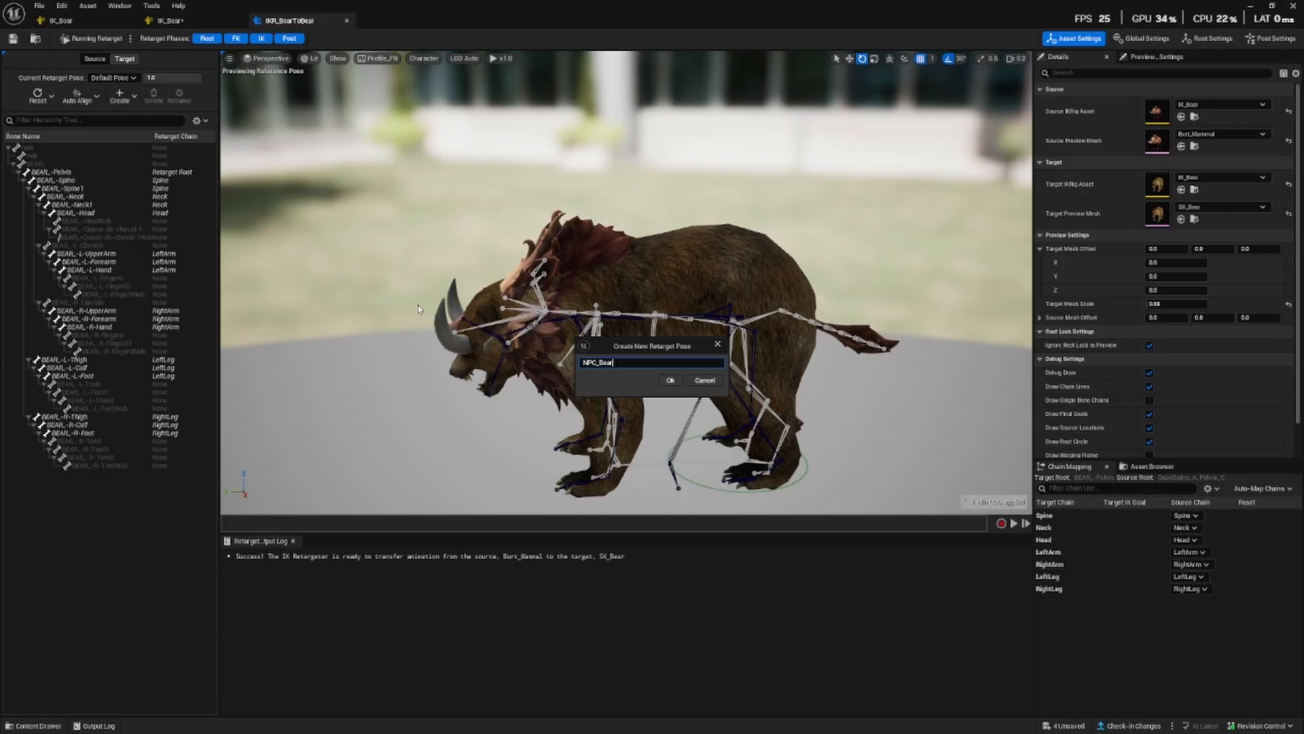
left_click(671, 381)
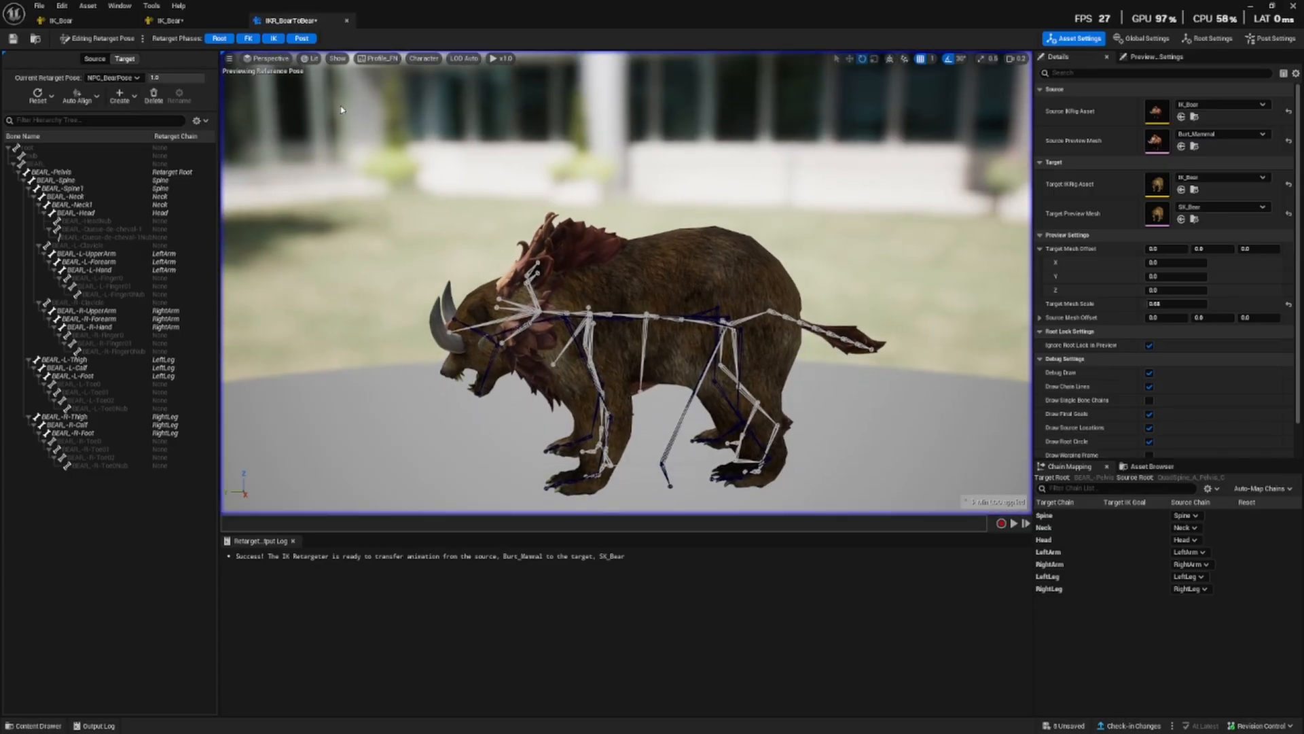
left_click(75, 95)
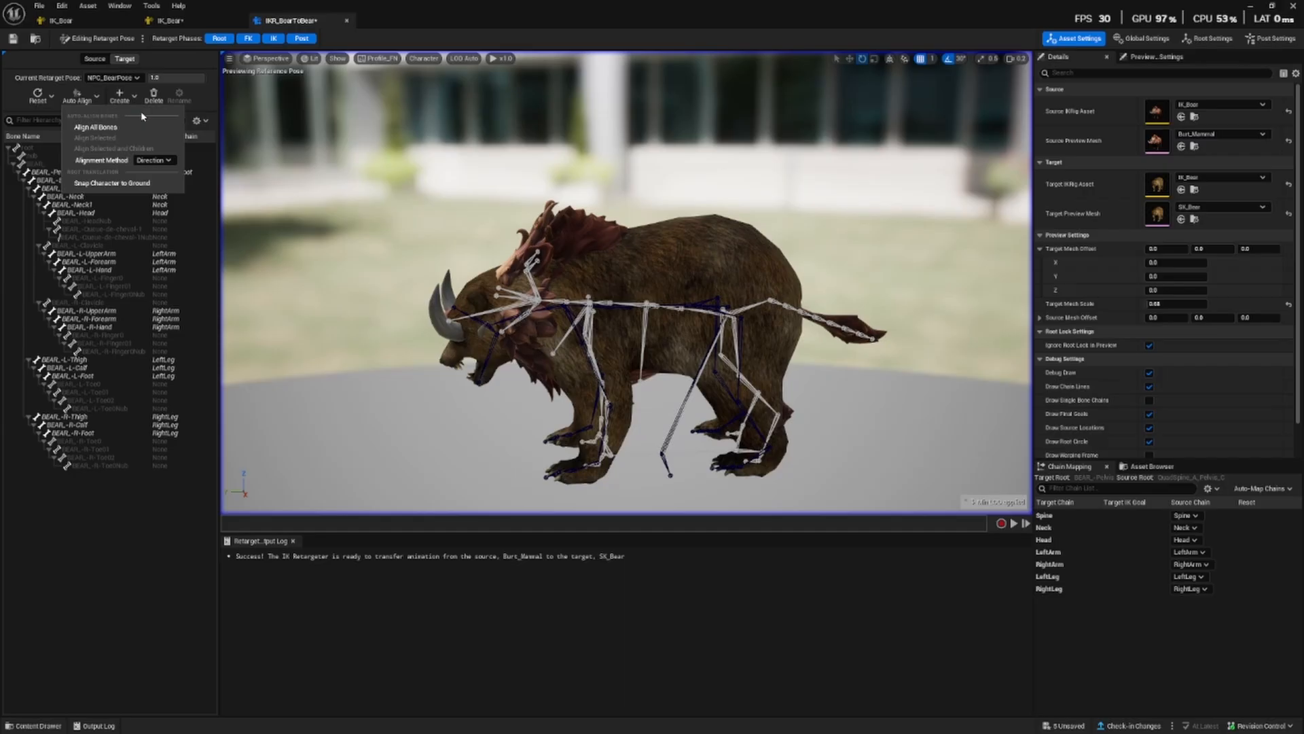
mouse_move(620, 324)
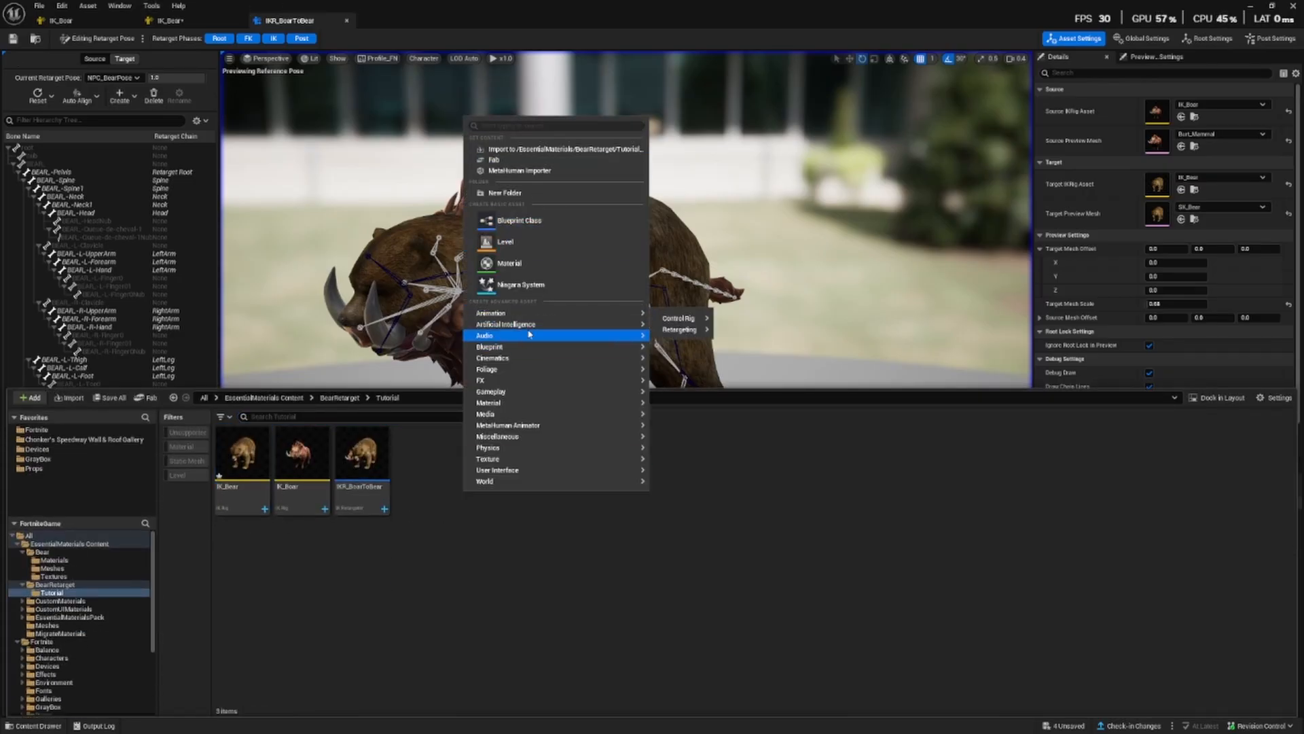
mouse_move(481, 381)
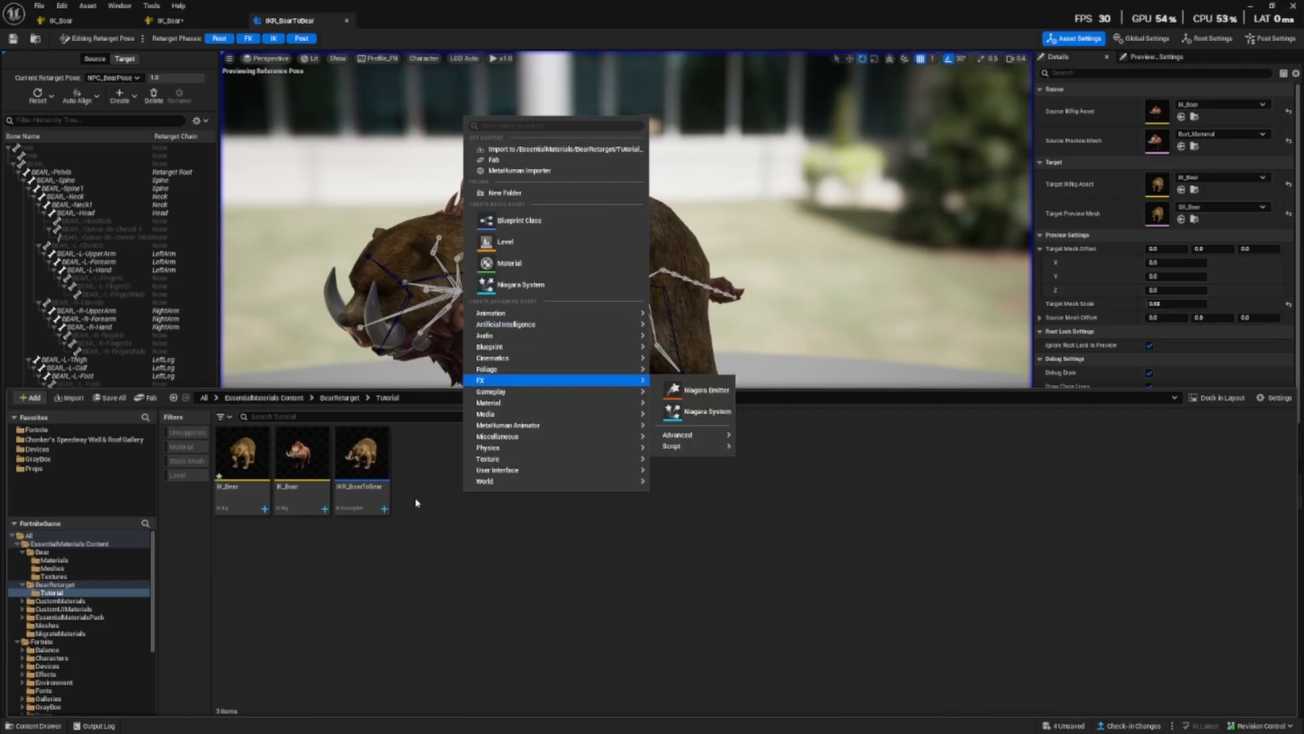
mouse_move(504, 324)
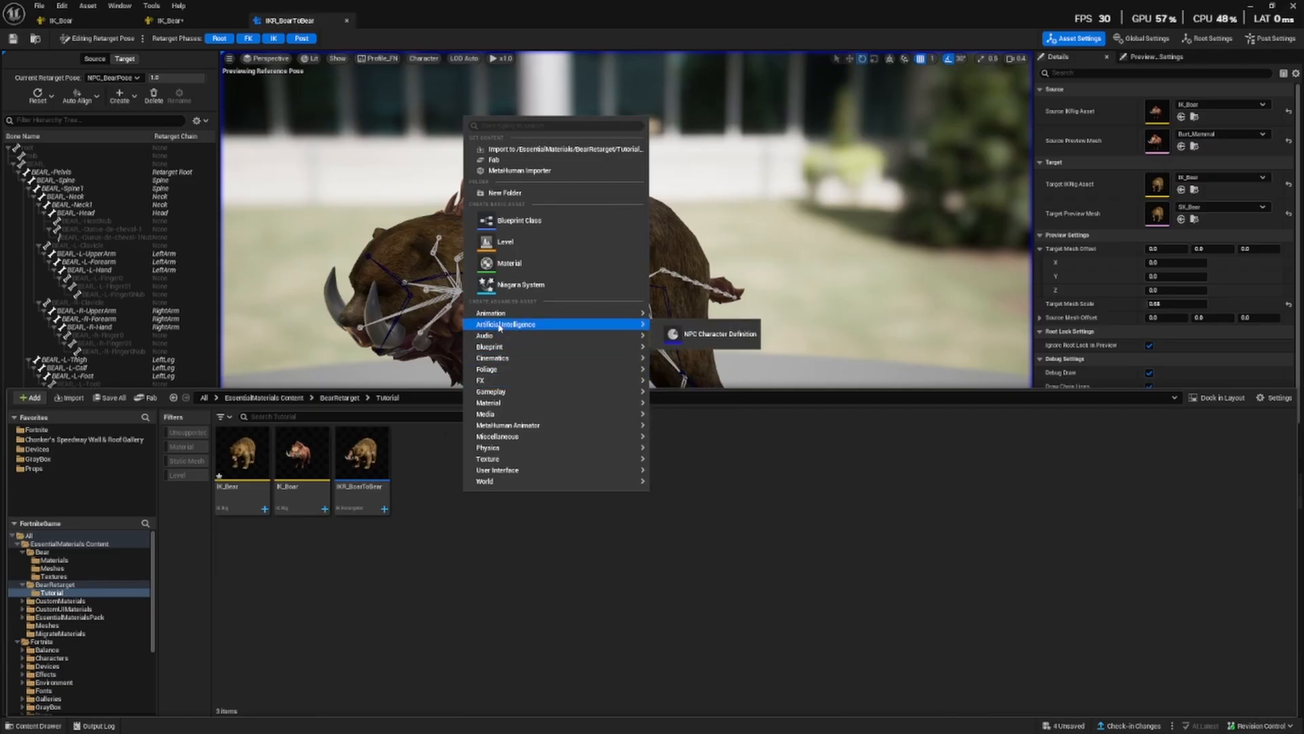
- Create the NPC_Bear2 NPC Character Definition in the Tutorial folder and open it
left_click(719, 334)
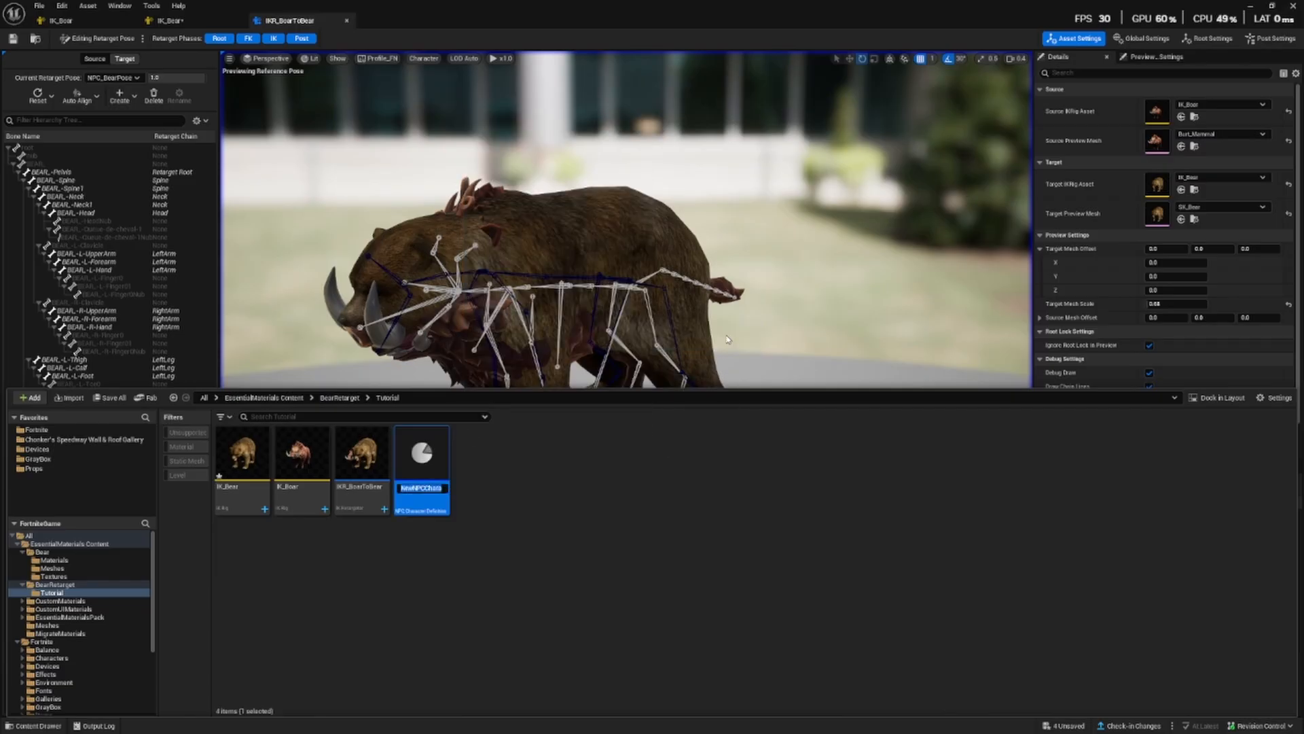
type("NPC.")
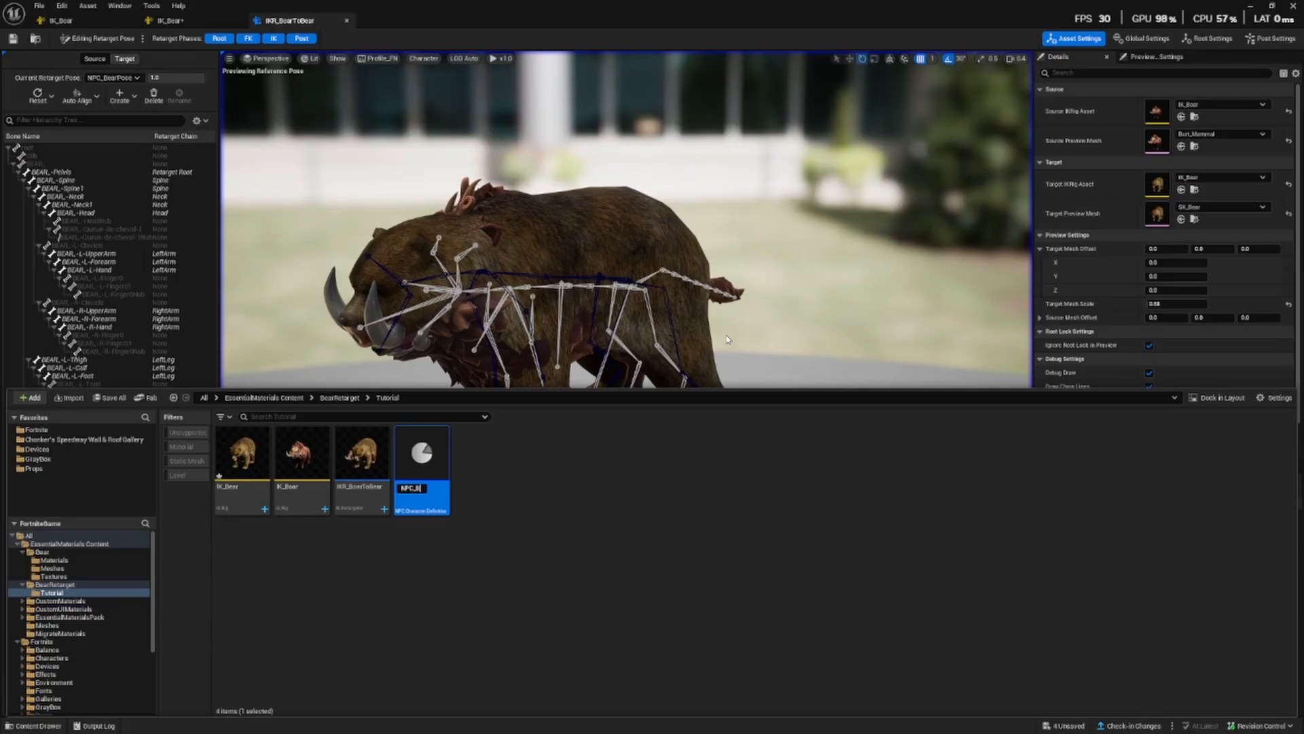
type("Bear2")
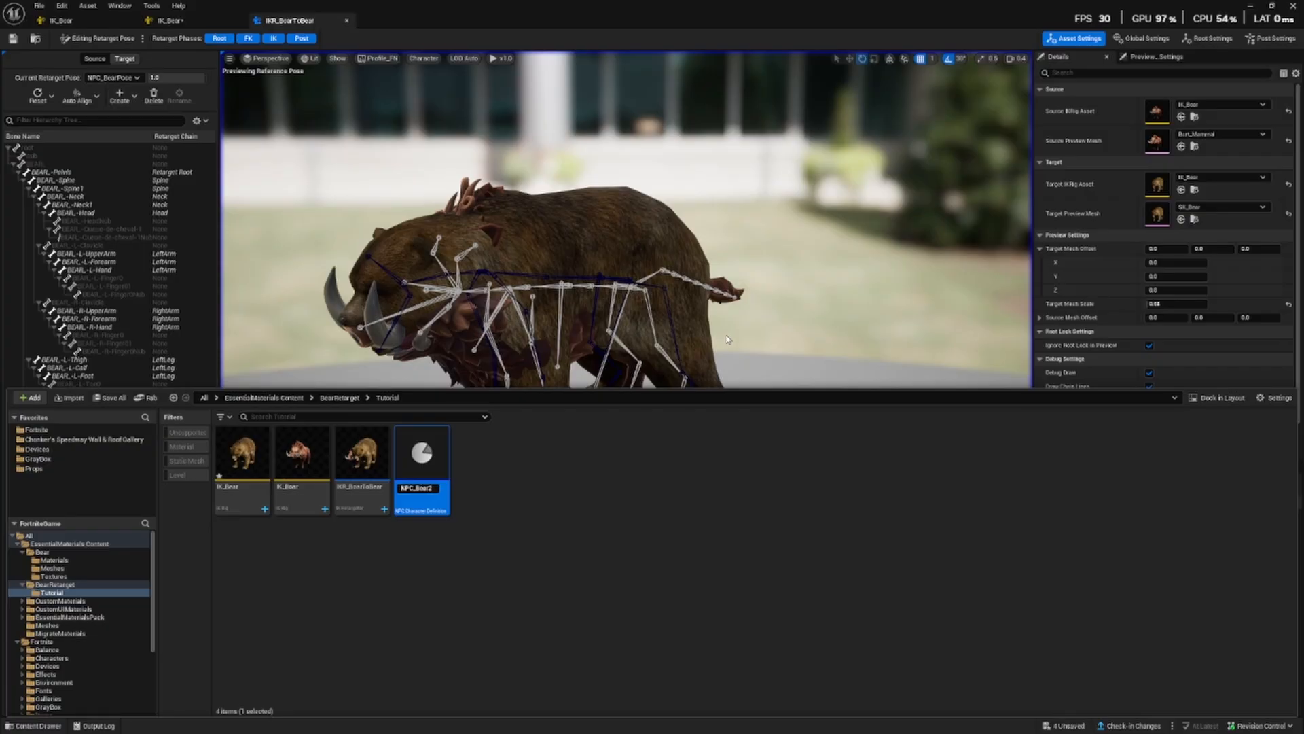
double_click(422, 452)
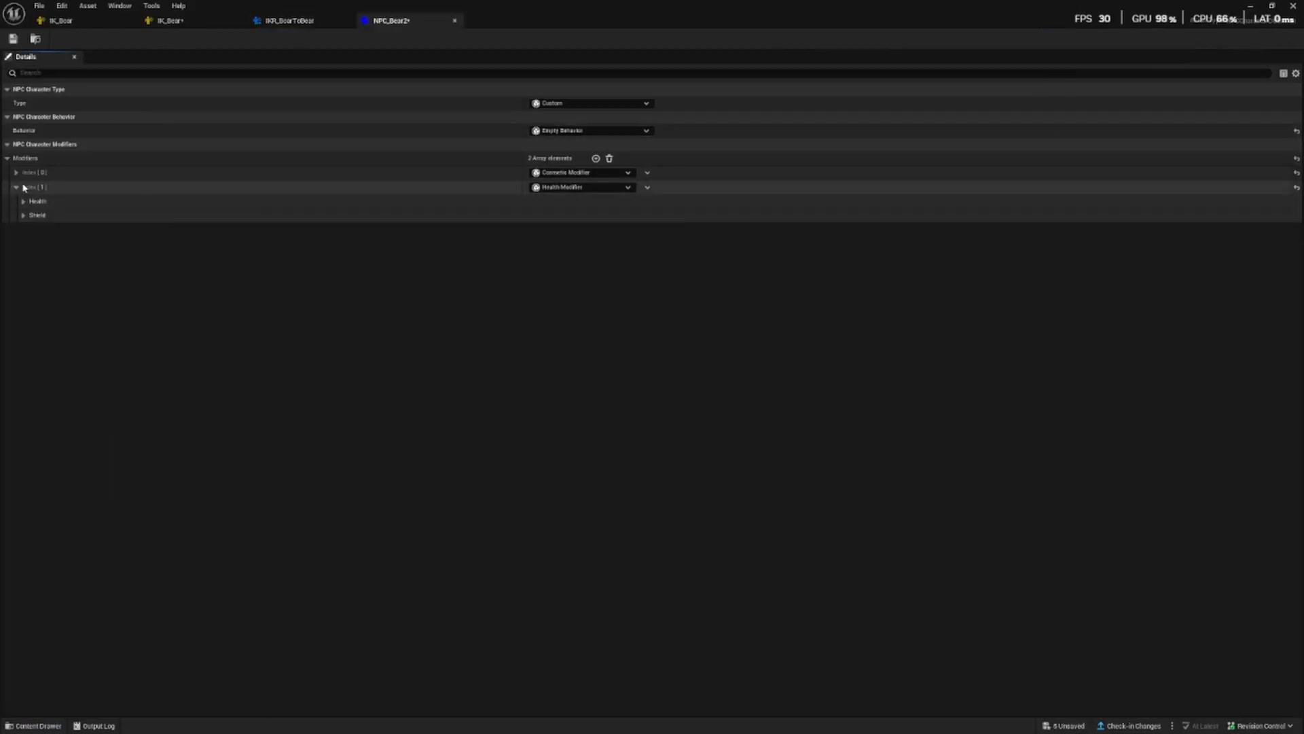
- Set the character type to Wildlife (Bear) and add a Cosmetic Modifier
left_click(15, 186)
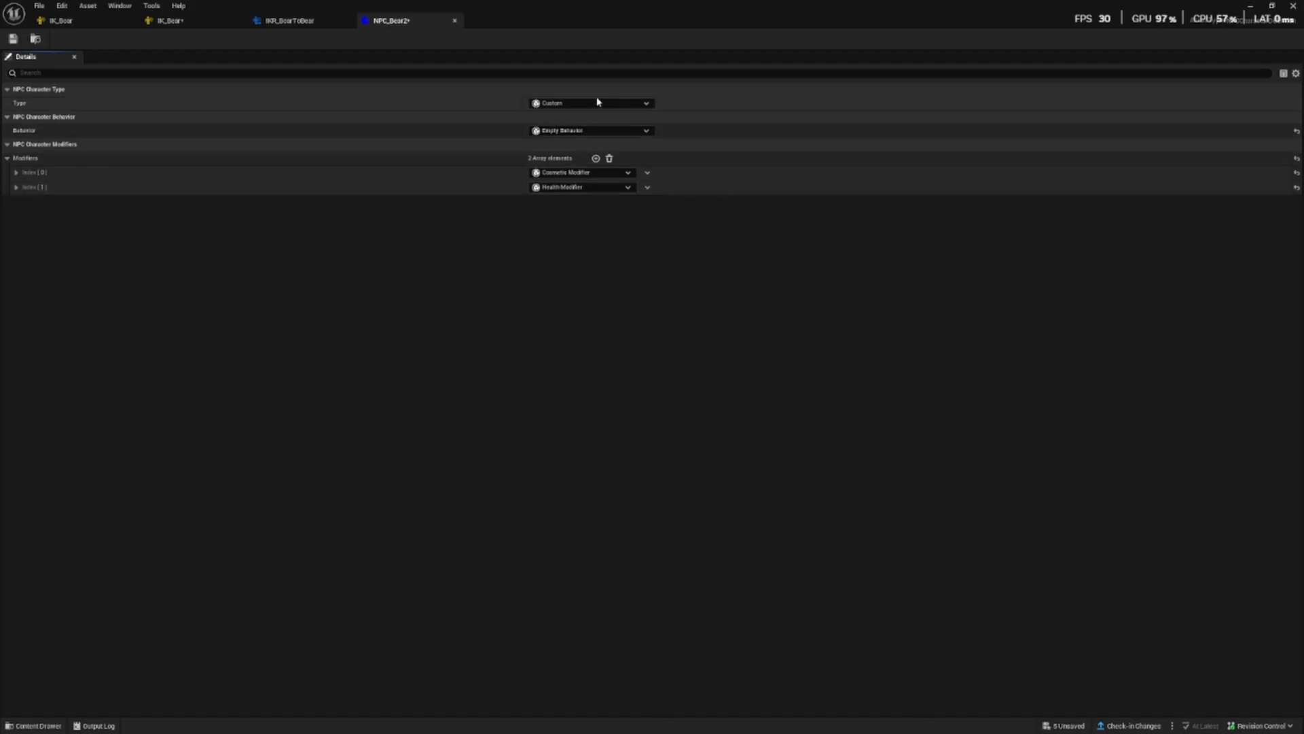
mouse_move(590, 103)
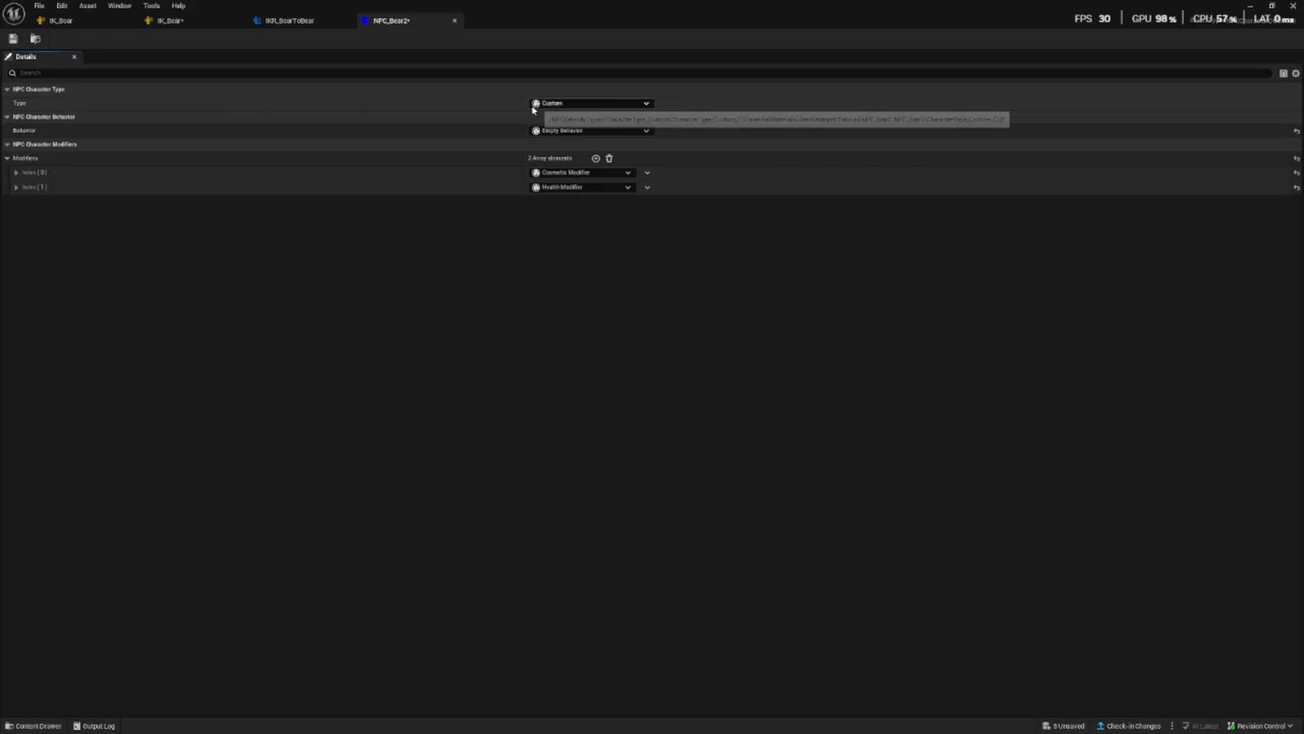
left_click(591, 103)
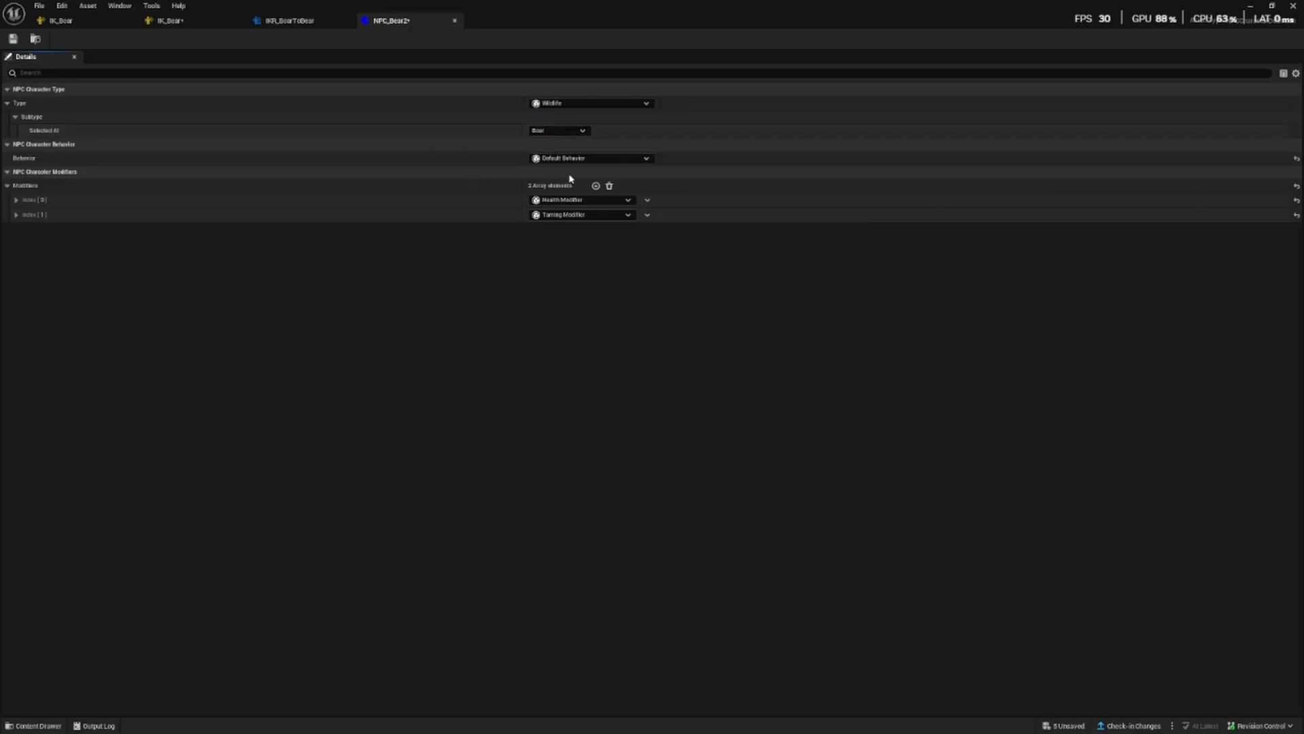
left_click(596, 185)
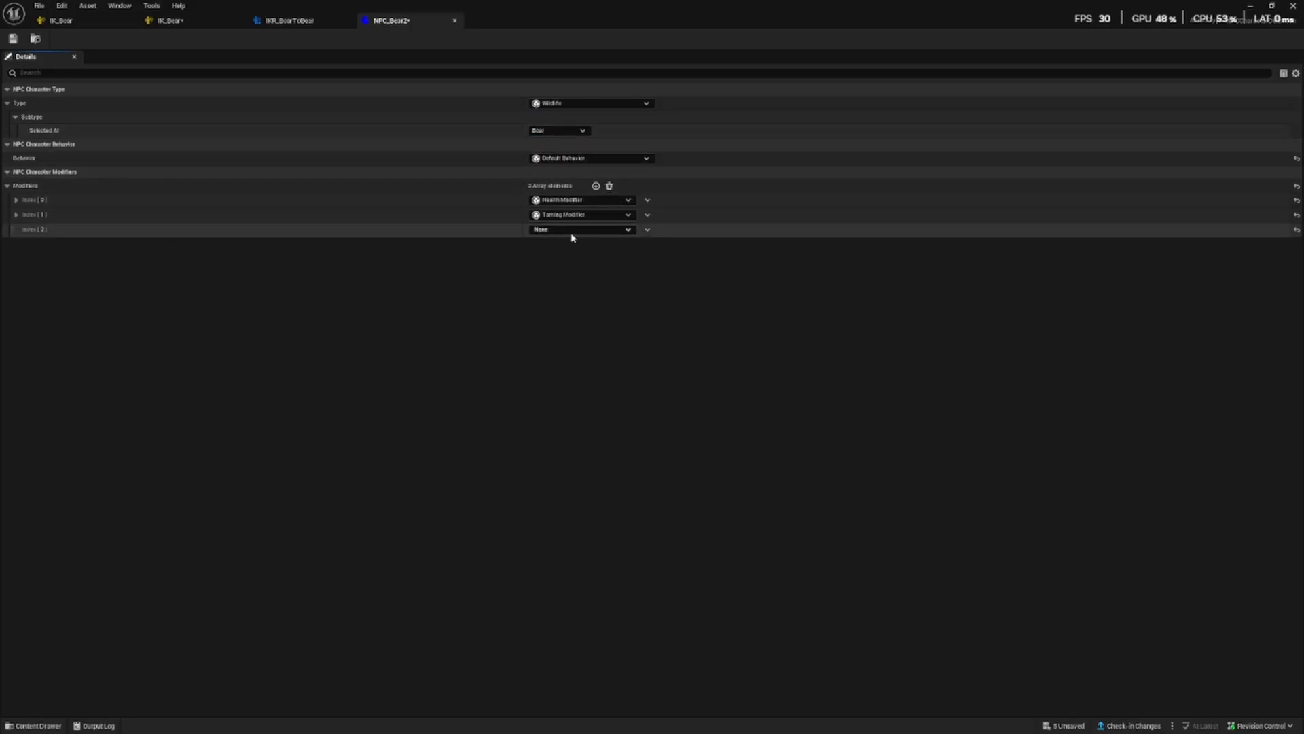
left_click(581, 229)
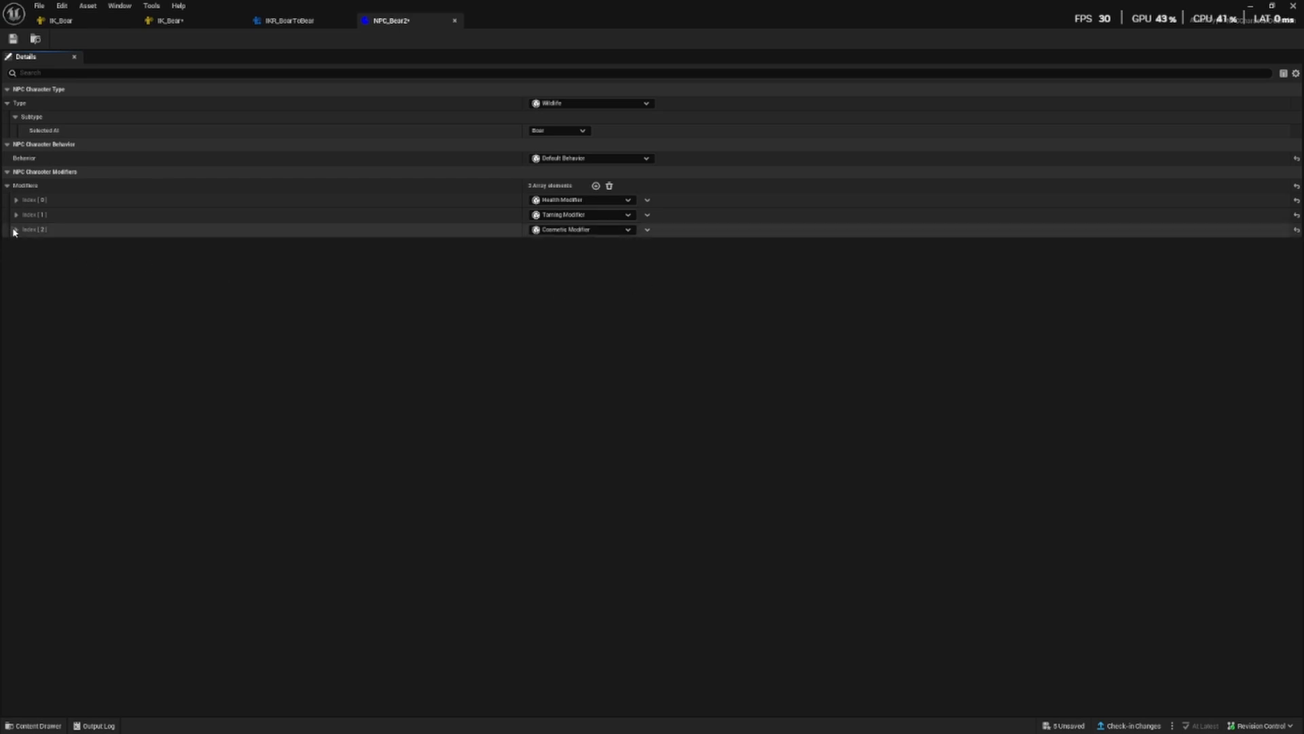
- Set cosmetic movement to Retarget From Fortnite Character using IKR_BoarToBear
left_click(15, 229)
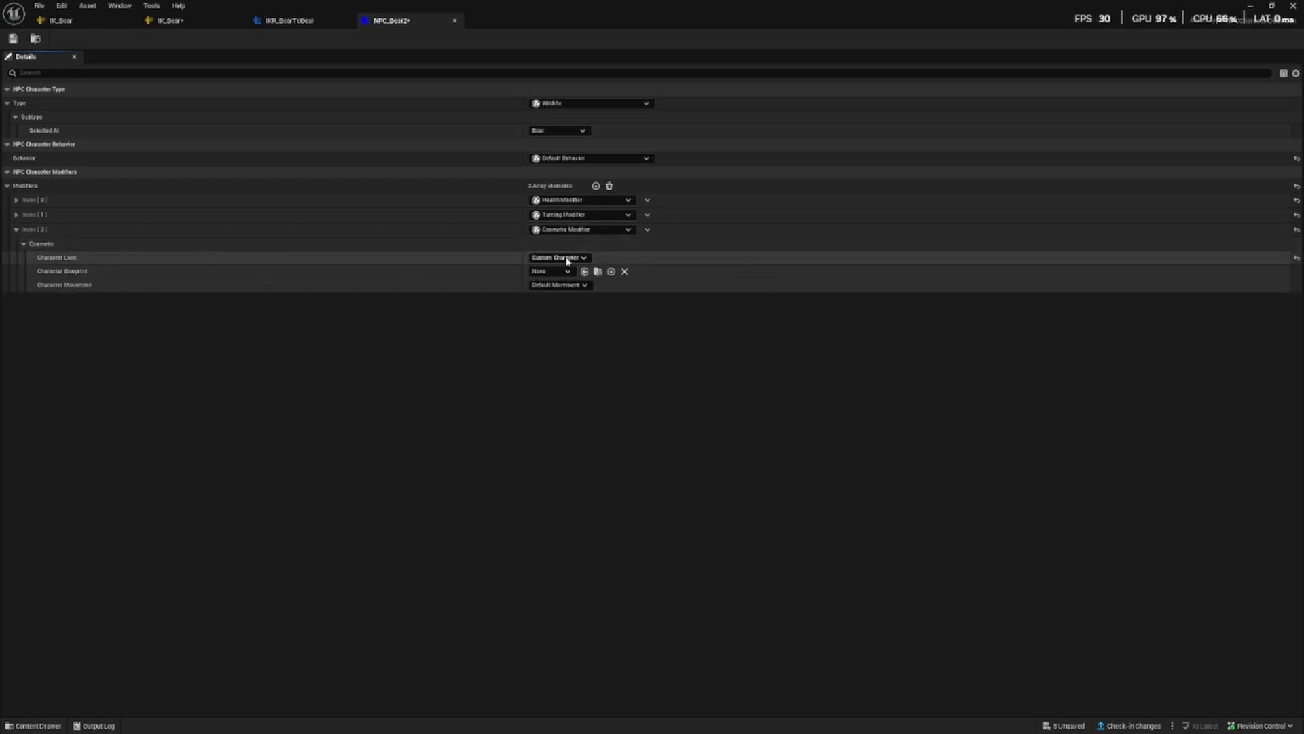
mouse_move(562, 256)
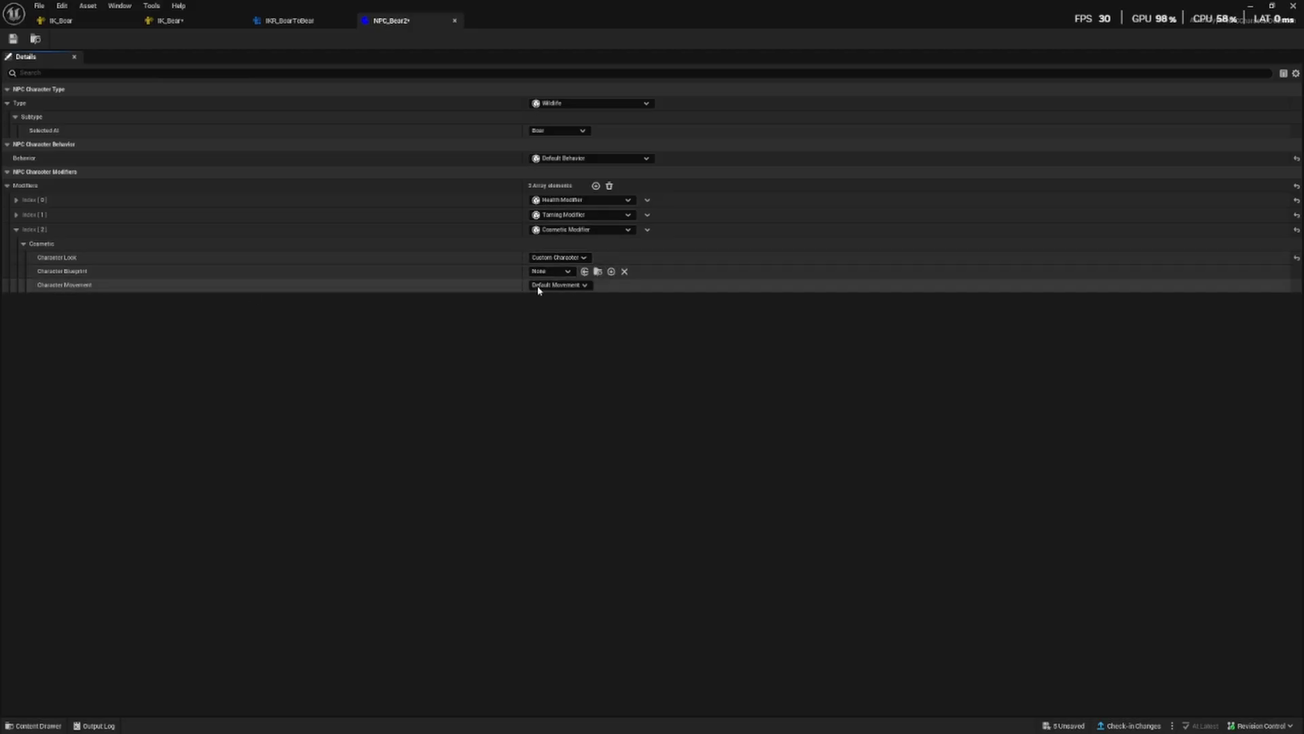
left_click(33, 726)
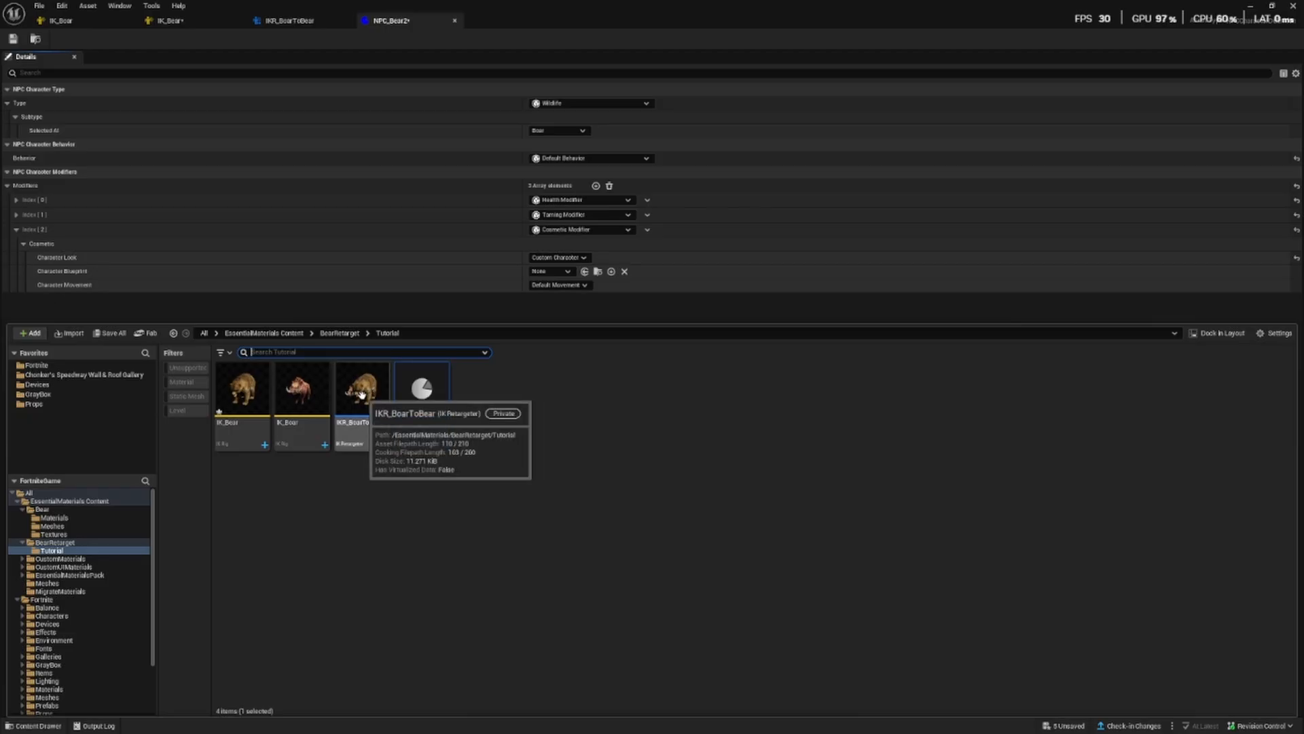
left_click(559, 284)
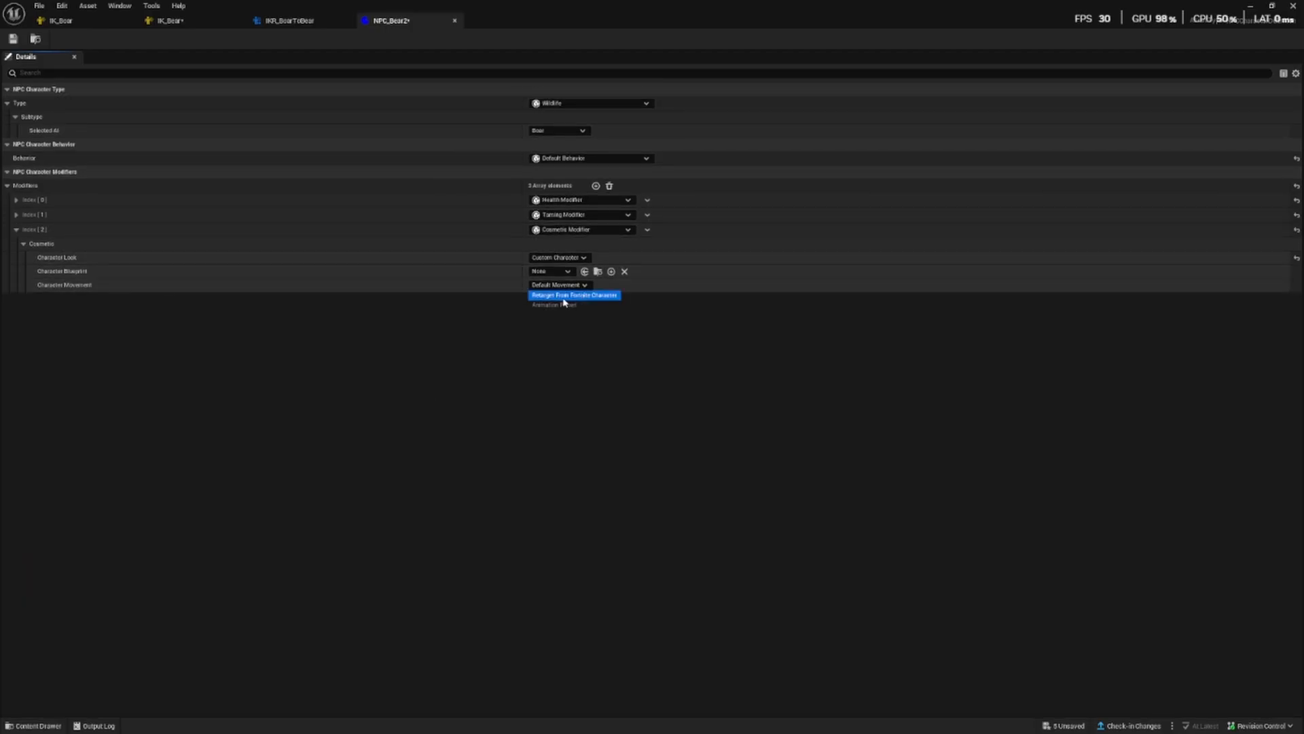
left_click(573, 294)
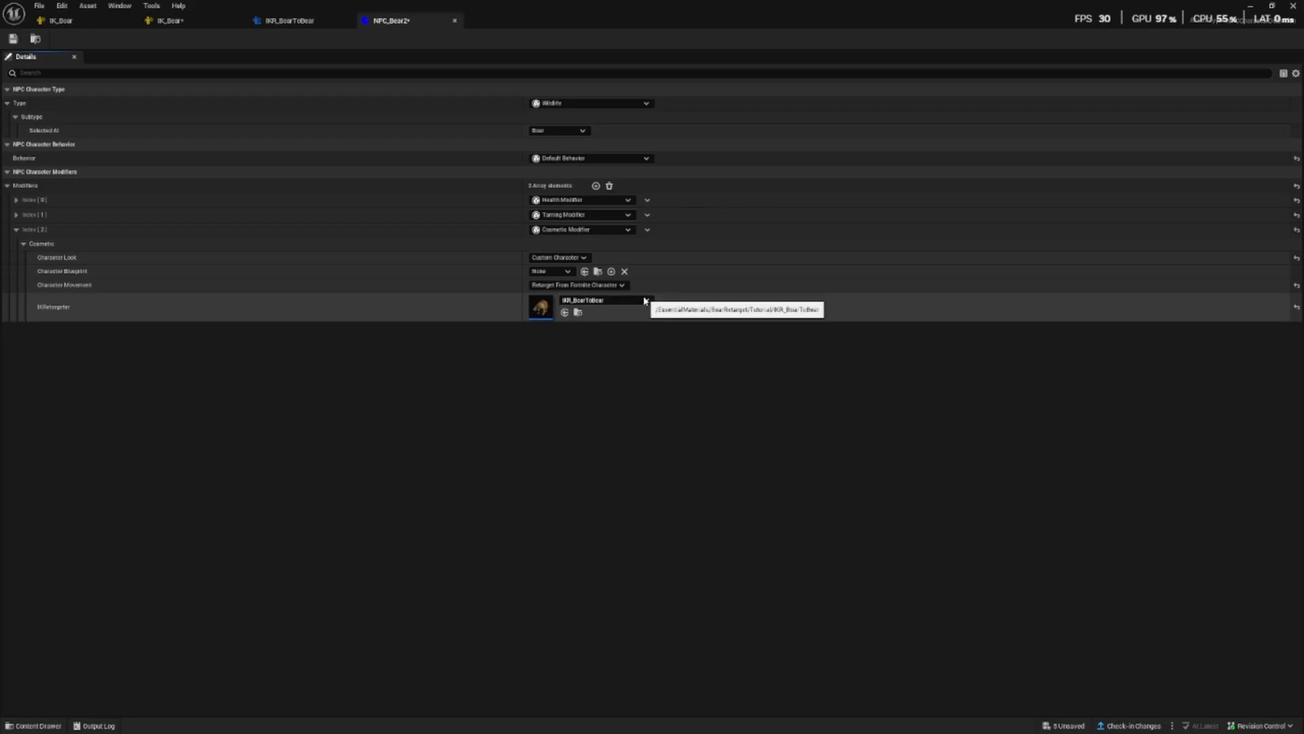
mouse_move(483, 318)
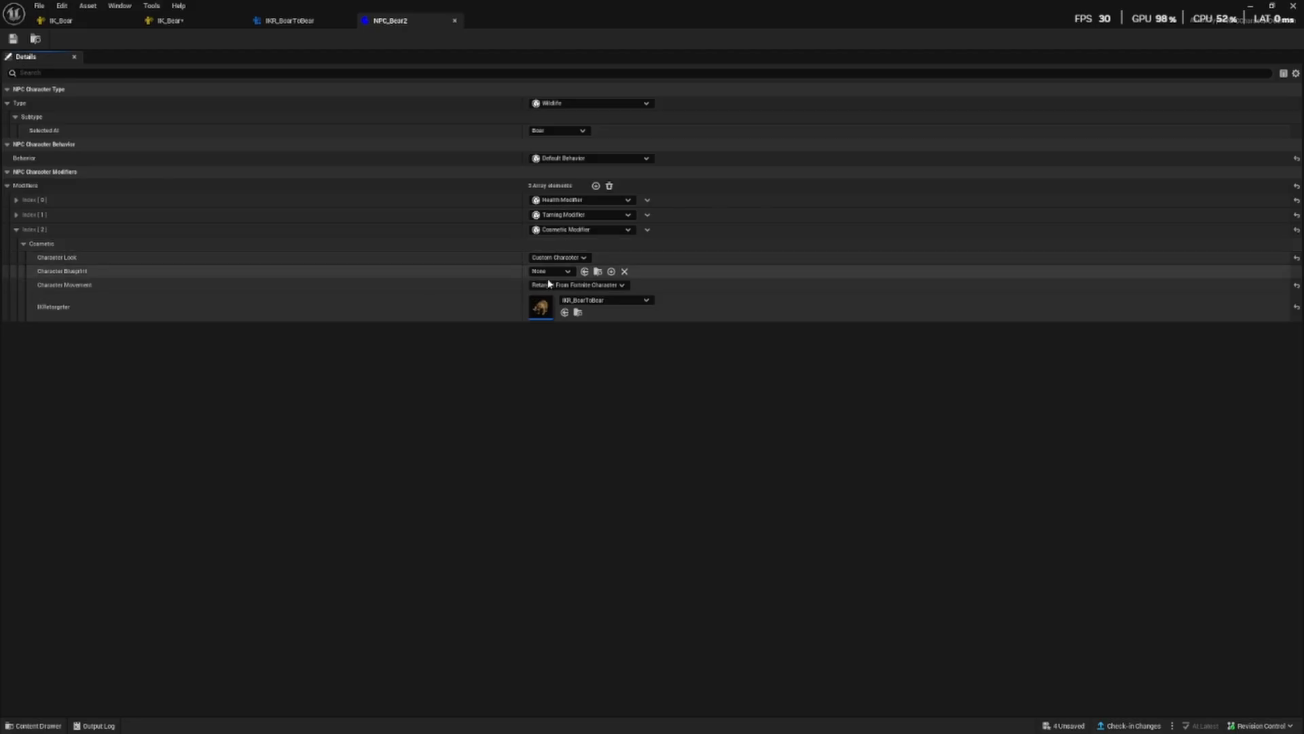
- Save a new character blueprint named BP_Bear2 into the Tutorial folder
left_click(611, 271)
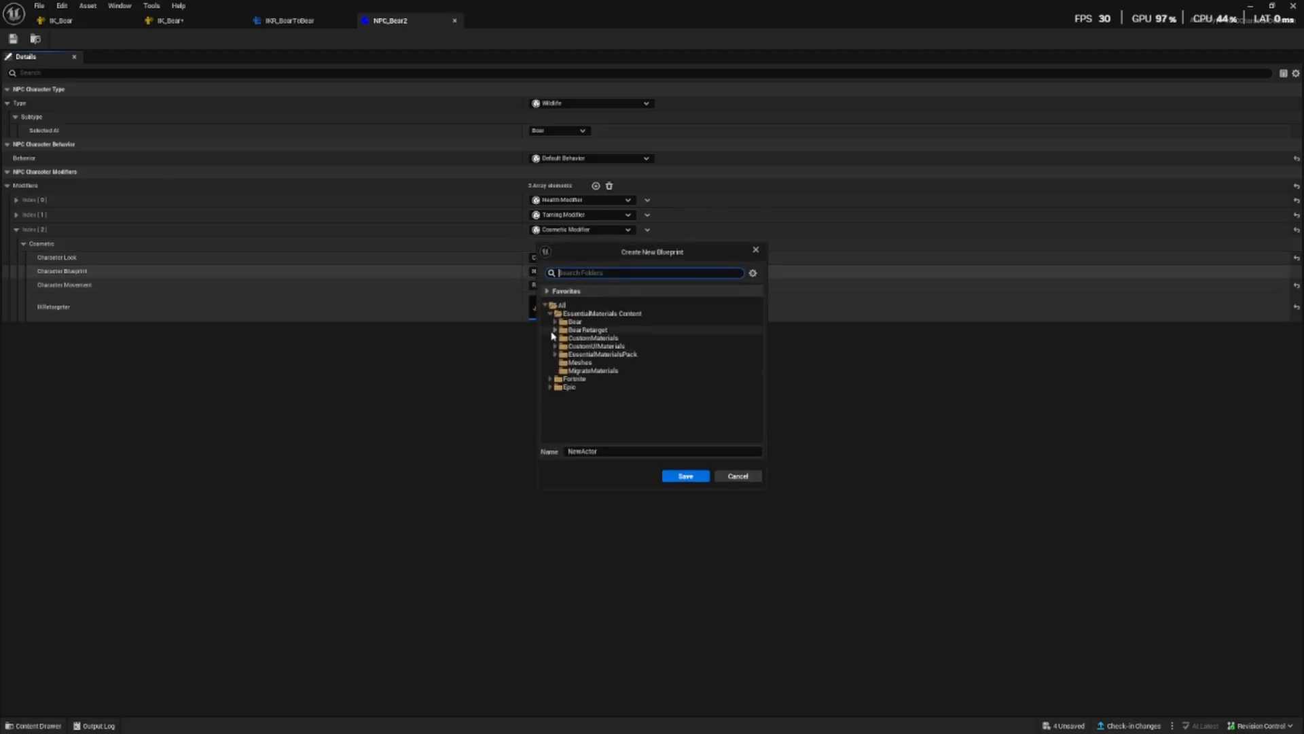
left_click(554, 330)
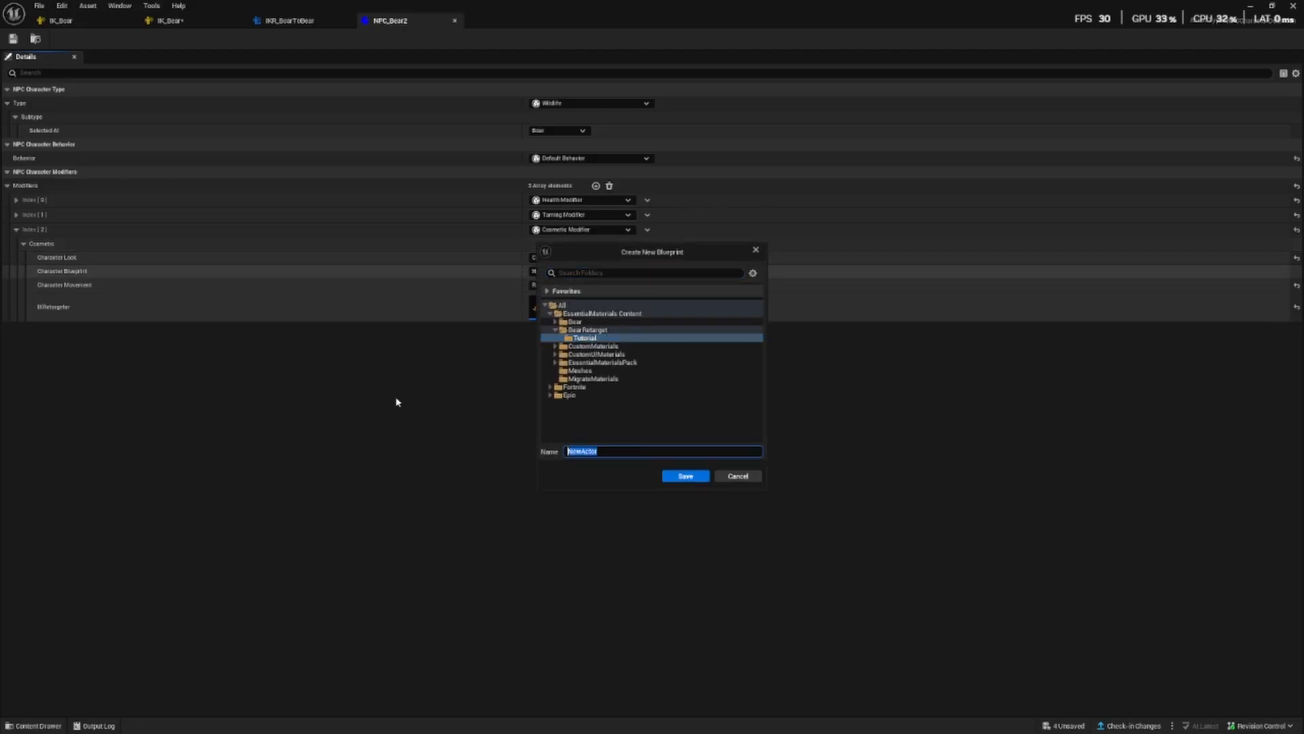
type("BP_Bear2")
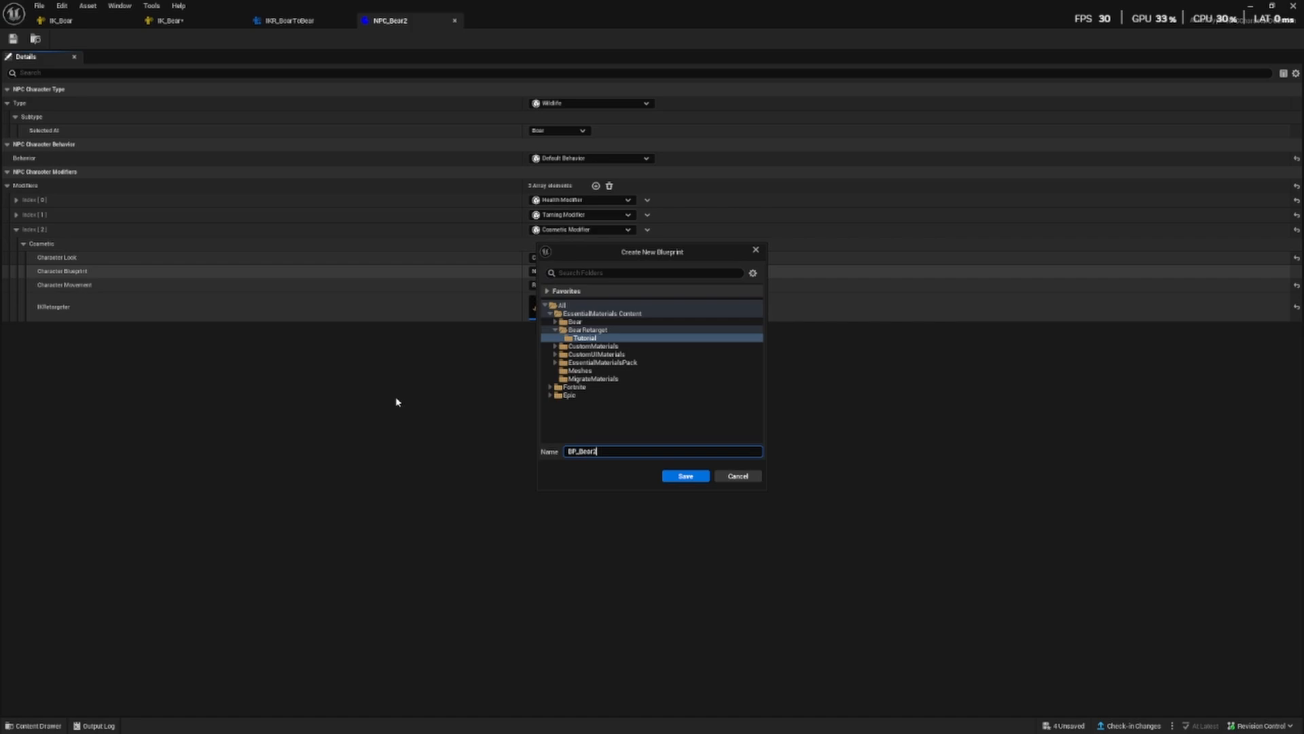
left_click(684, 475)
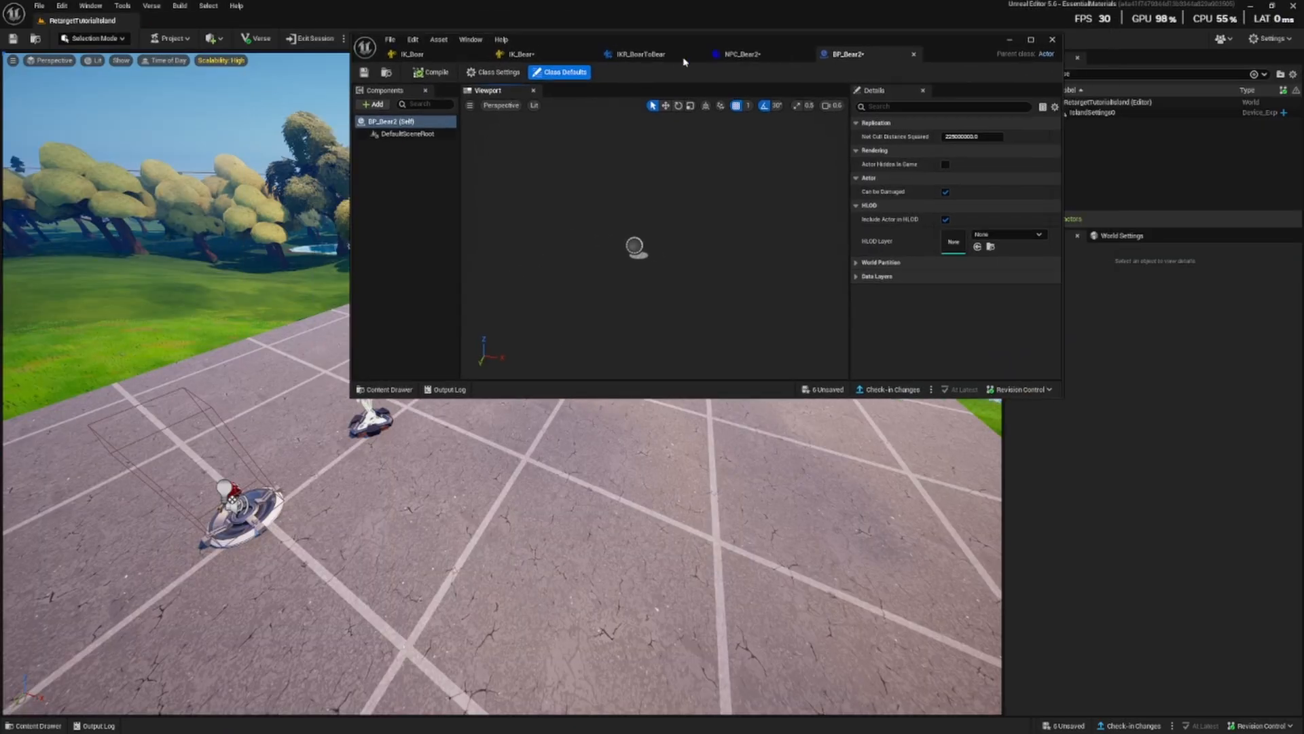
- Assign the SK_Bear mesh to BP_Bear2's SkeletalMesh component
left_click(385, 389)
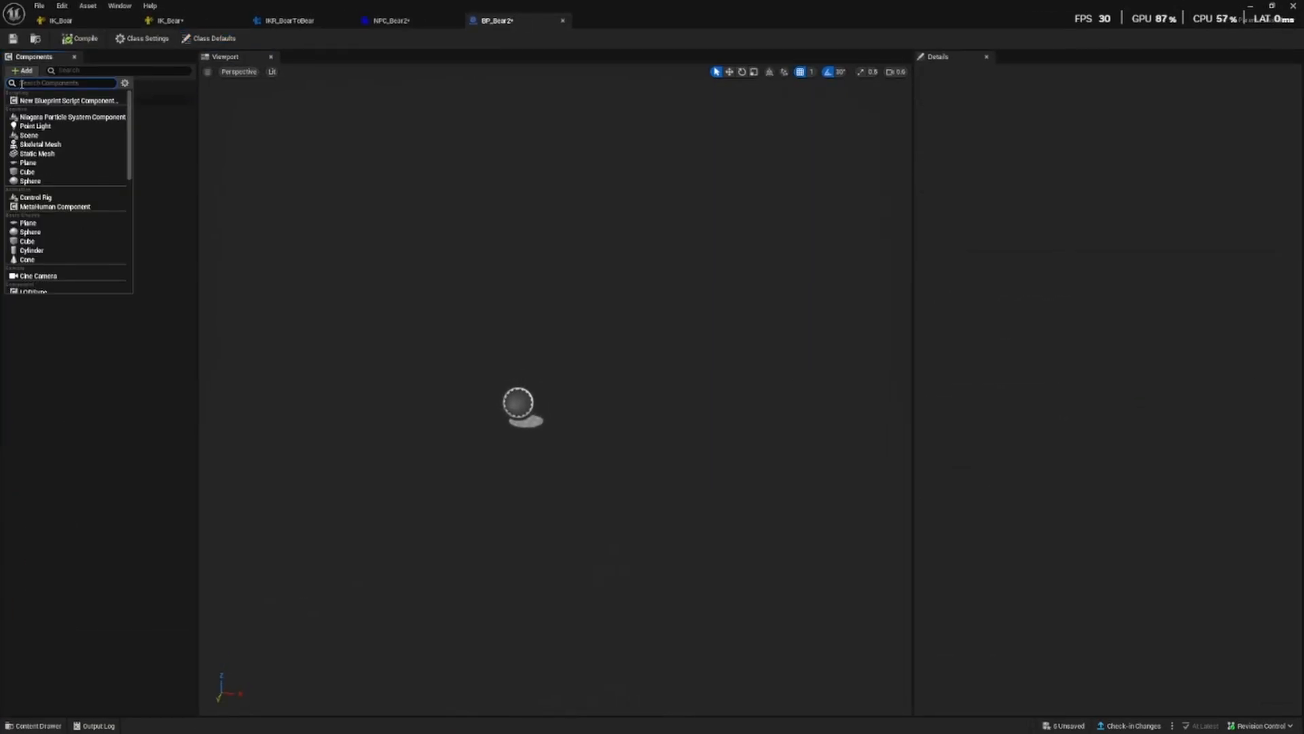
mouse_move(40, 144)
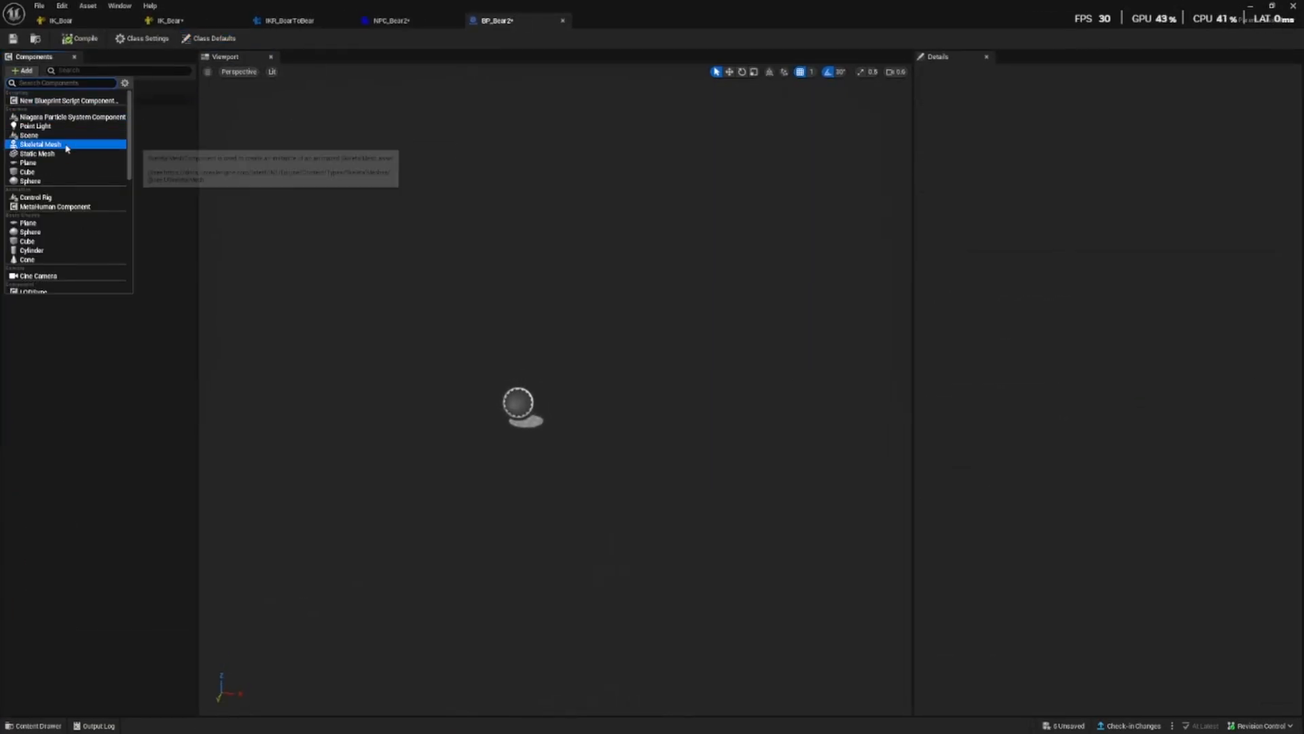
left_click(38, 144)
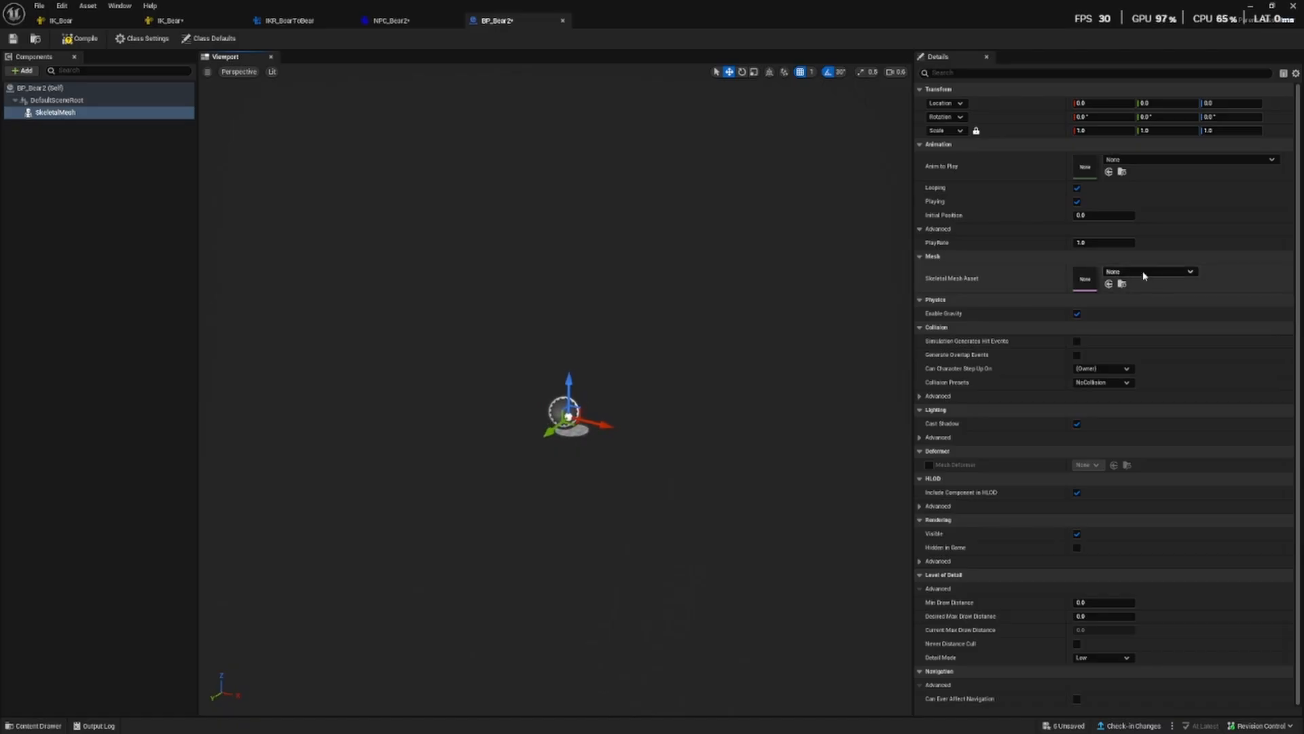
left_click(1191, 271)
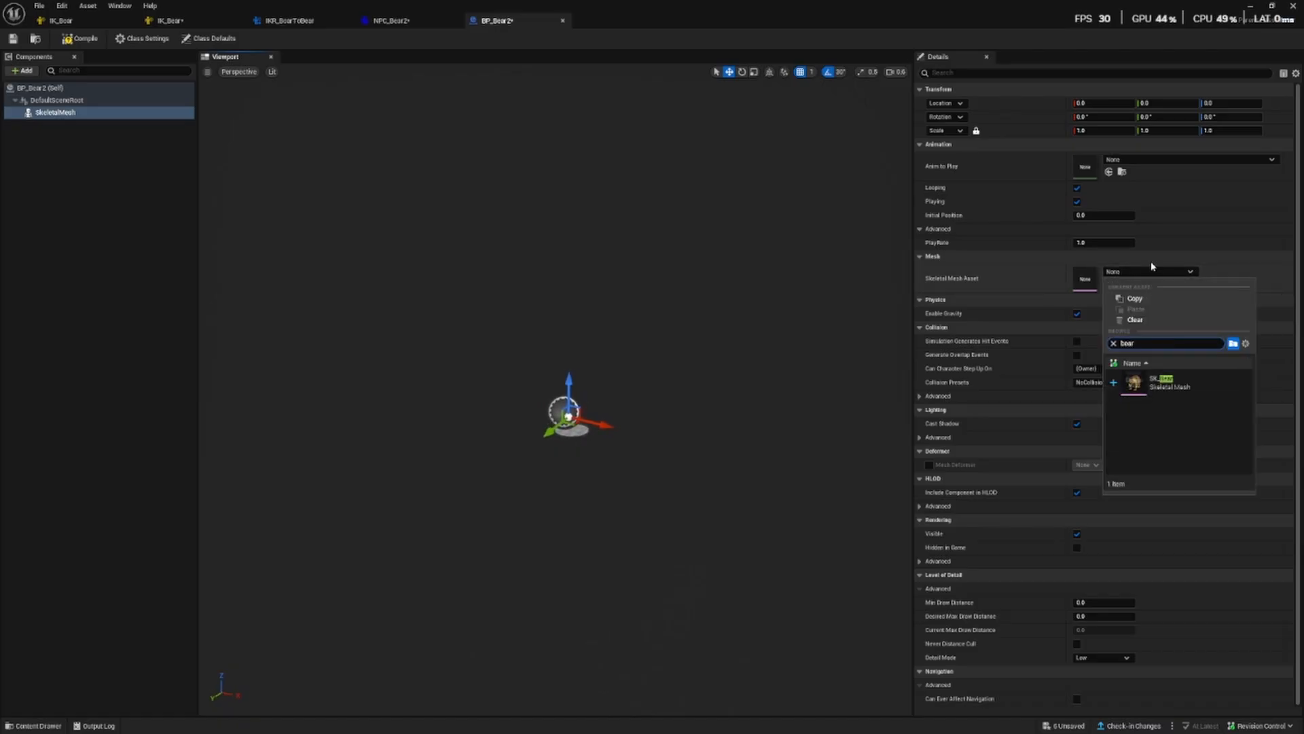
left_click(1135, 382)
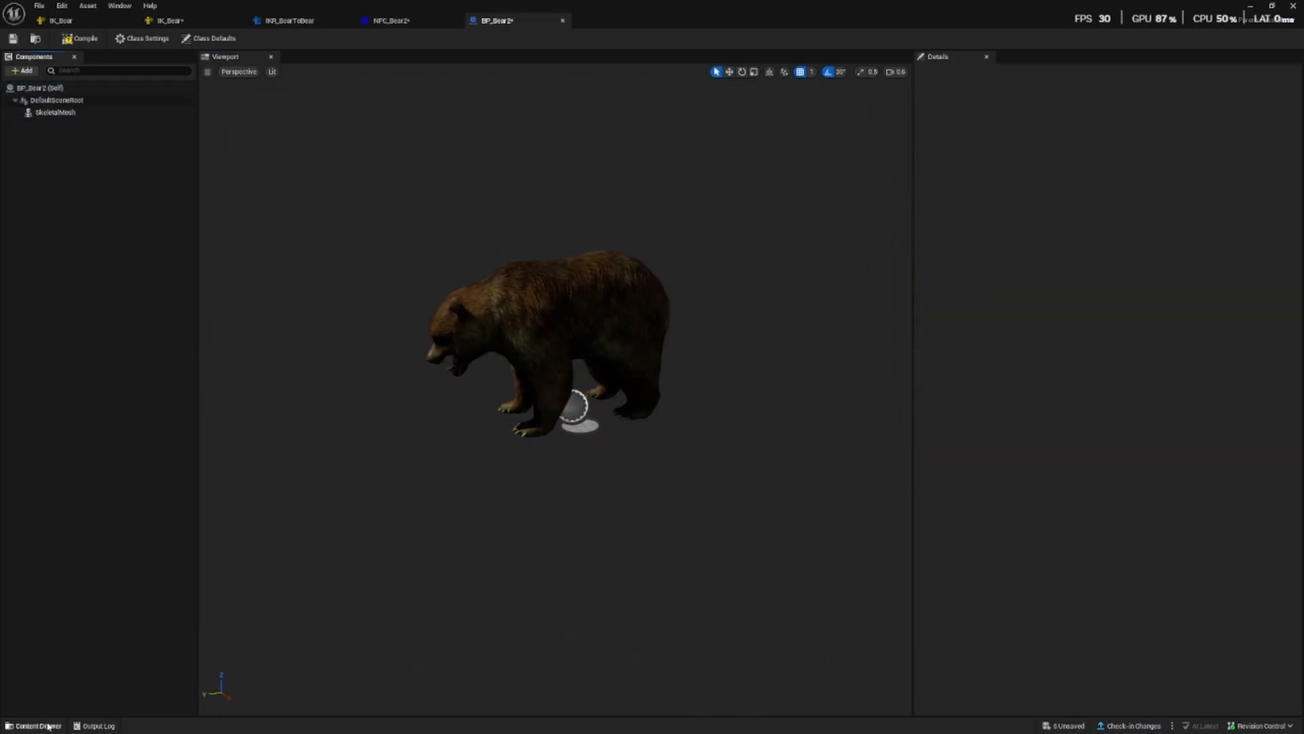
- Add a second Skeletal Mesh component showing the Burt_Mammal boar mesh
left_click(23, 70)
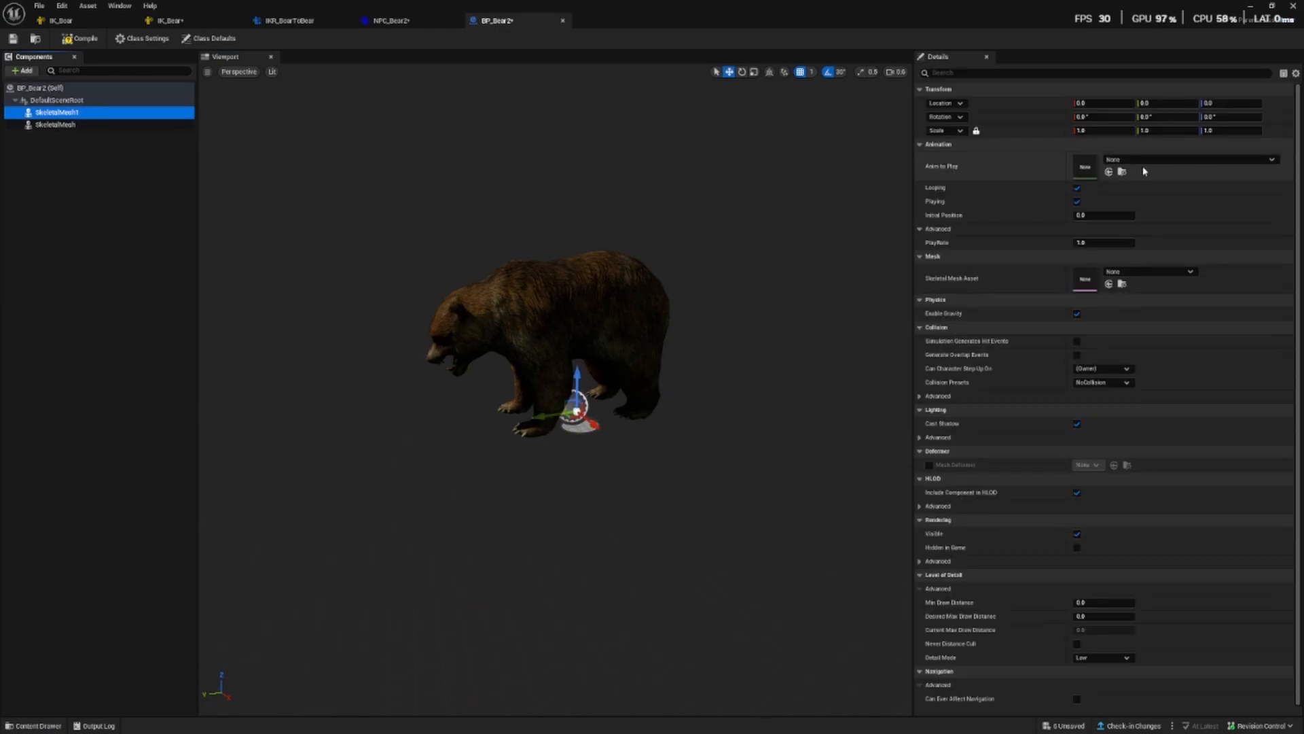
left_click(1190, 271)
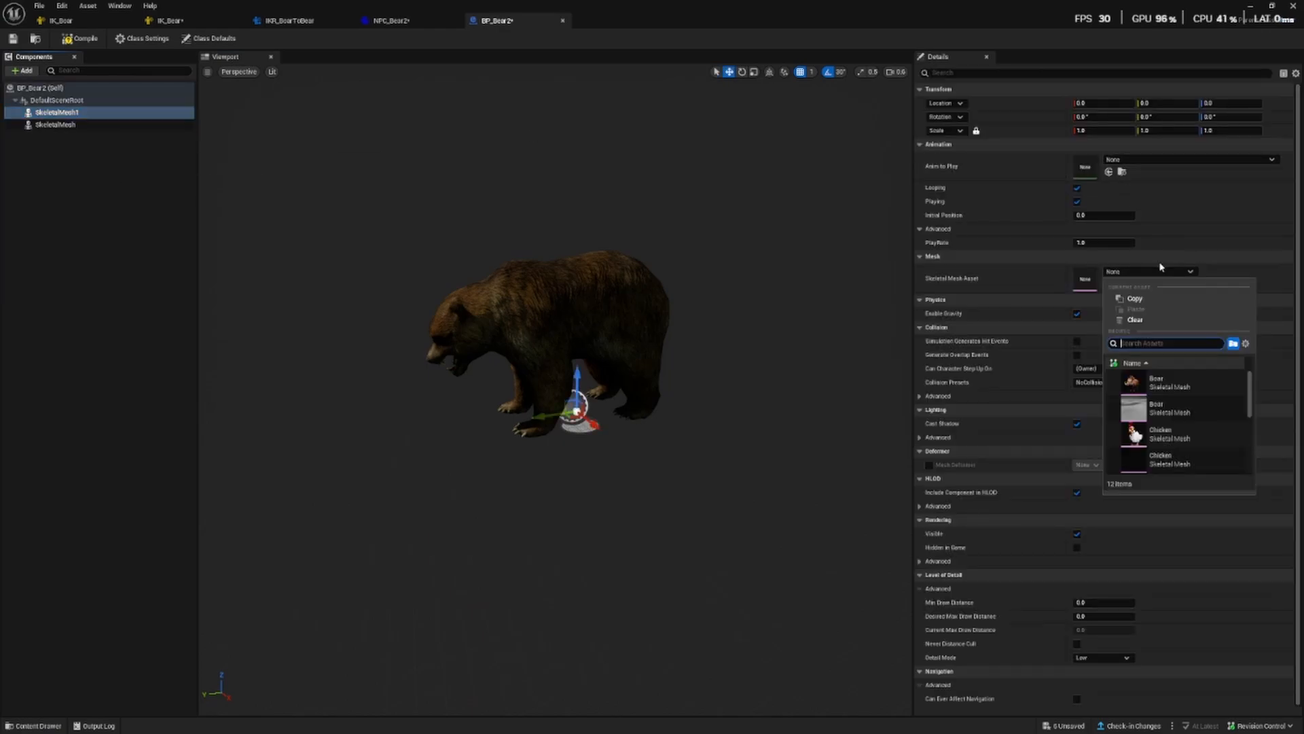
type("bear")
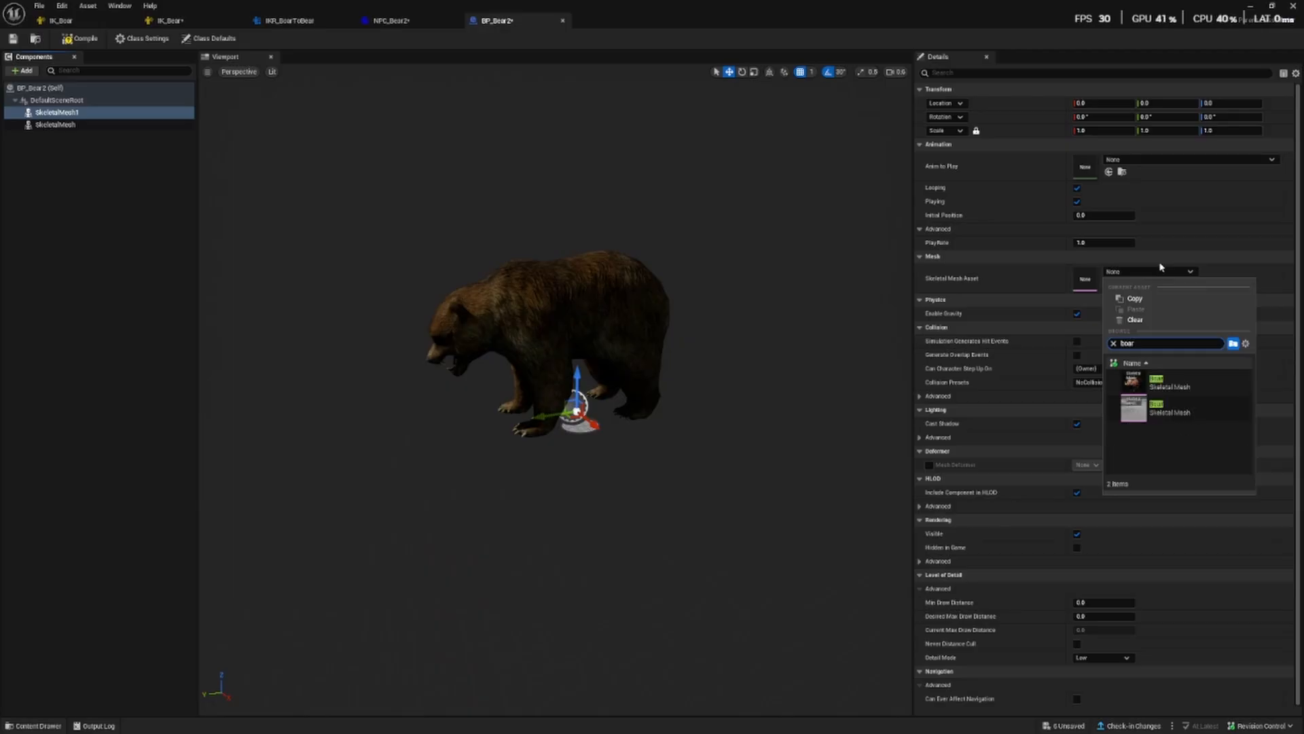
left_click(1168, 379)
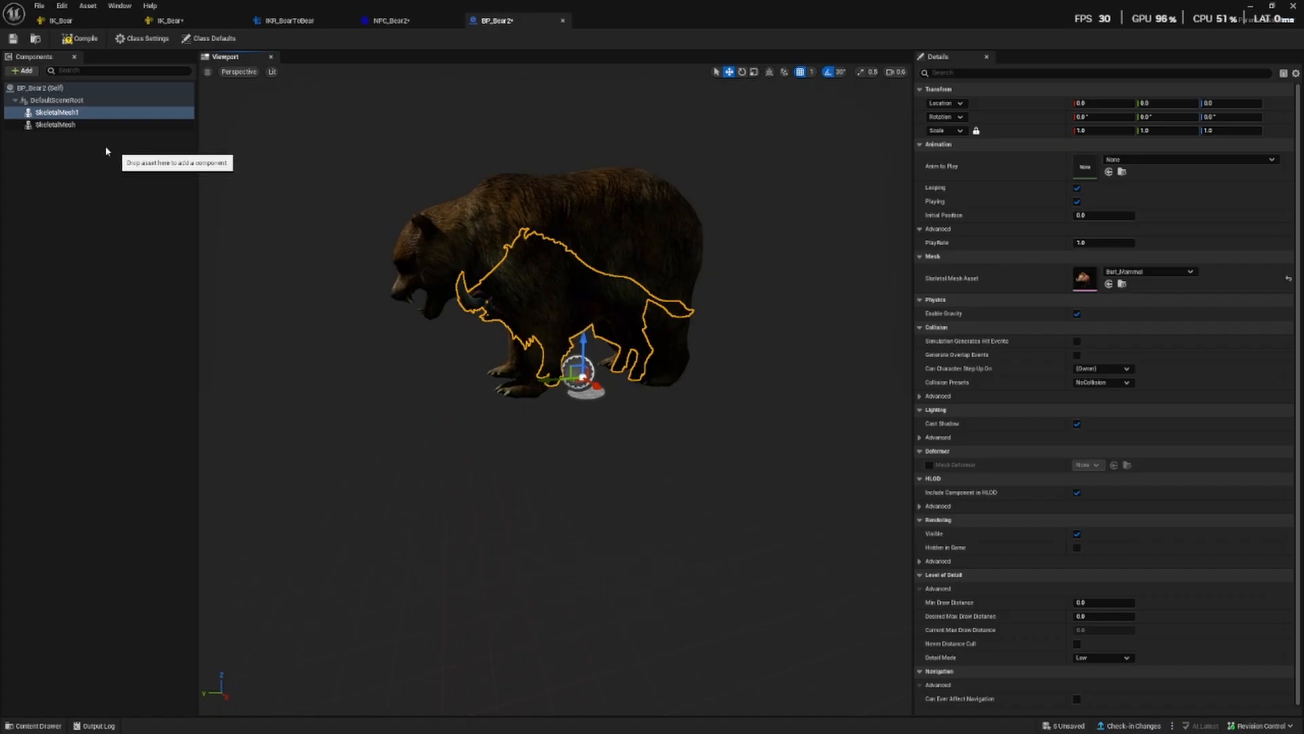
- Switch between the boar and bear mesh components, ending on the bear
left_click(56, 124)
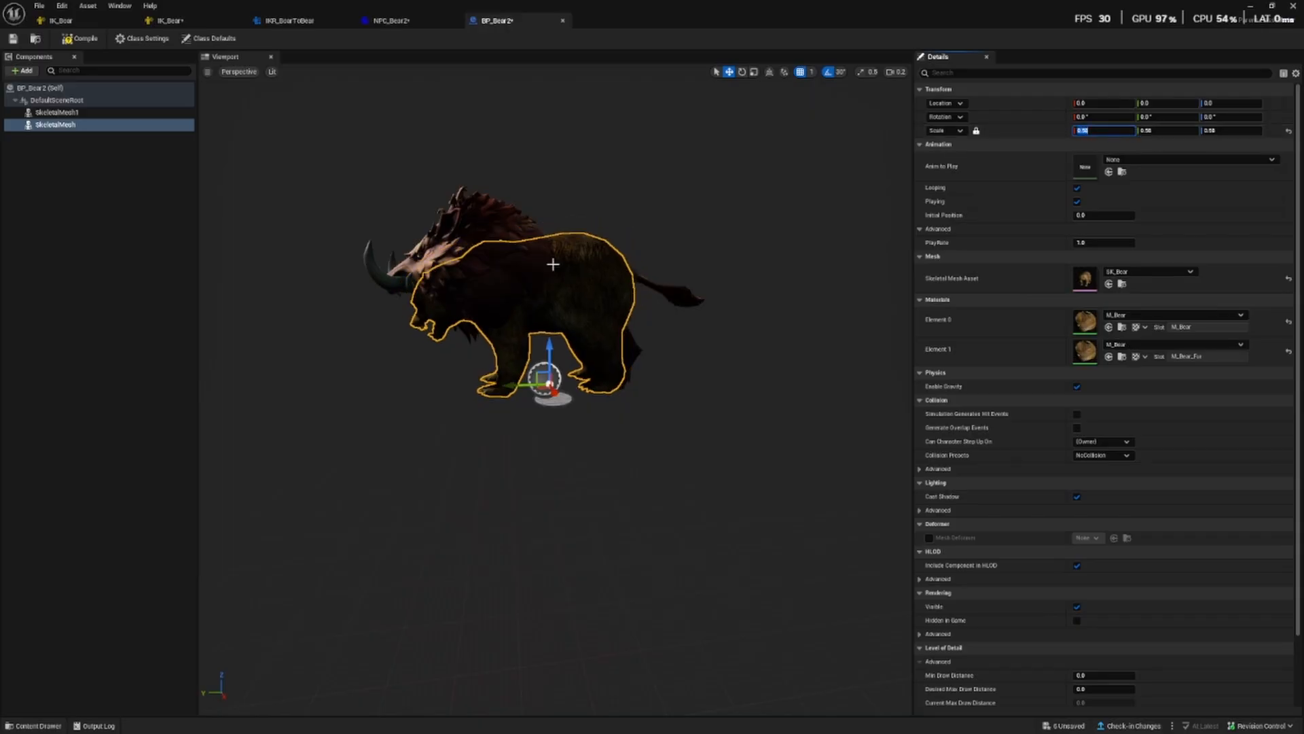
left_click(57, 112)
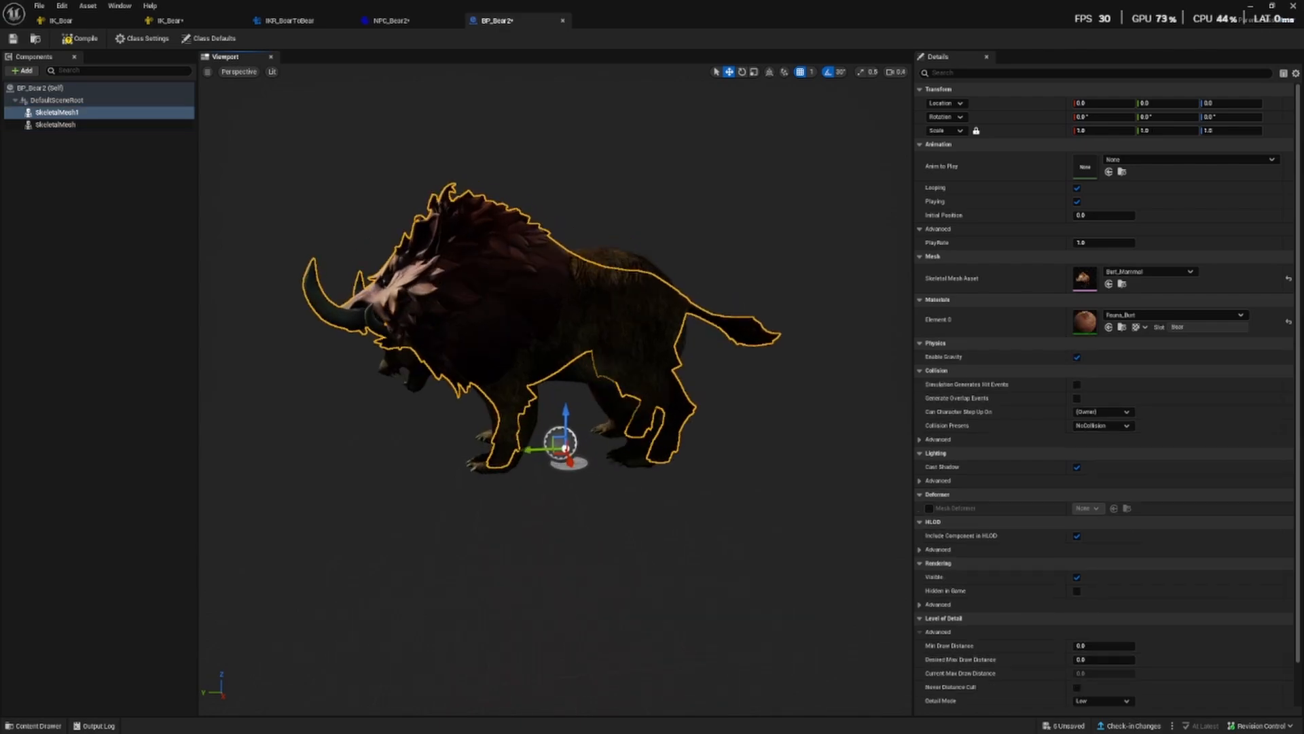
left_click(56, 123)
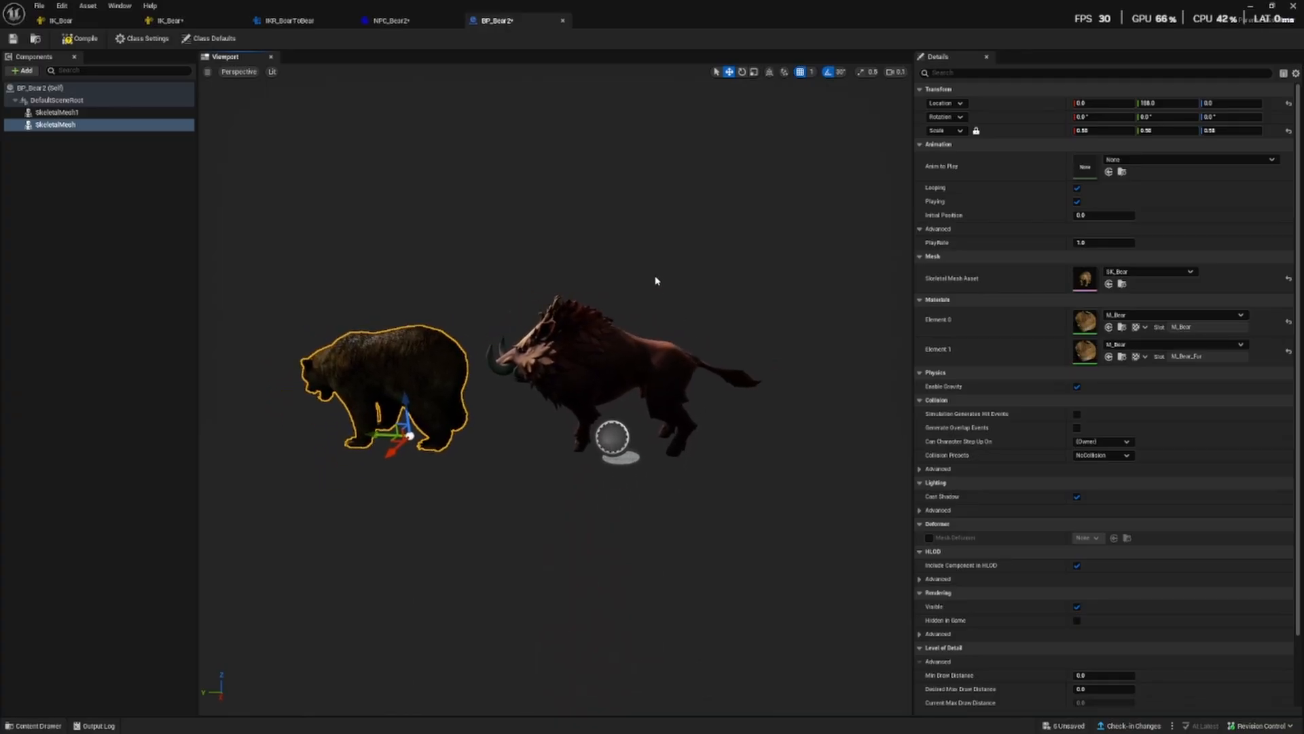
- Drag the bear mesh over the boar and set its uniform scale to 0.557
left_click_drag(400, 424, 595, 433)
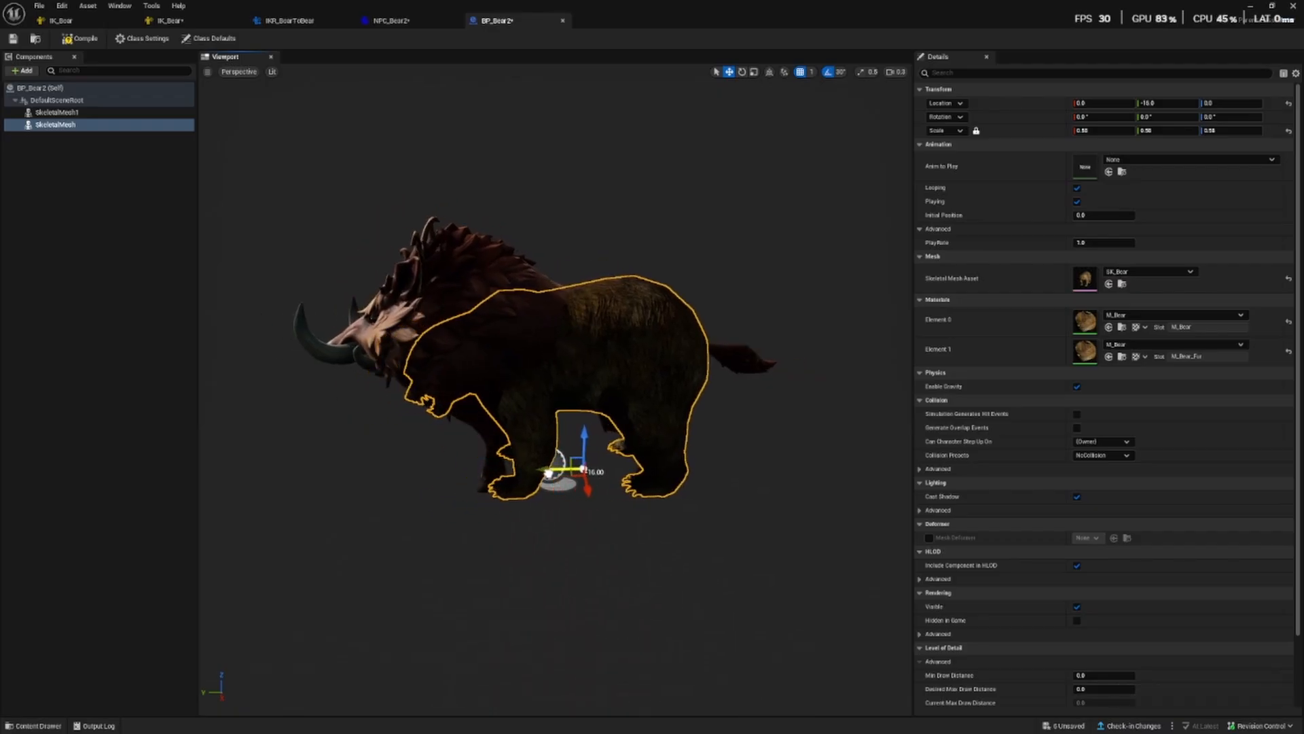
left_click_drag(563, 456, 611, 470)
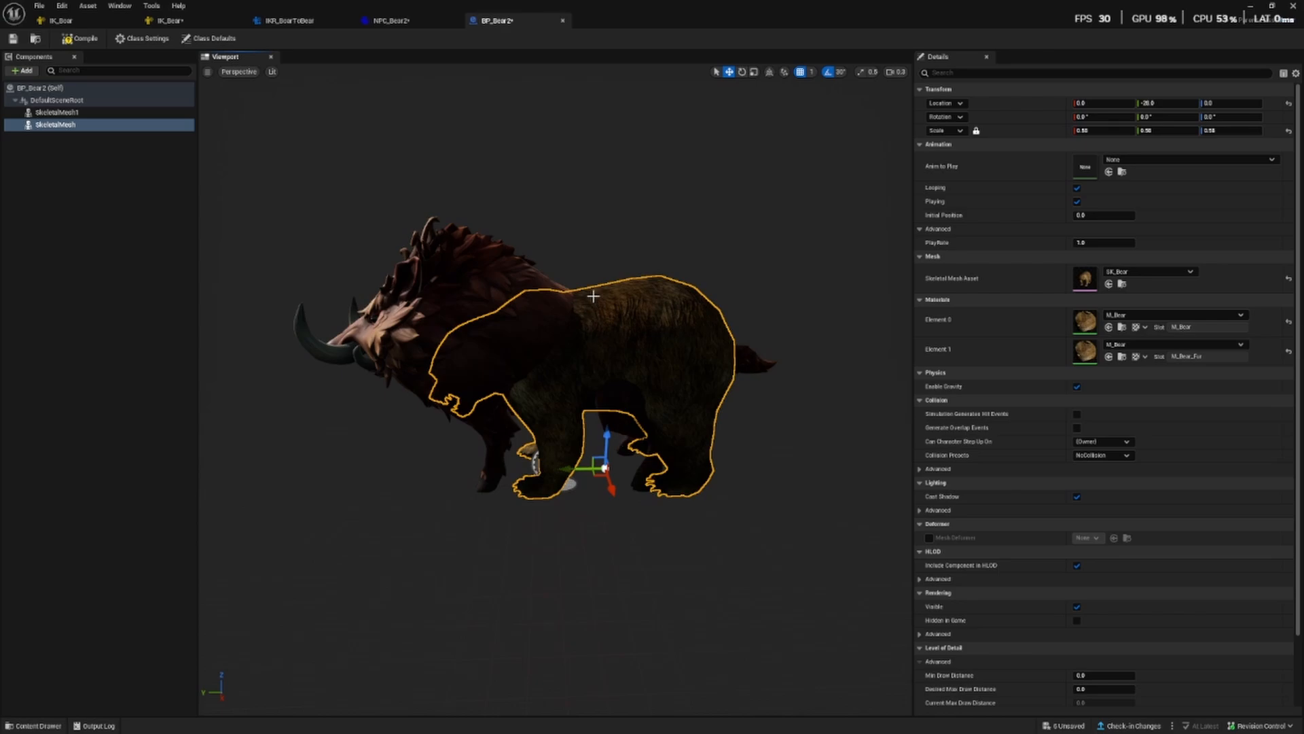
mouse_move(626, 279)
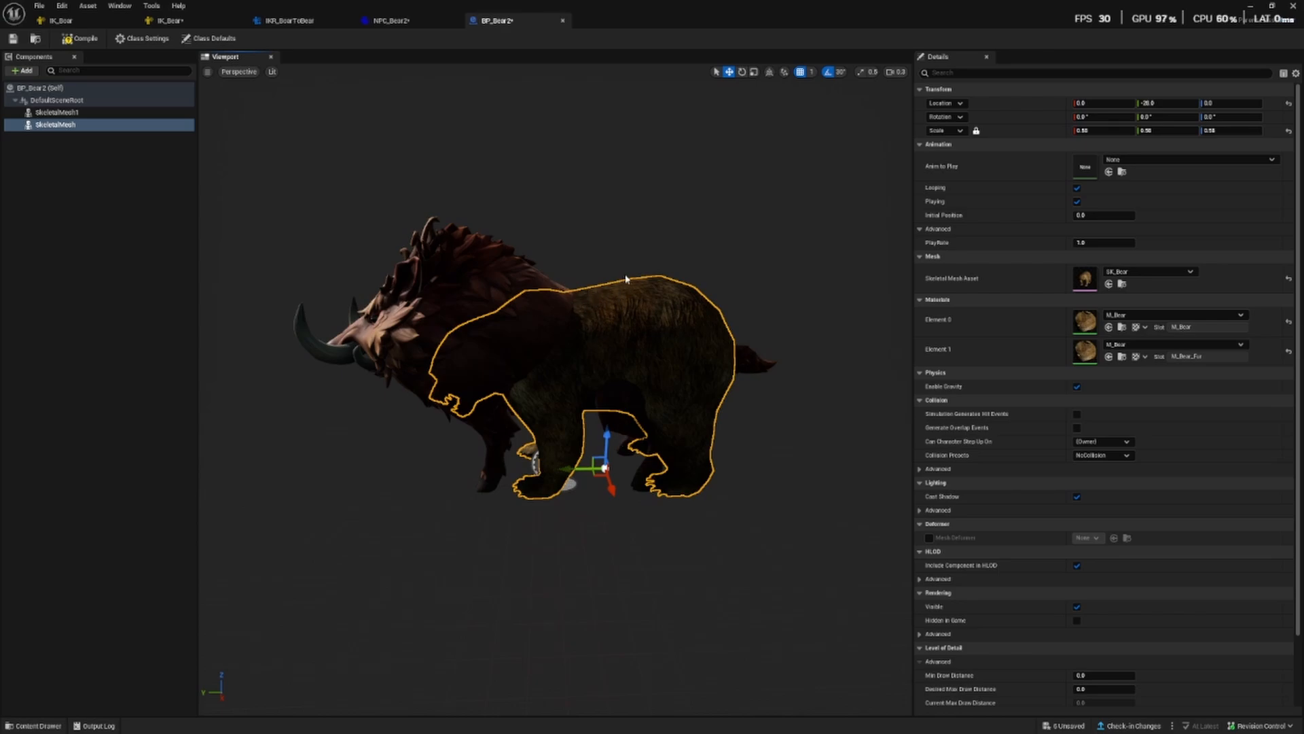
mouse_move(1090, 91)
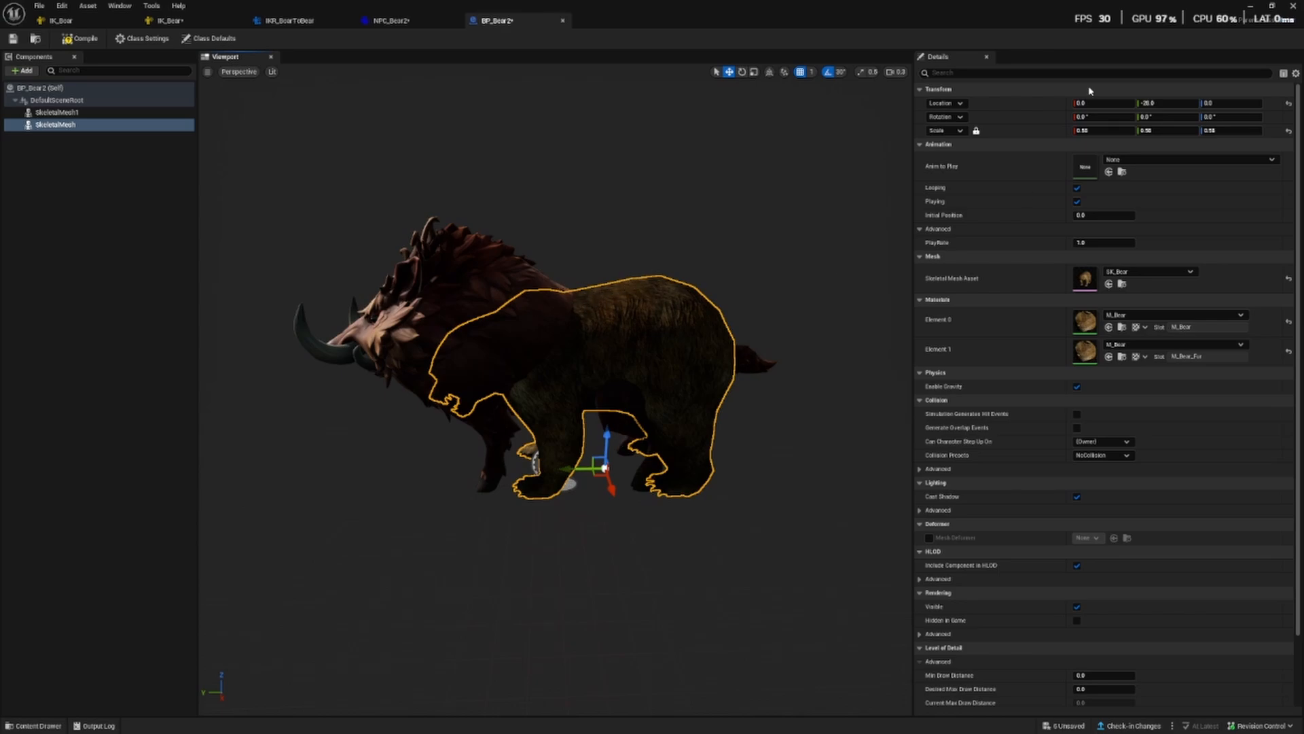
left_click(1082, 131)
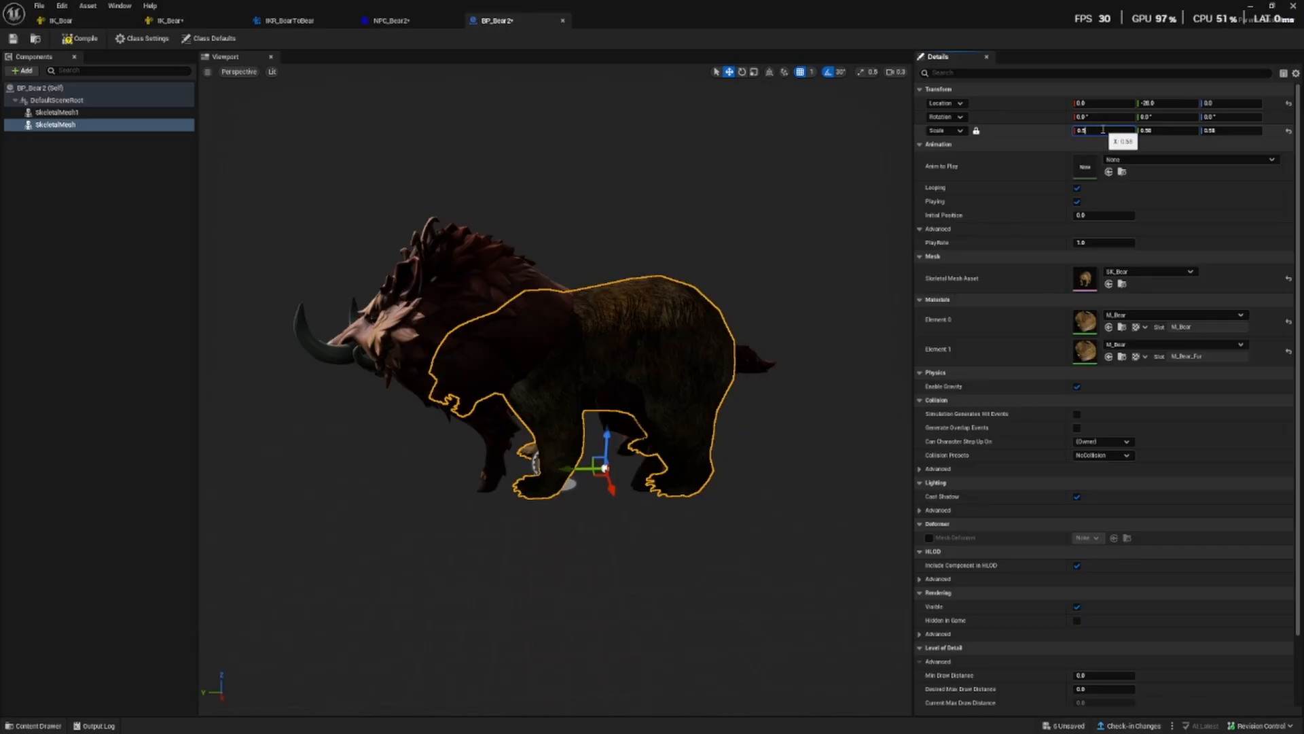
type("0.557")
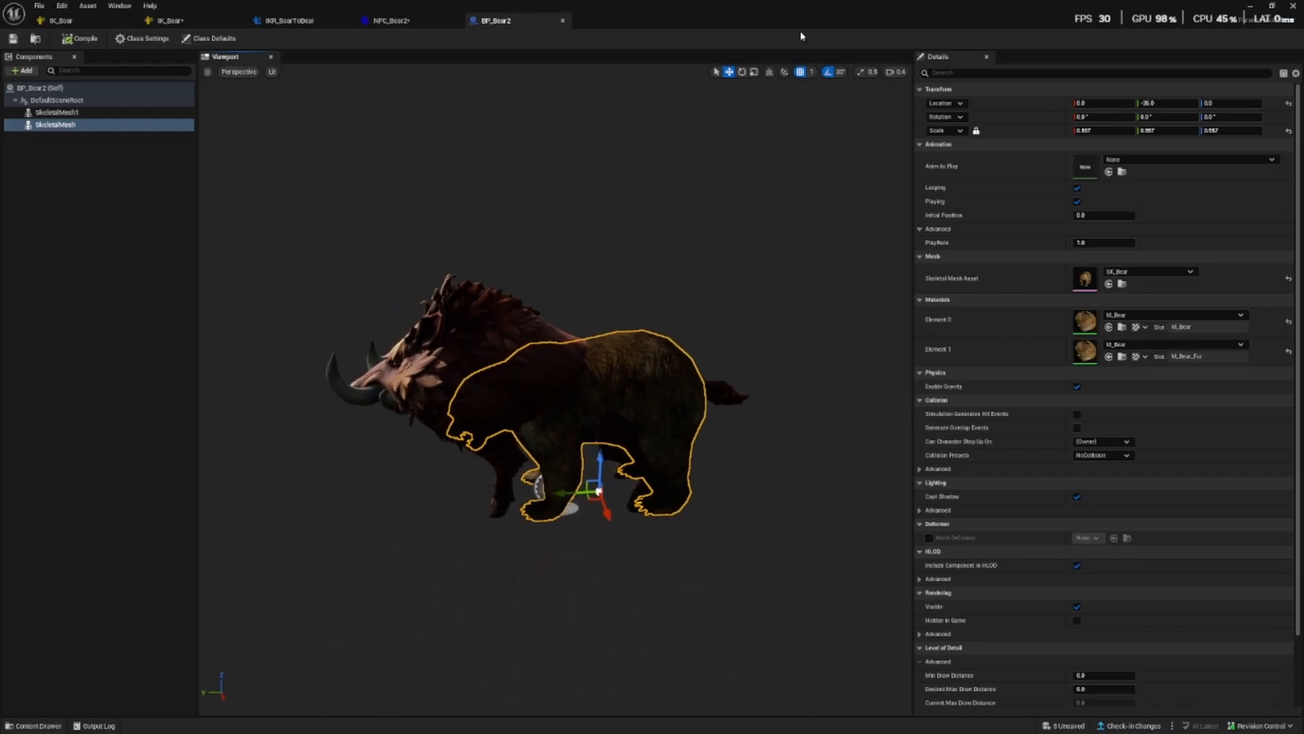
mouse_move(56, 112)
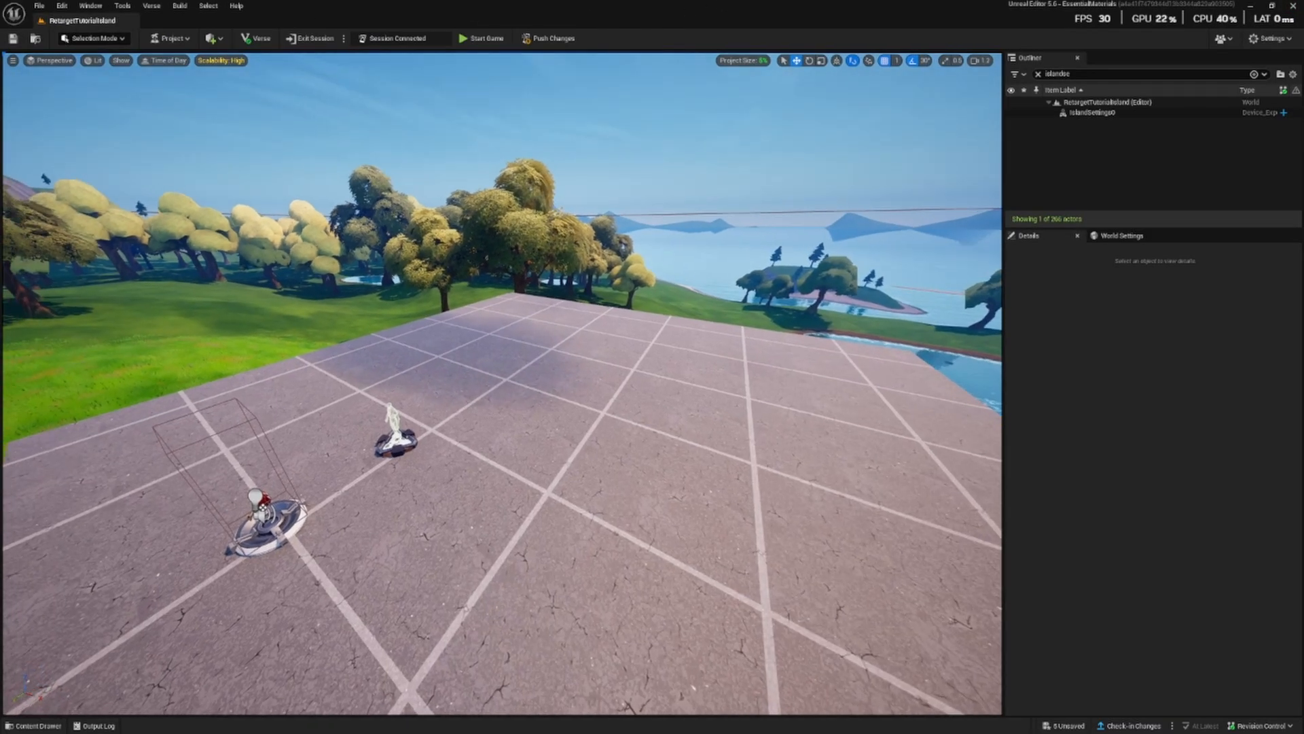
- Select NPC_Bear2 in the Content Drawer's BearRetarget > Tutorial folder
left_click(33, 726)
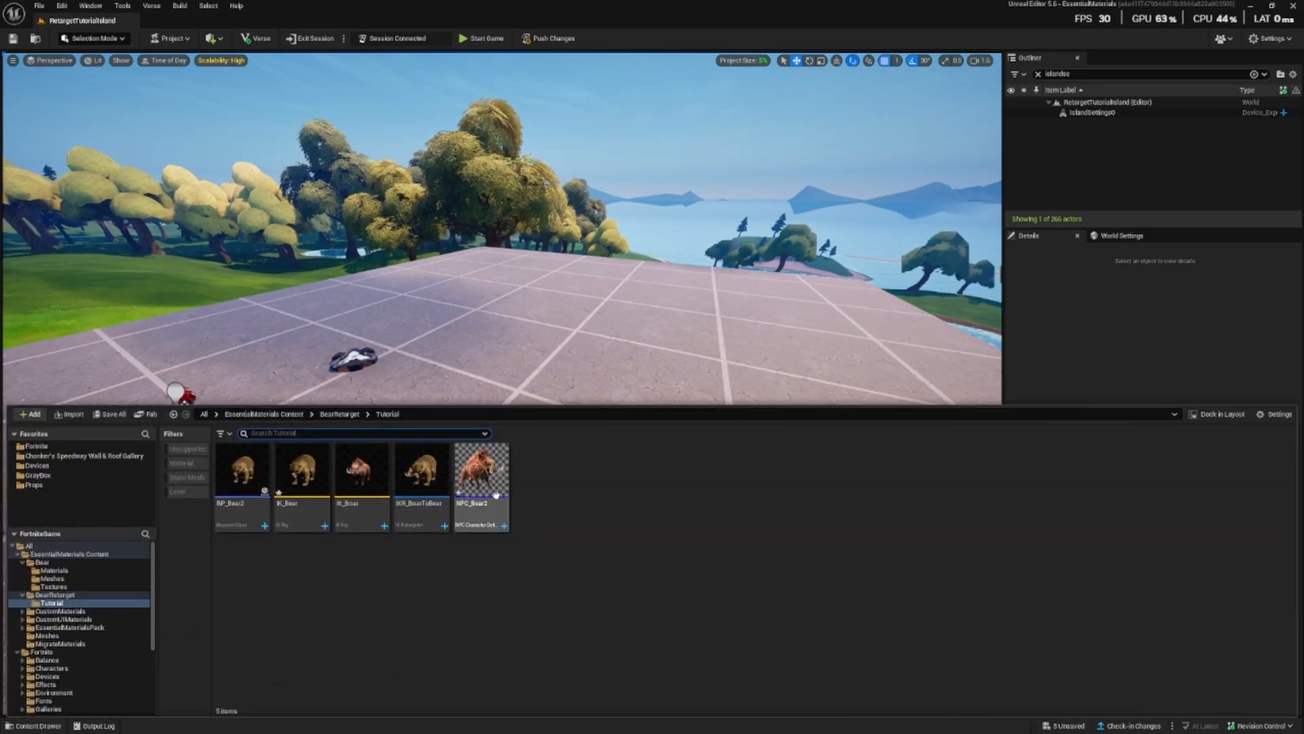
left_click(481, 471)
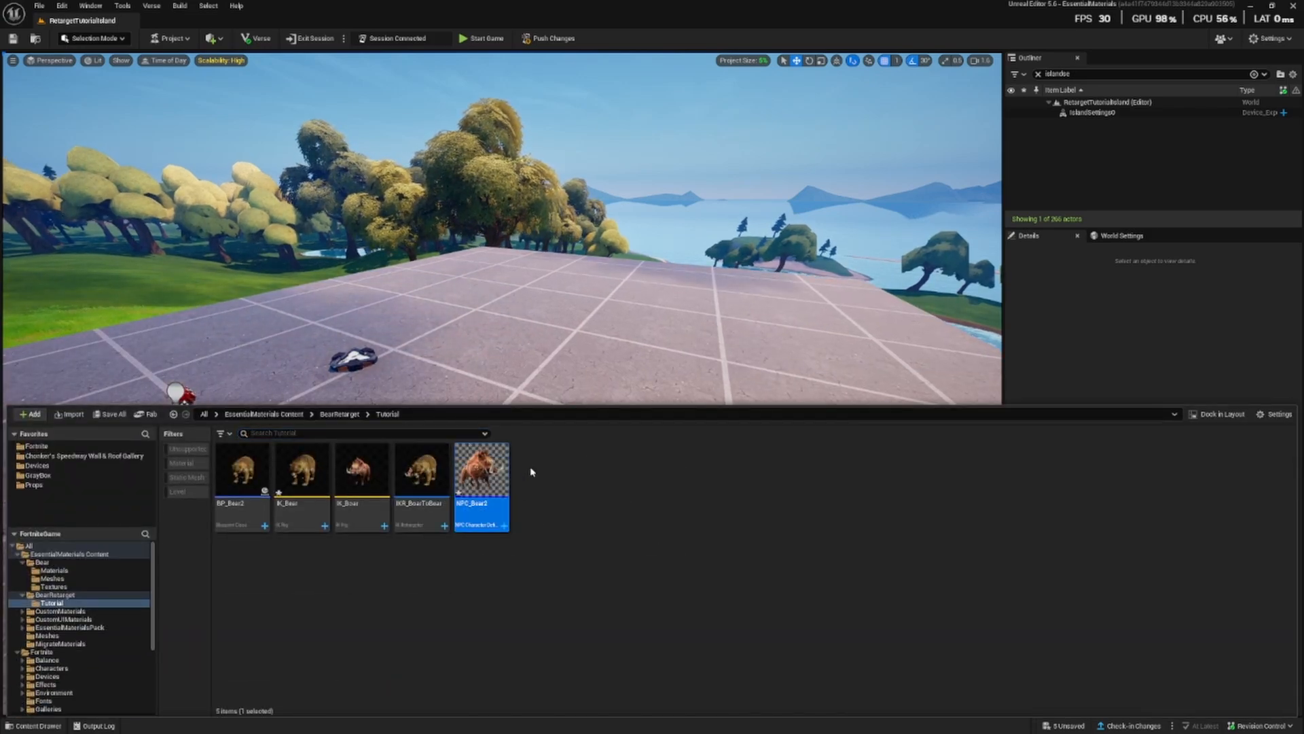
mouse_move(481, 466)
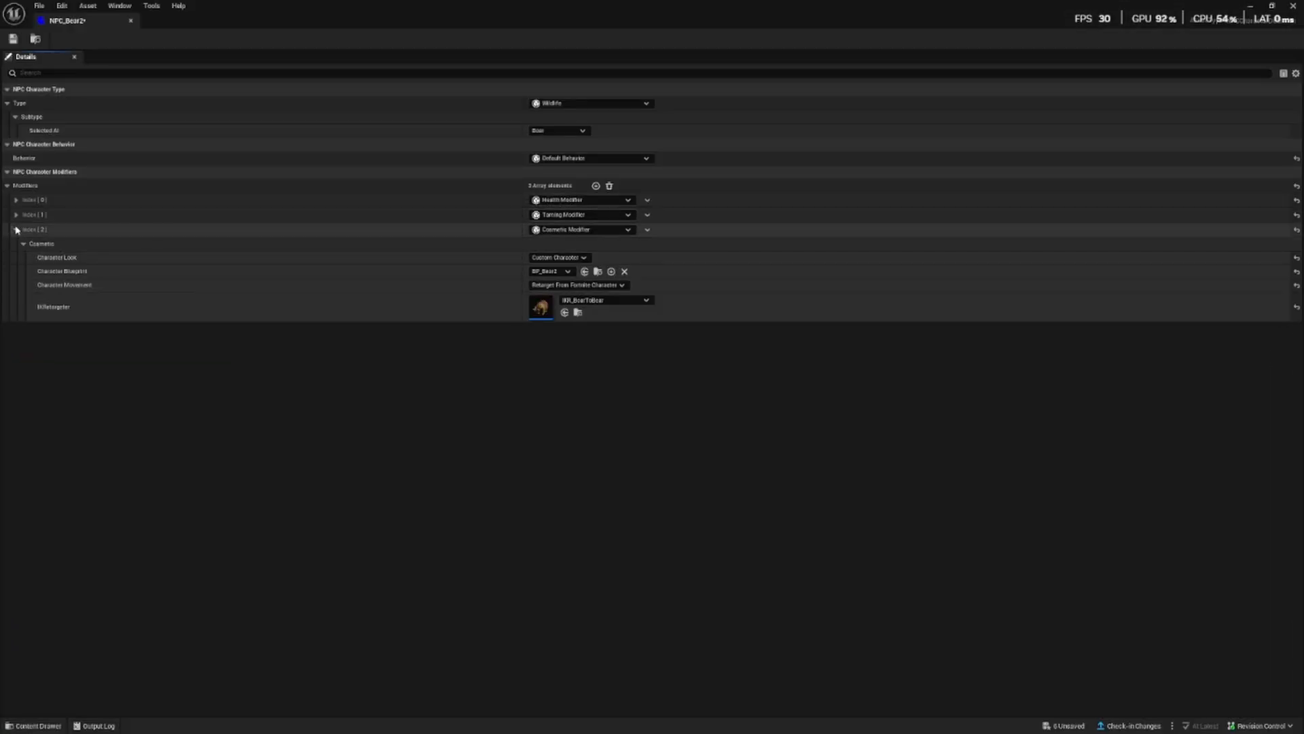
- Add a fourth modifier to NPC_Bear2 and make it a Team Modifier
left_click(15, 230)
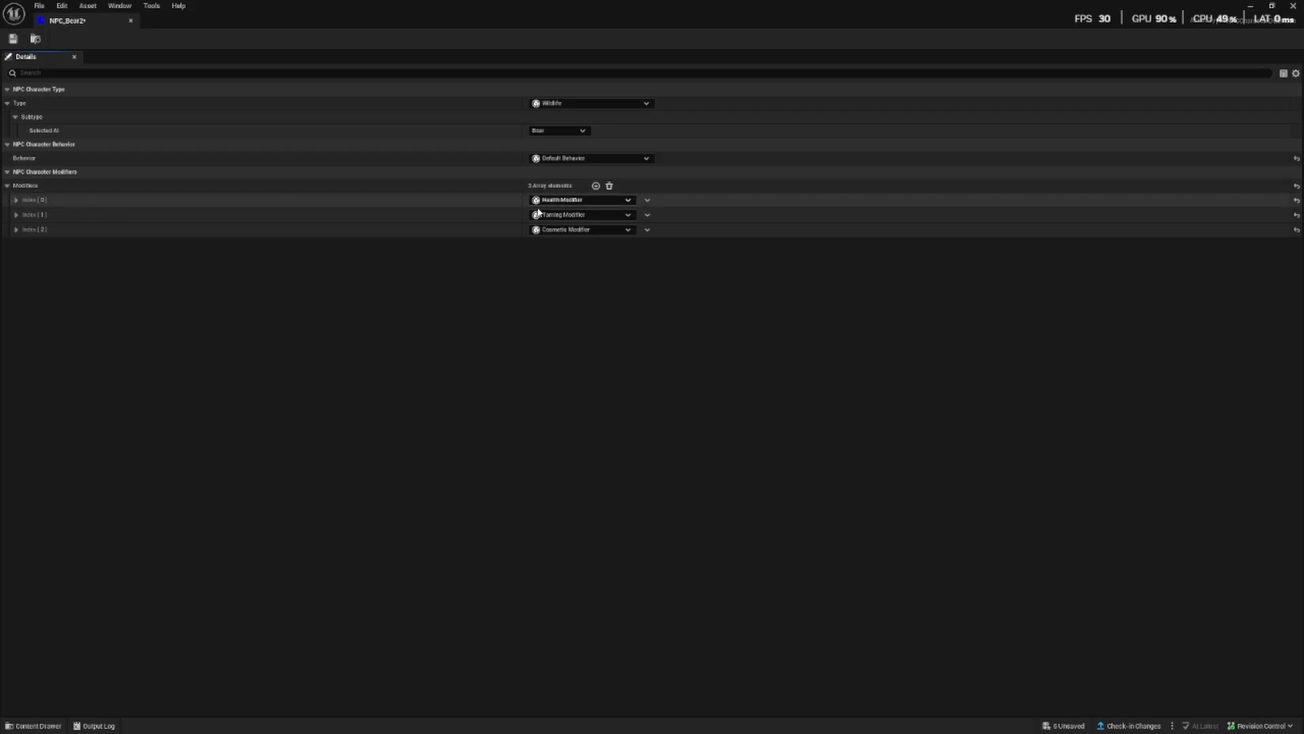
left_click(15, 214)
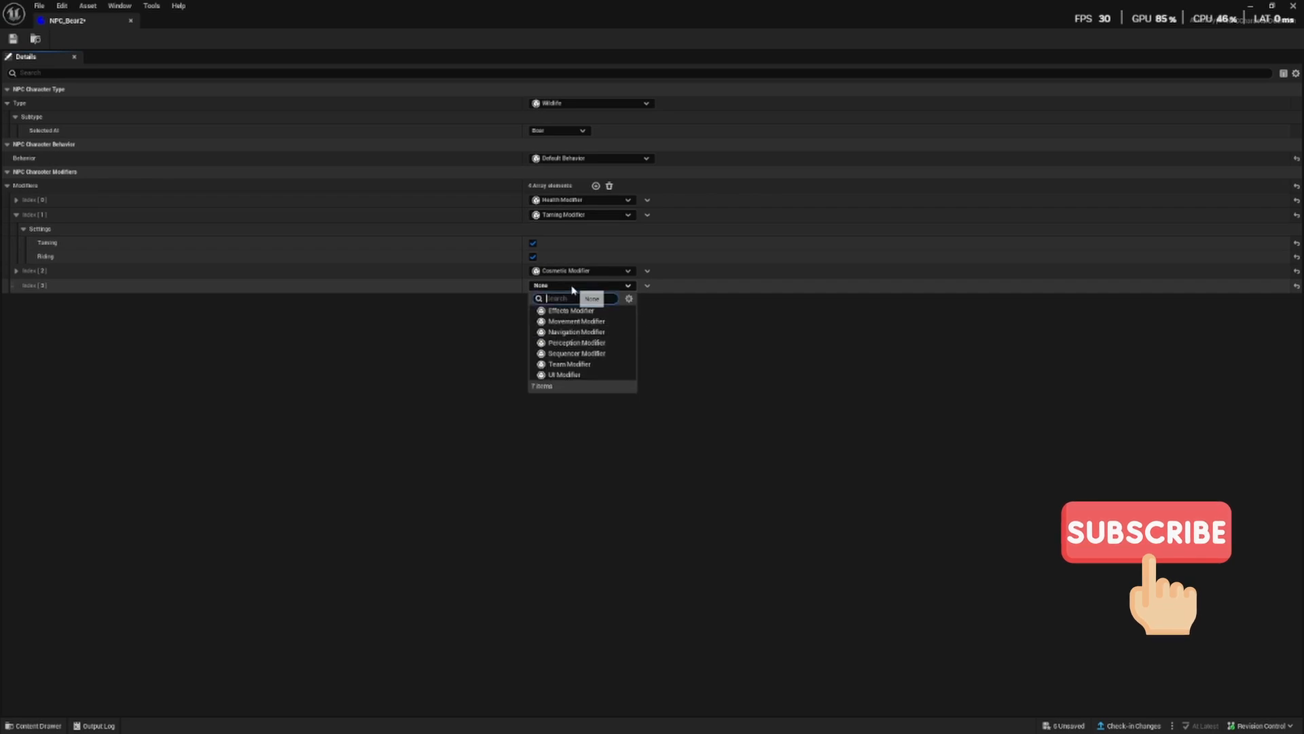
left_click(569, 363)
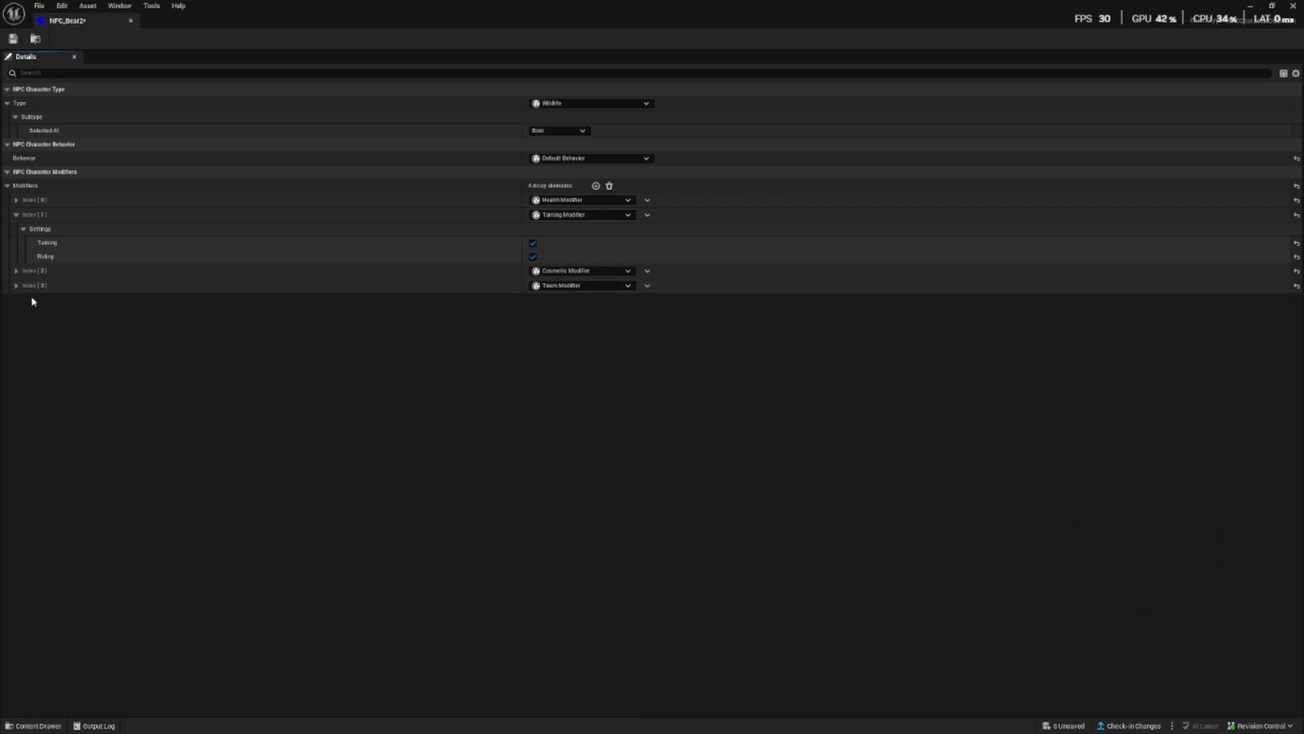
left_click(15, 285)
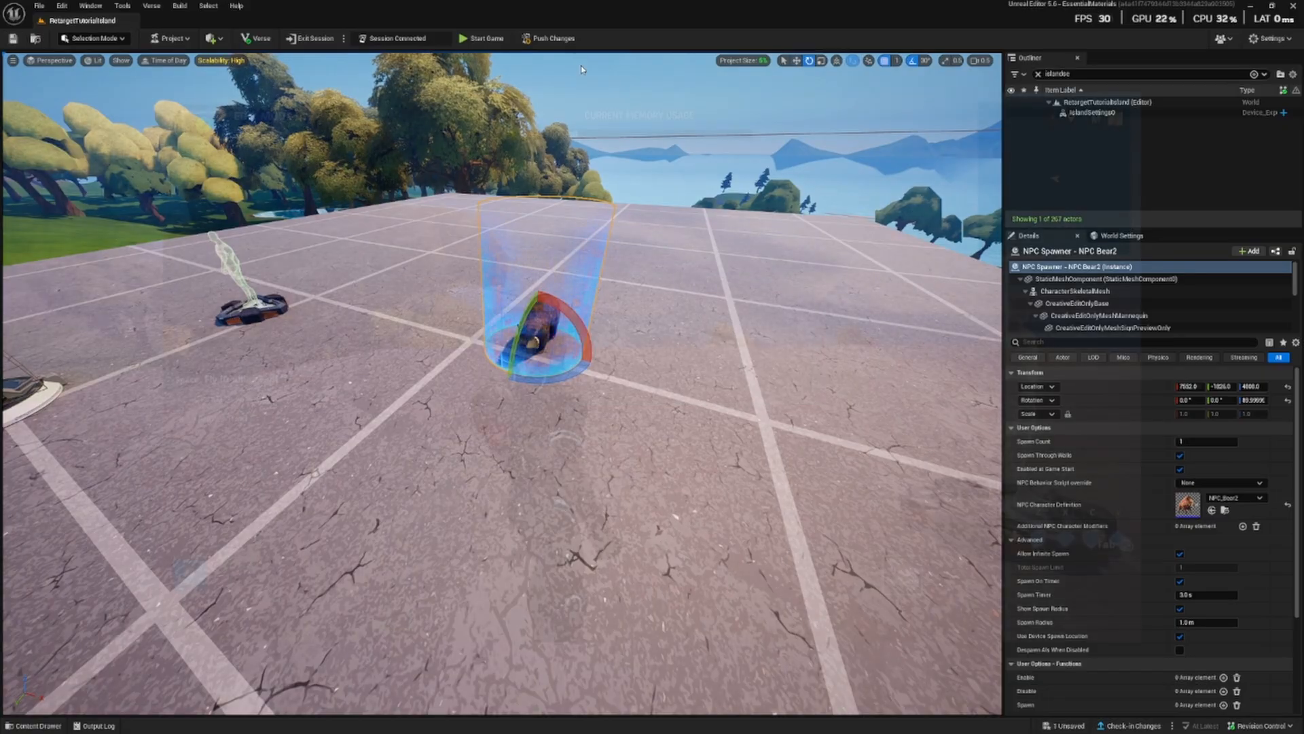
- Push the saved island changes to the live Fortnite session
left_click(551, 38)
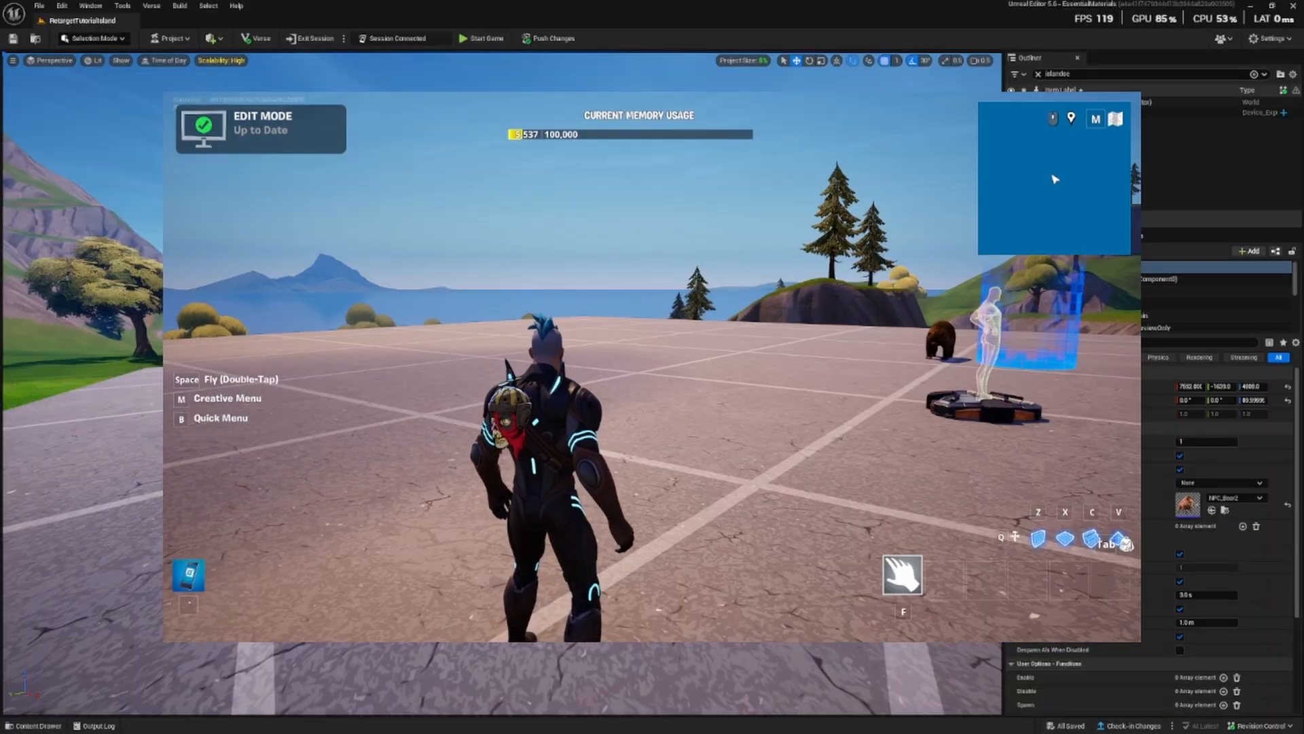
- Start the game, approach the spawned bear and mount it with E
left_click(482, 38)
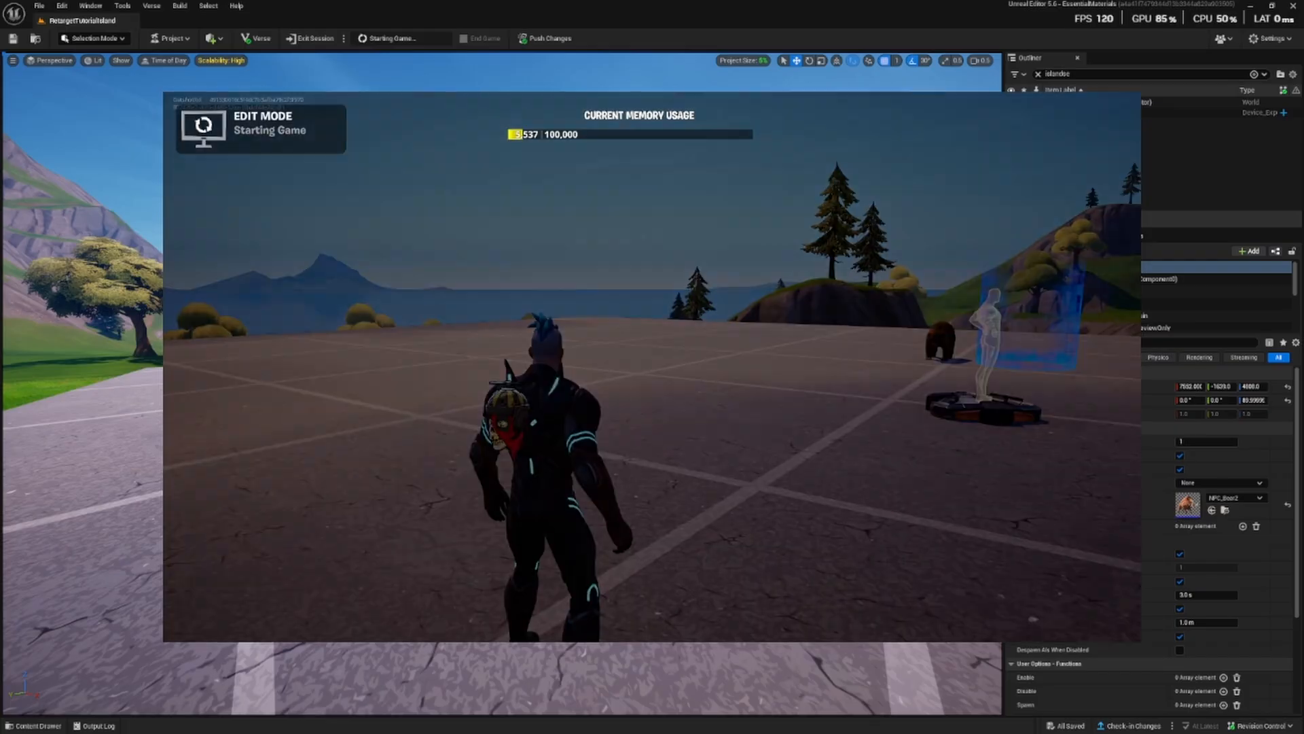
left_click(397, 38)
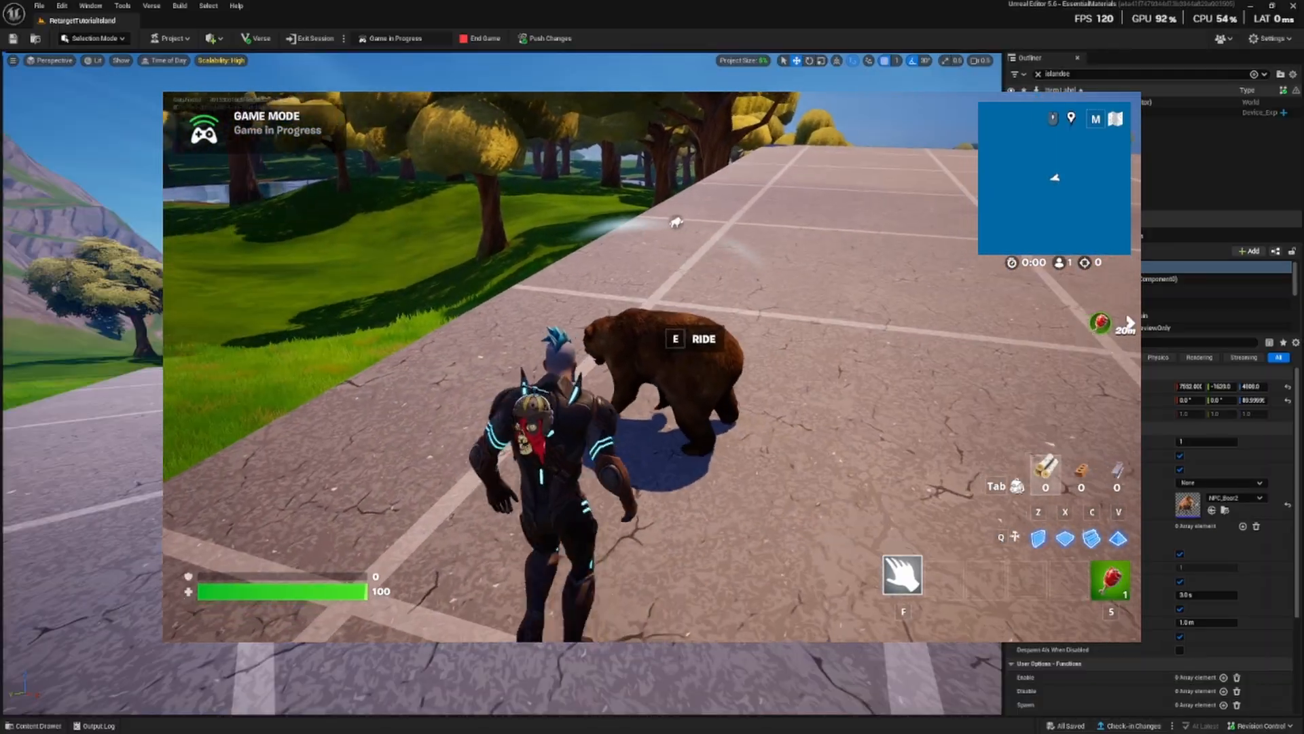
key("e")
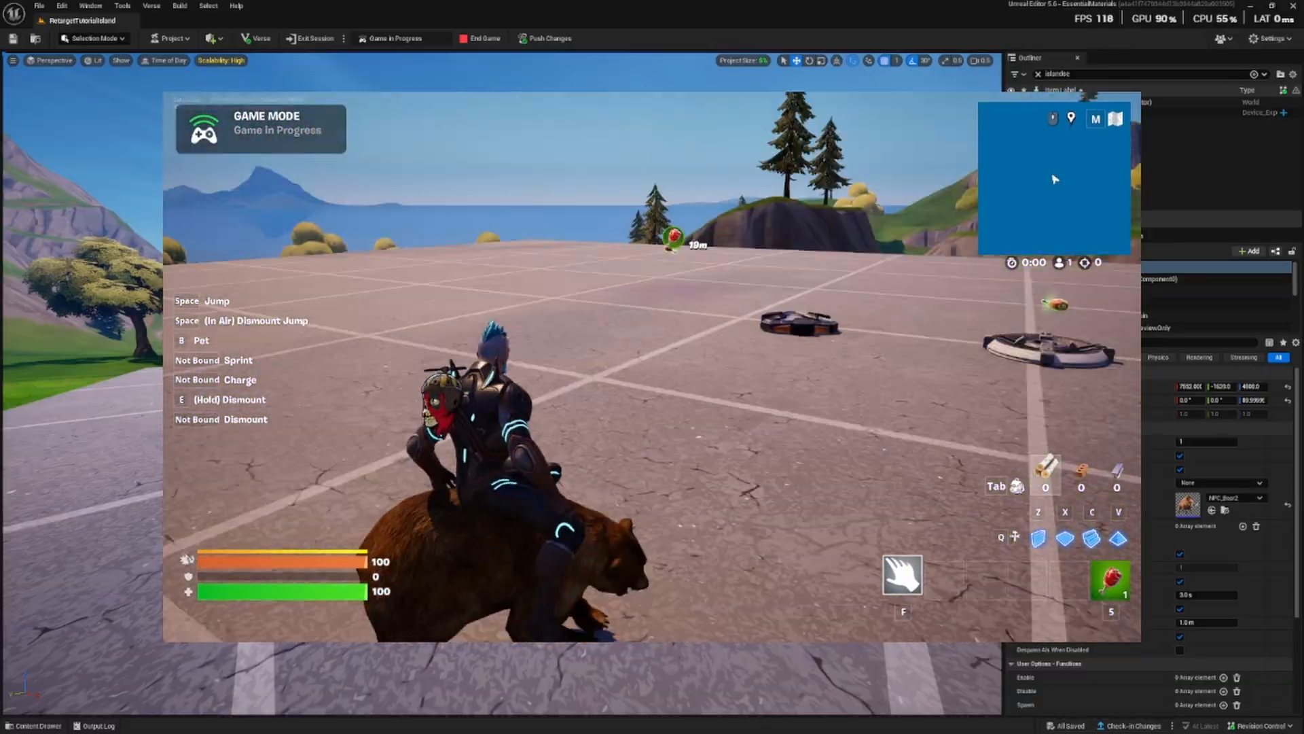